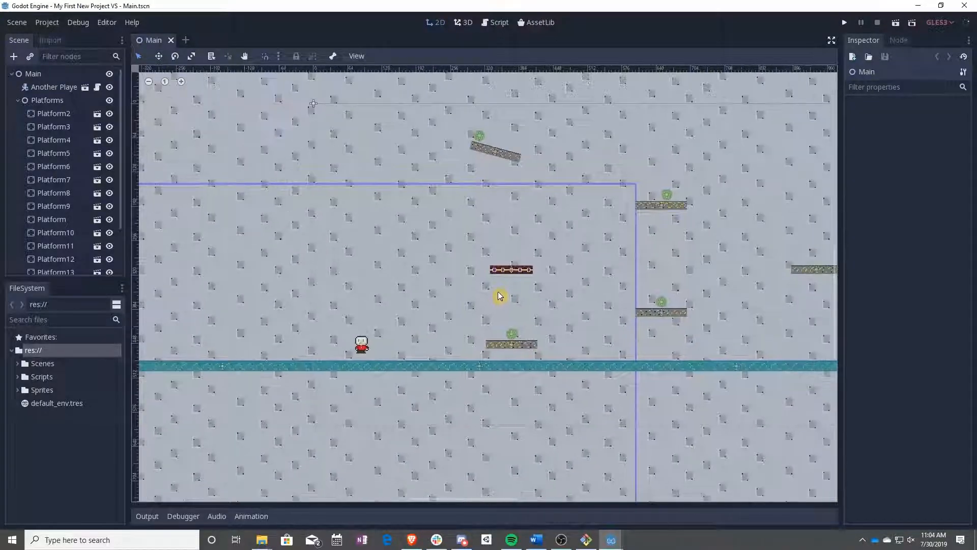
# Collapse the Platforms branch and select the Main root node
pyautogui.click(18, 101)
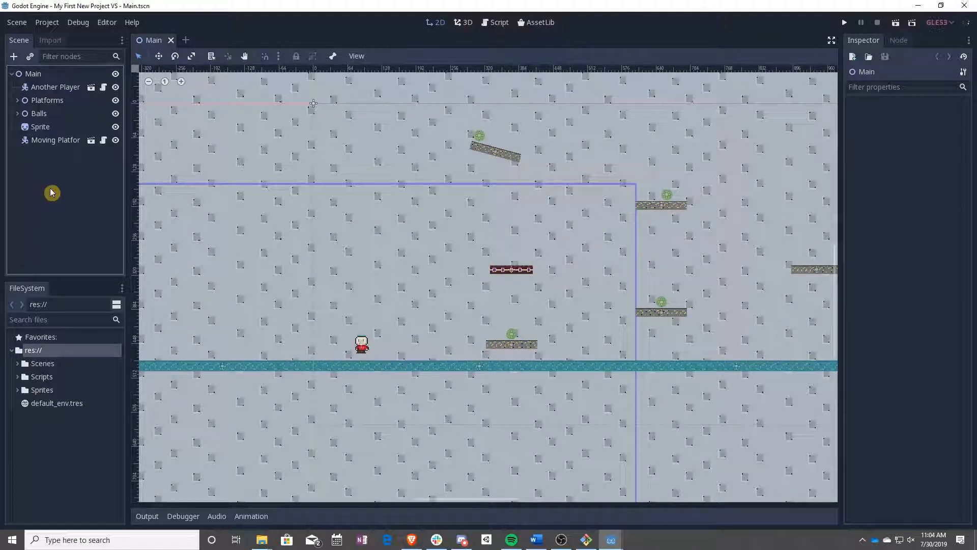
pyautogui.click(33, 73)
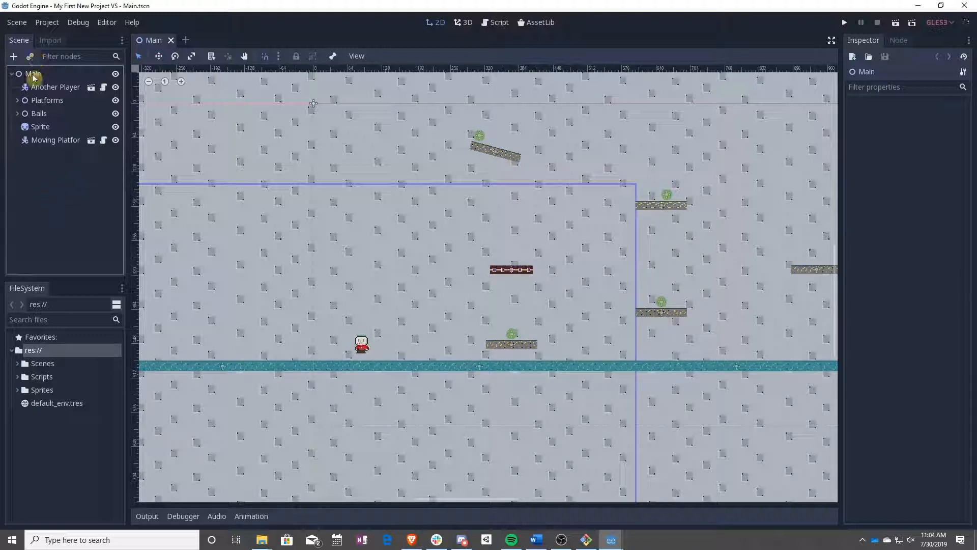
# Add an Area2D child node under Main
pyautogui.rightClick(32, 73)
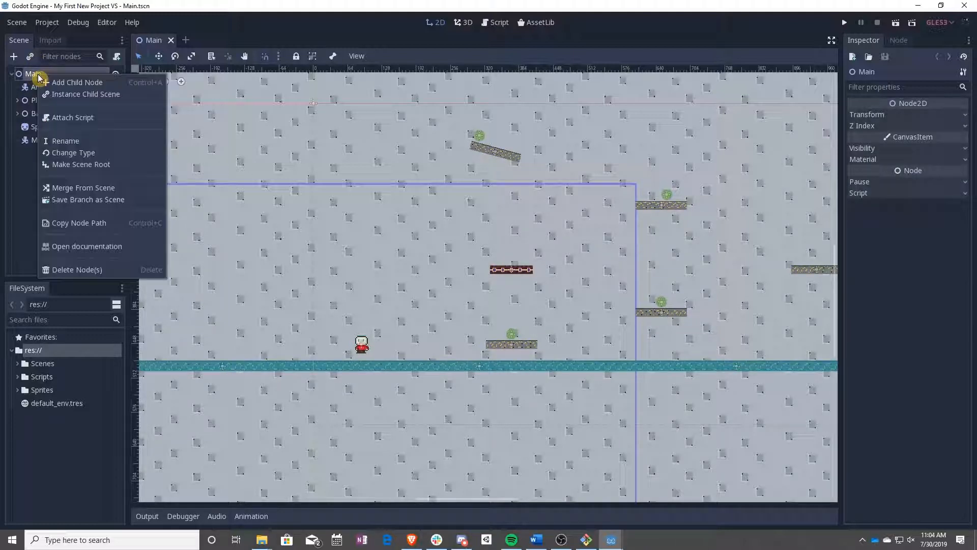
pyautogui.click(76, 82)
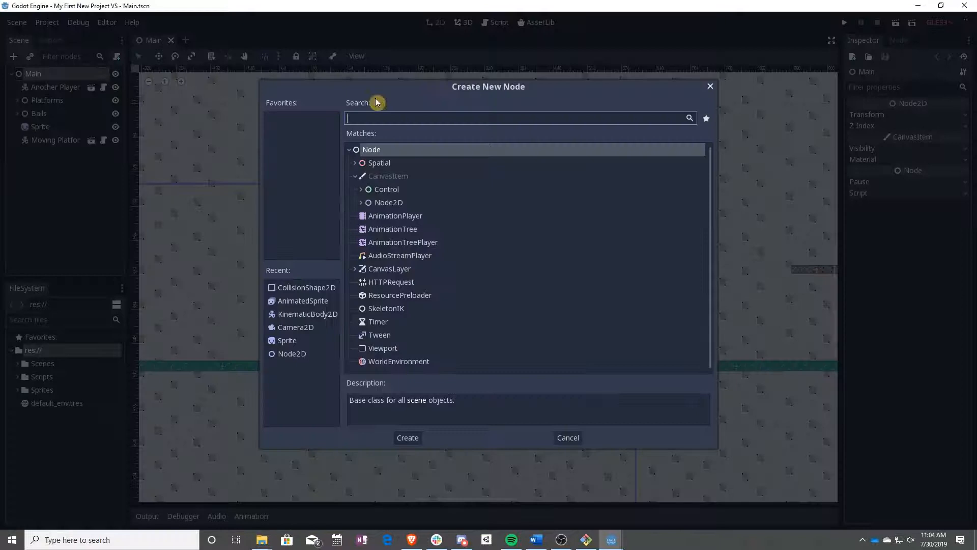
pyautogui.write('area')
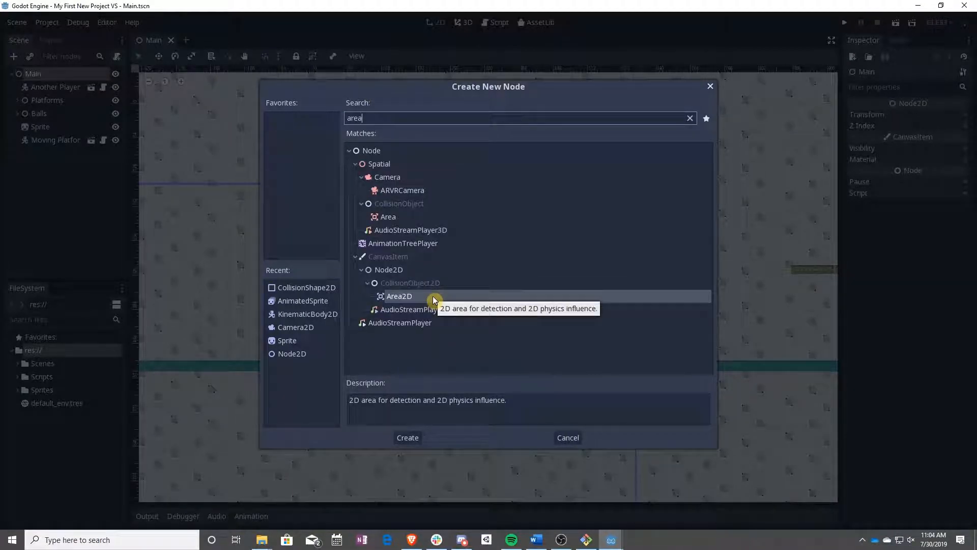
pyautogui.click(408, 437)
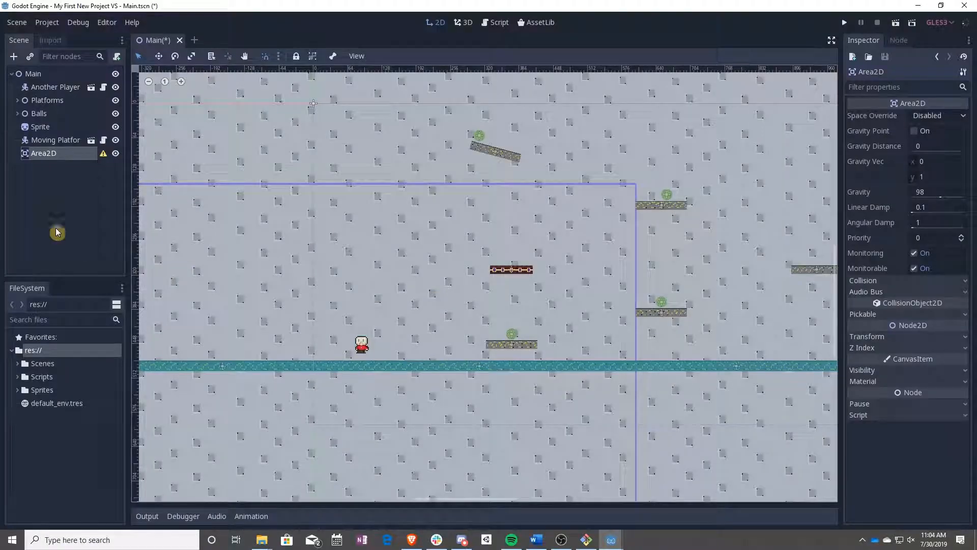
# Rename the Area2D to Coin and save it as its own scene
pyautogui.doubleClick(43, 154)
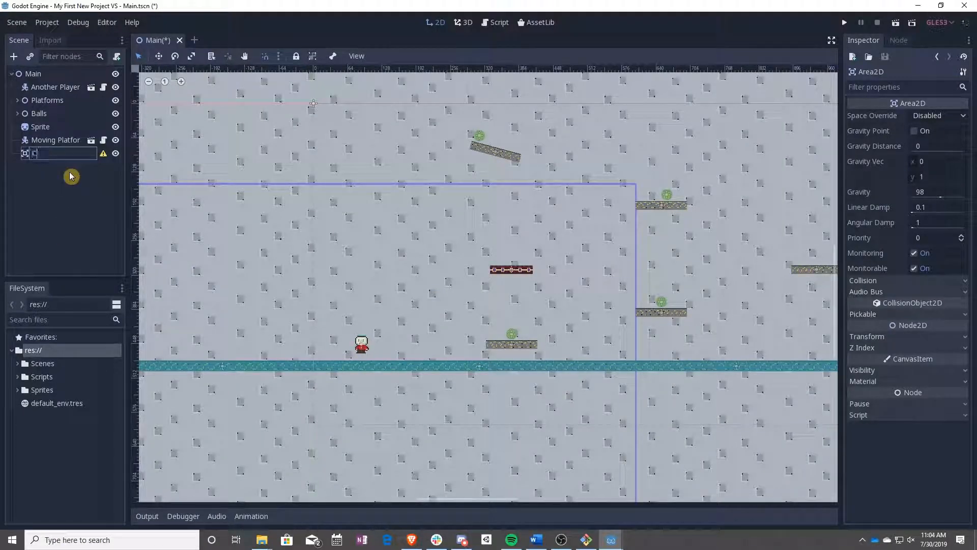
pyautogui.rightClick(39, 154)
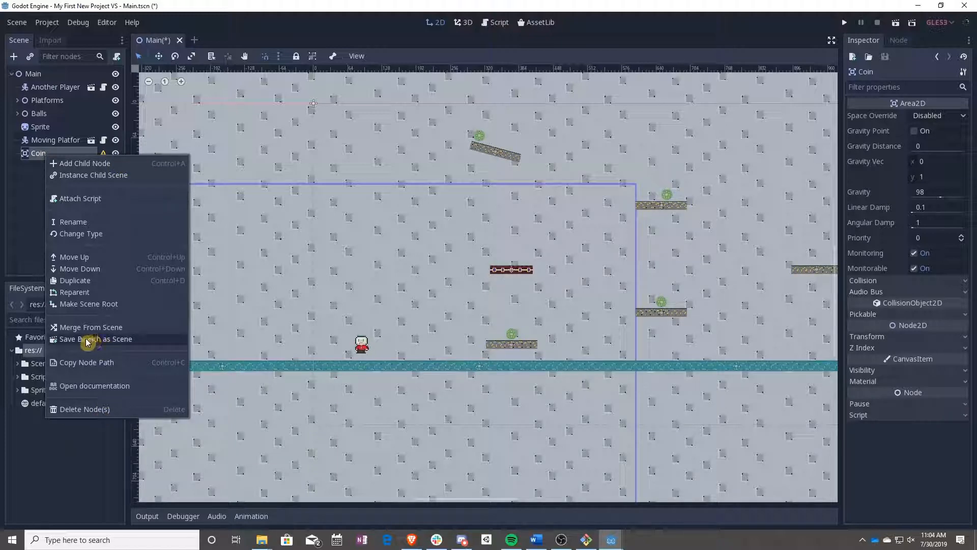
pyautogui.click(96, 338)
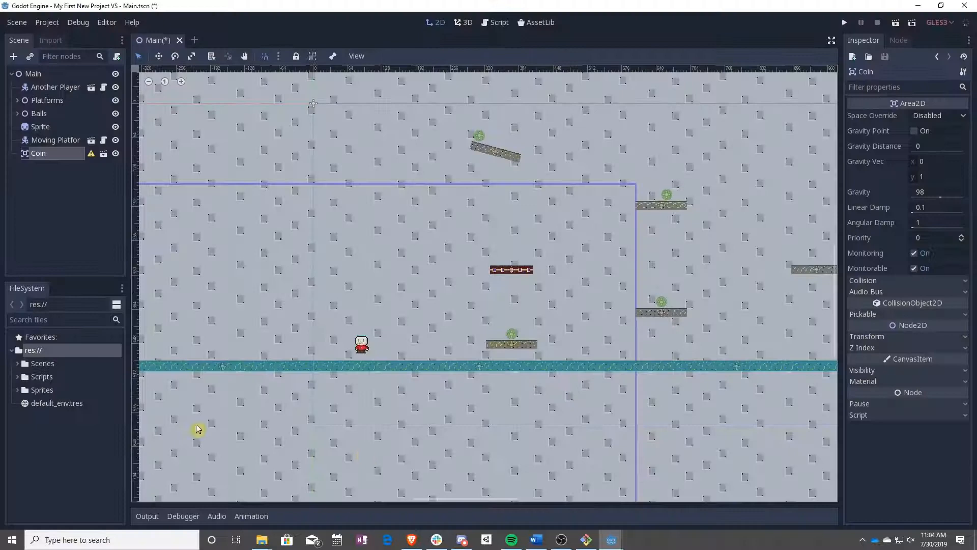
pyautogui.moveTo(103, 154)
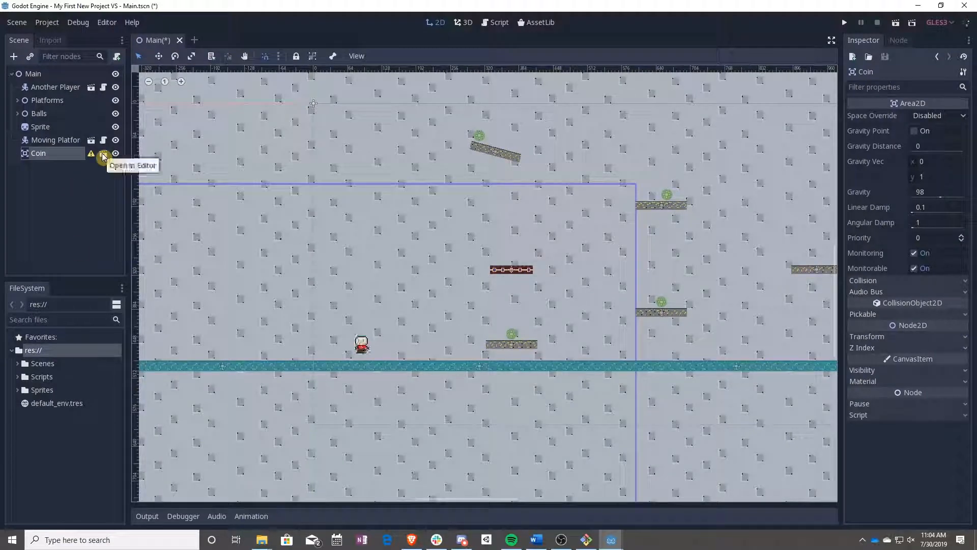
# In the Coin scene, add a CollisionShape2D with a new RectangleShape2D
pyautogui.click(103, 154)
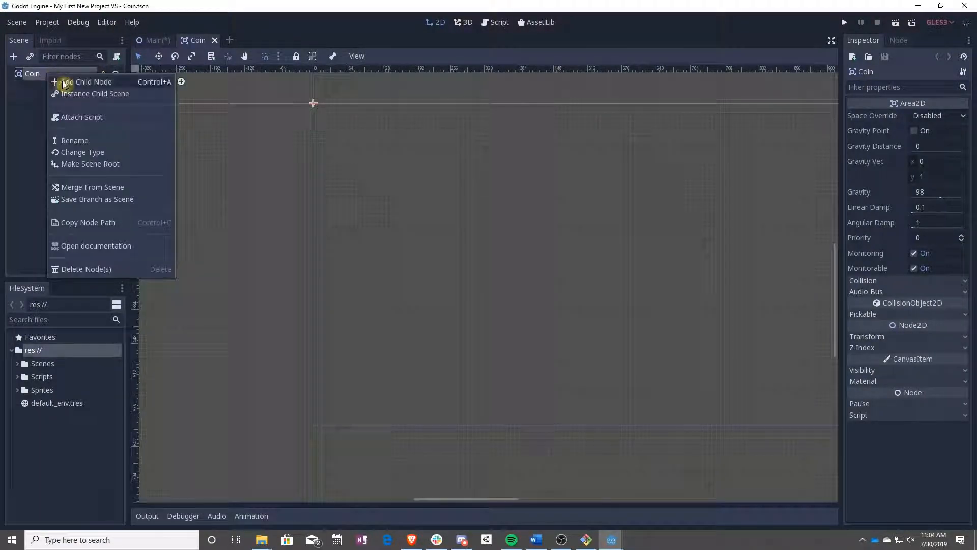
pyautogui.click(93, 81)
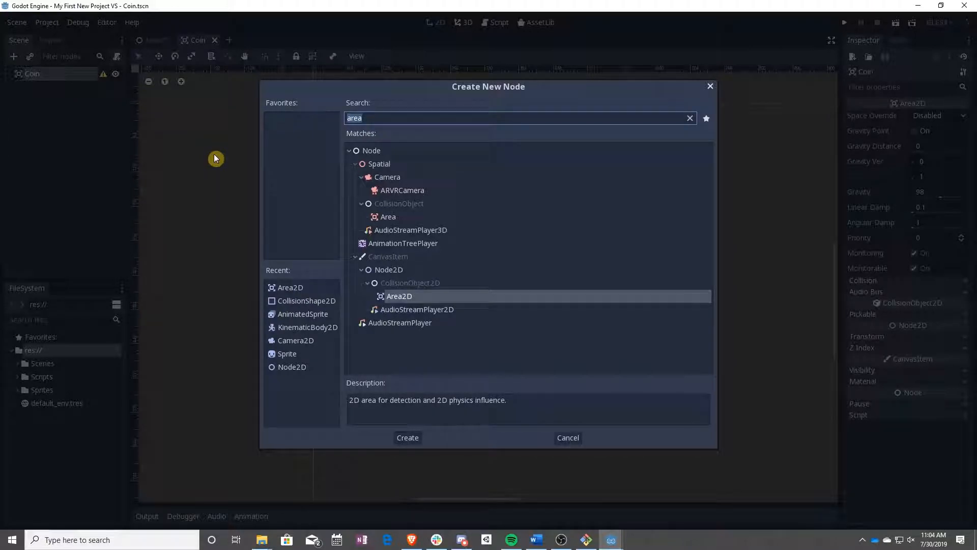
pyautogui.write('collision')
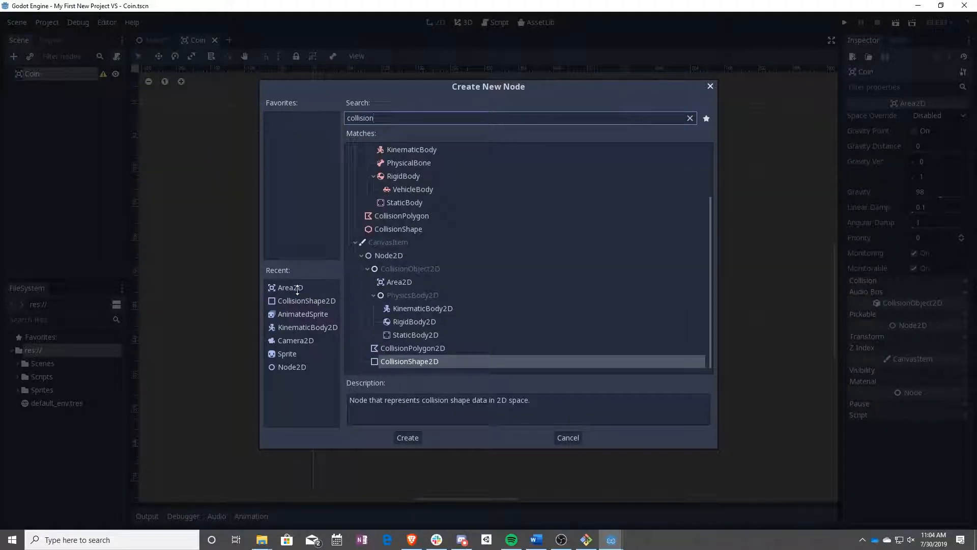
pyautogui.click(407, 437)
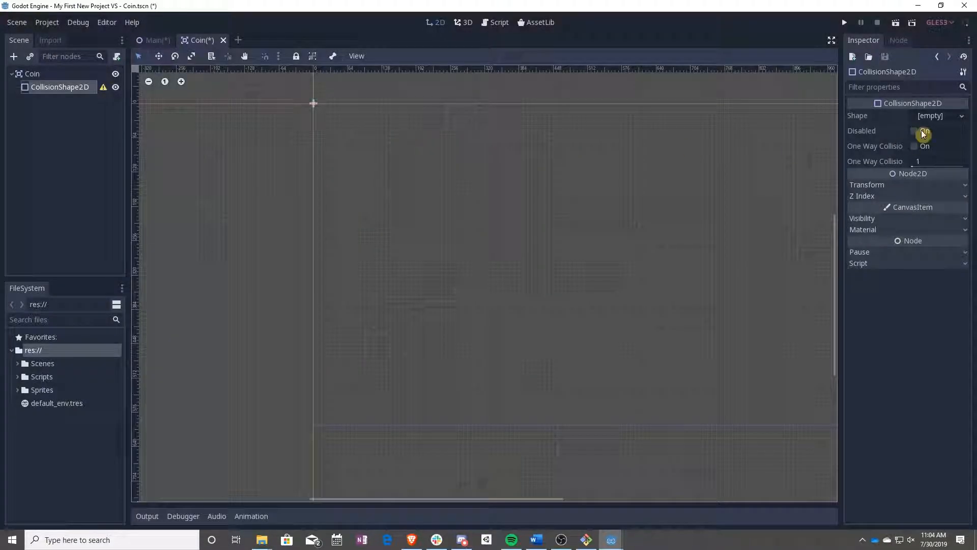
pyautogui.click(932, 115)
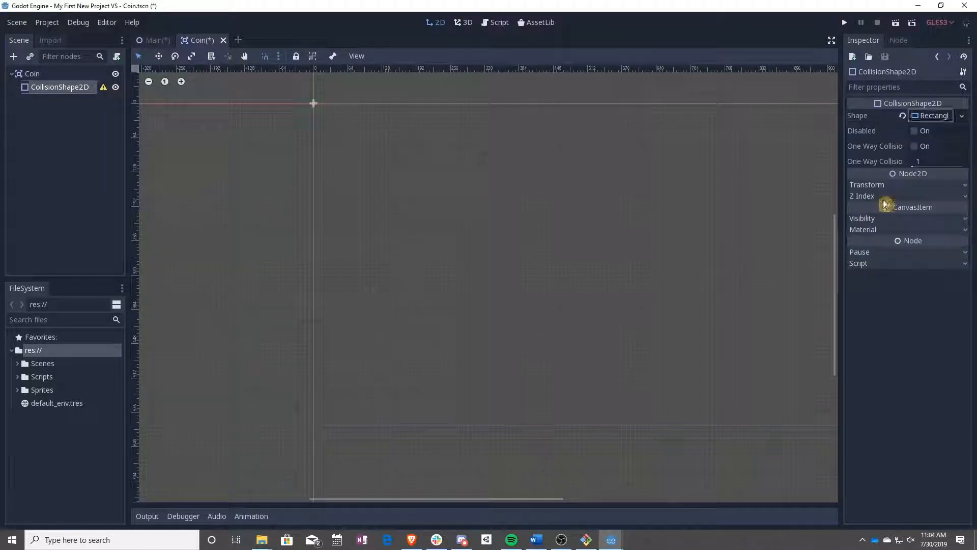
# Begin adding an AnimatedSprite child to Coin
pyautogui.click(13, 57)
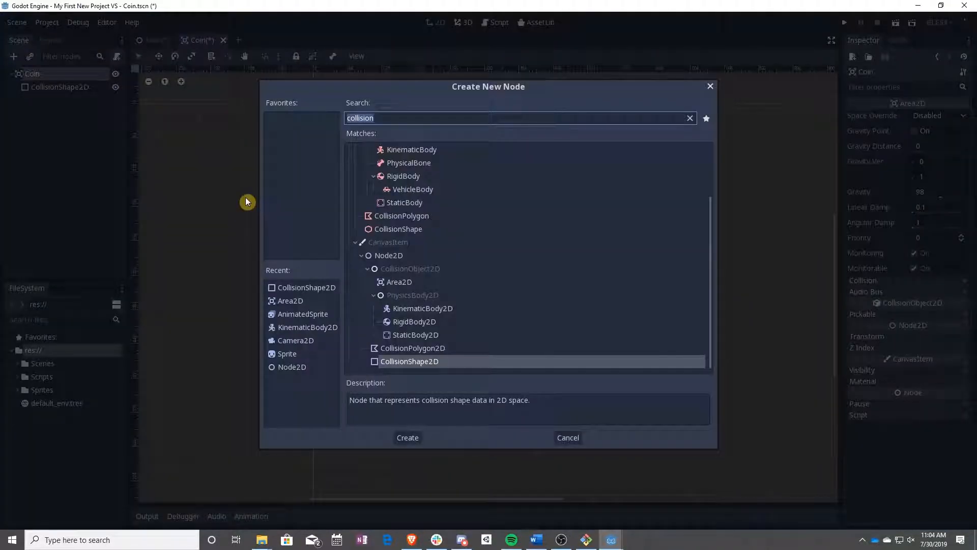
pyautogui.write('anim')
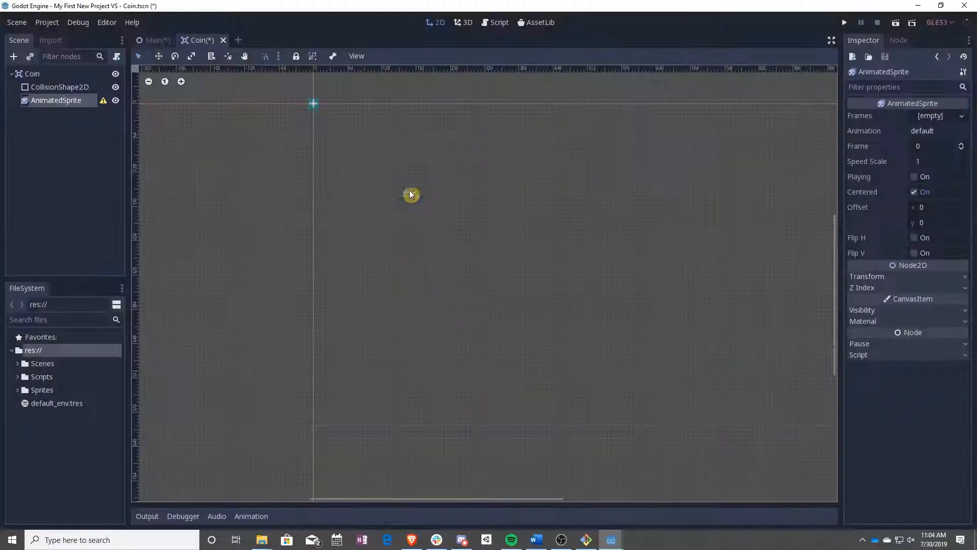
# Give the AnimatedSprite a new SpriteFrames resource
pyautogui.click(960, 115)
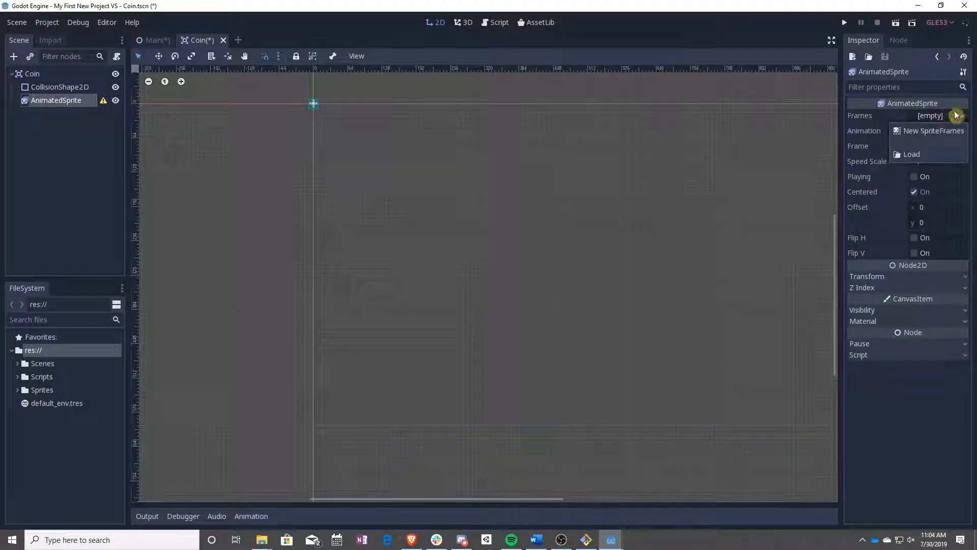
pyautogui.click(933, 130)
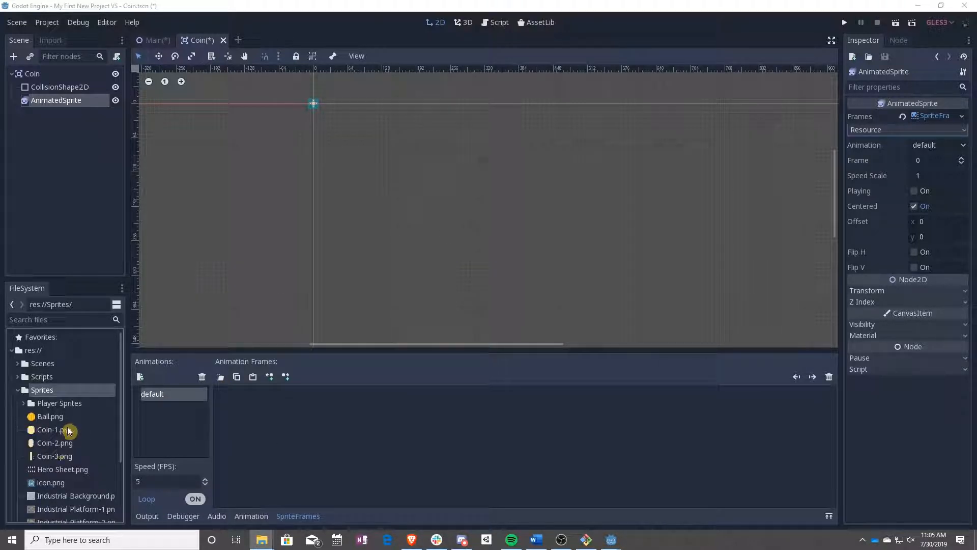
# Create a Coin folder inside Sprites and select the coin images for it
pyautogui.click(54, 429)
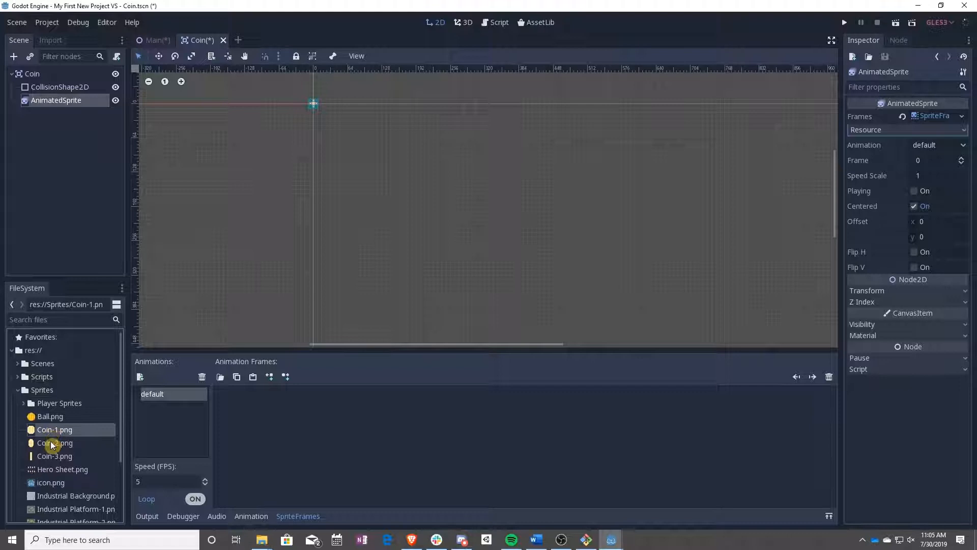
pyautogui.rightClick(54, 443)
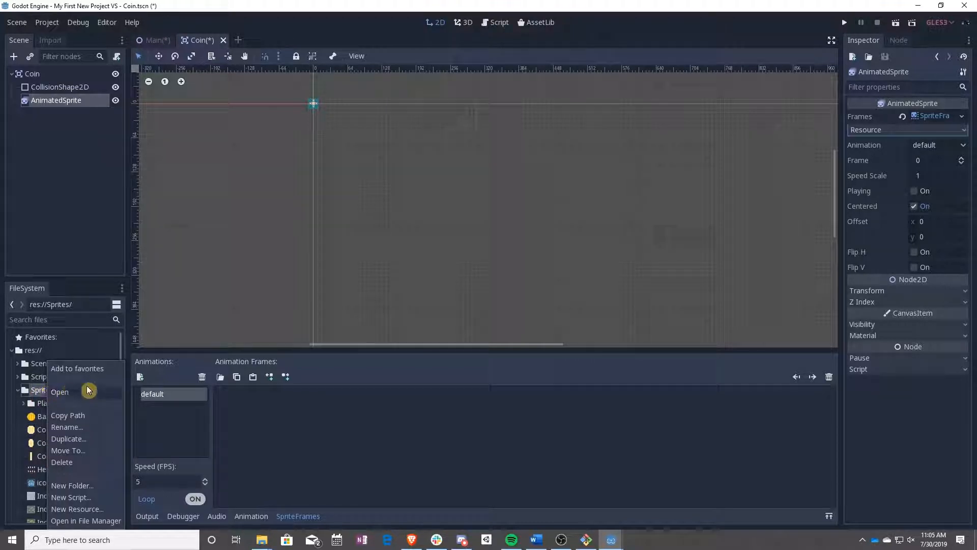
pyautogui.click(73, 484)
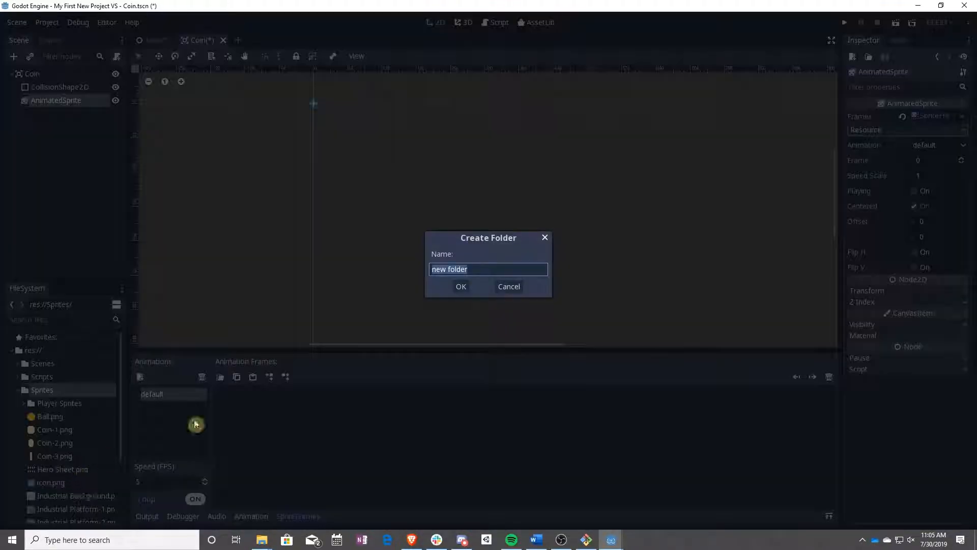
pyautogui.write('Coin')
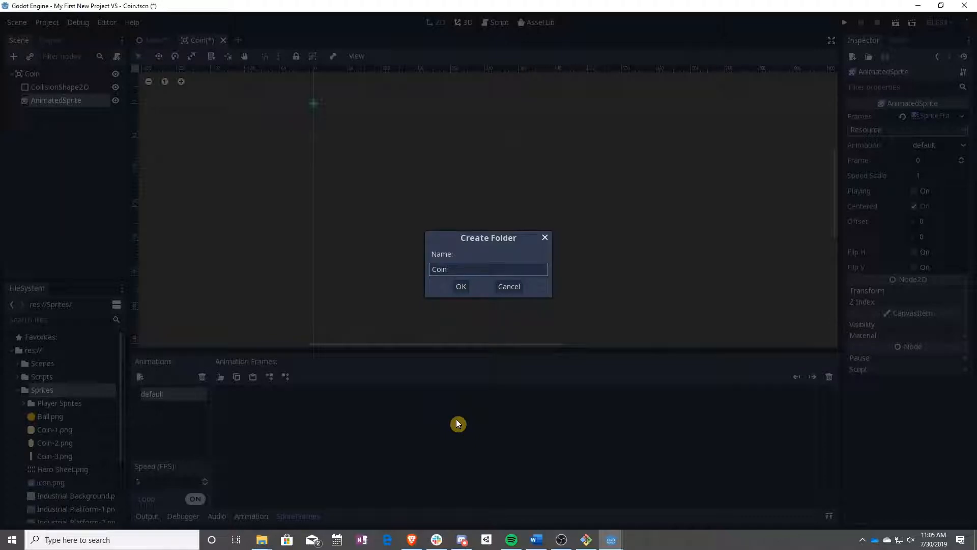
pyautogui.click(460, 287)
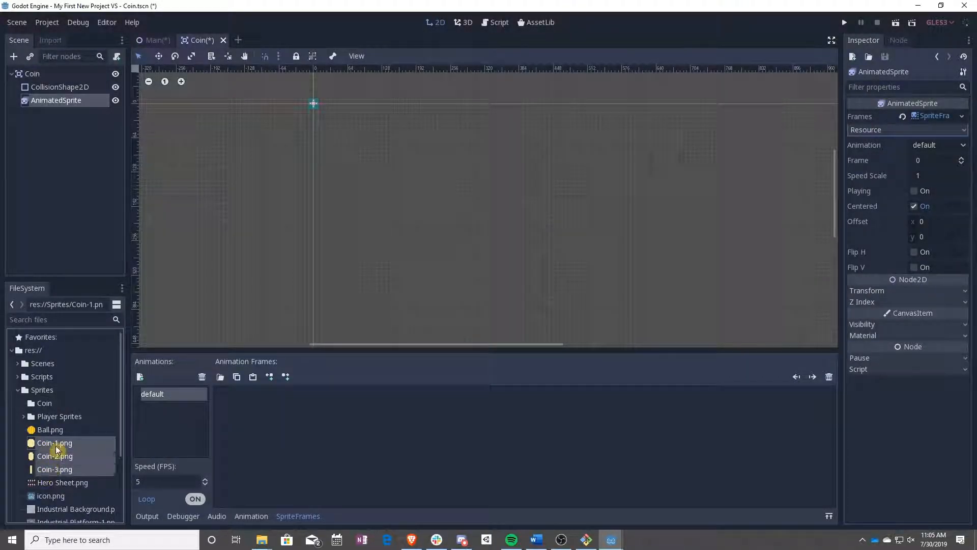
pyautogui.click(44, 403)
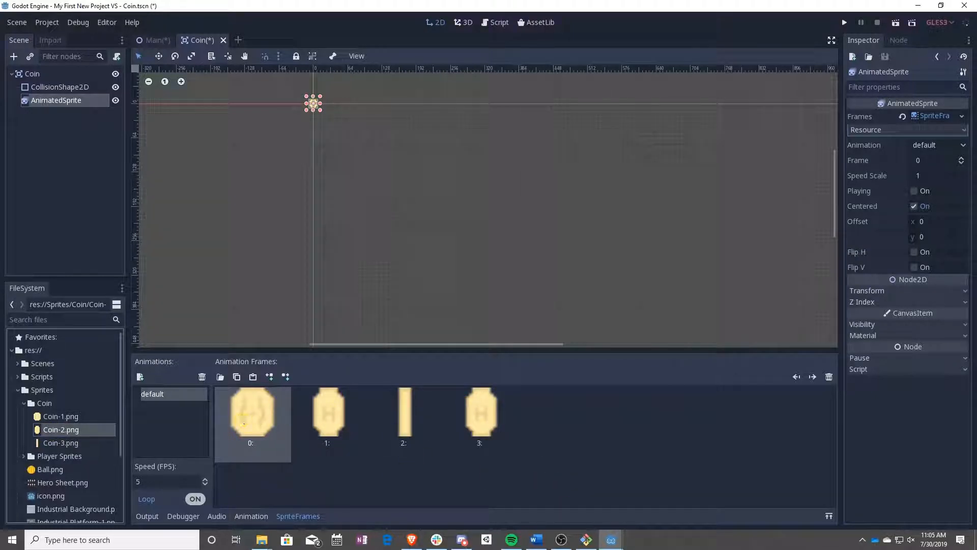
# Reimport the coin images with an unfiltered texture preset
pyautogui.click(60, 416)
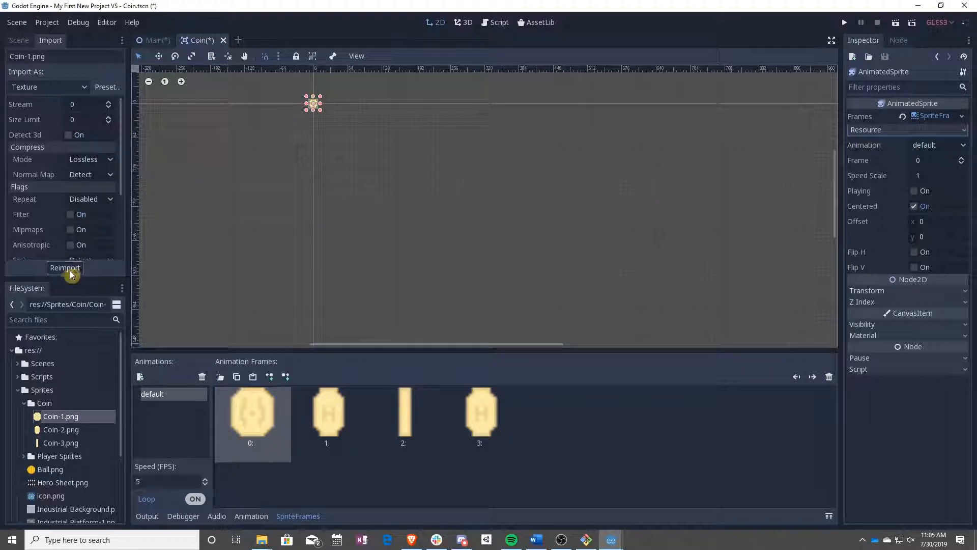
pyautogui.click(106, 87)
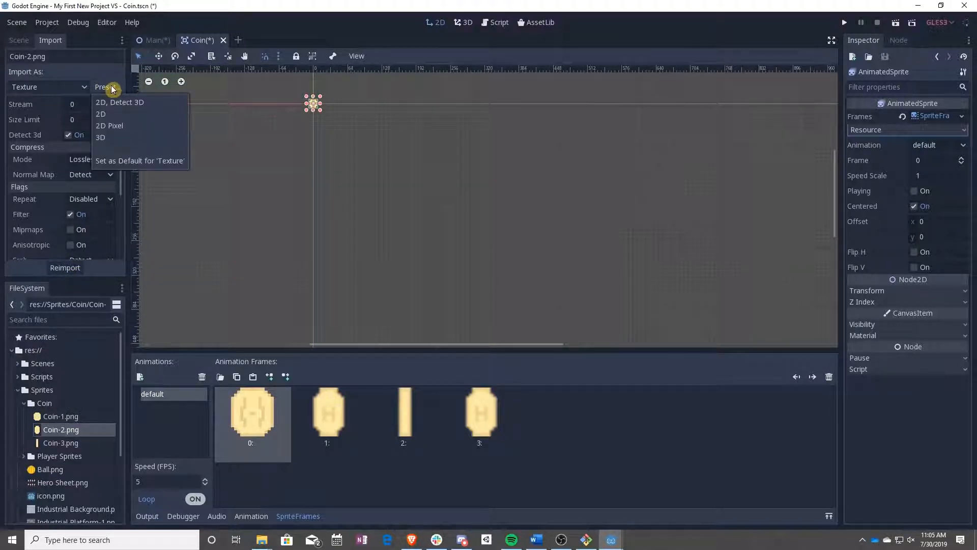
pyautogui.click(61, 443)
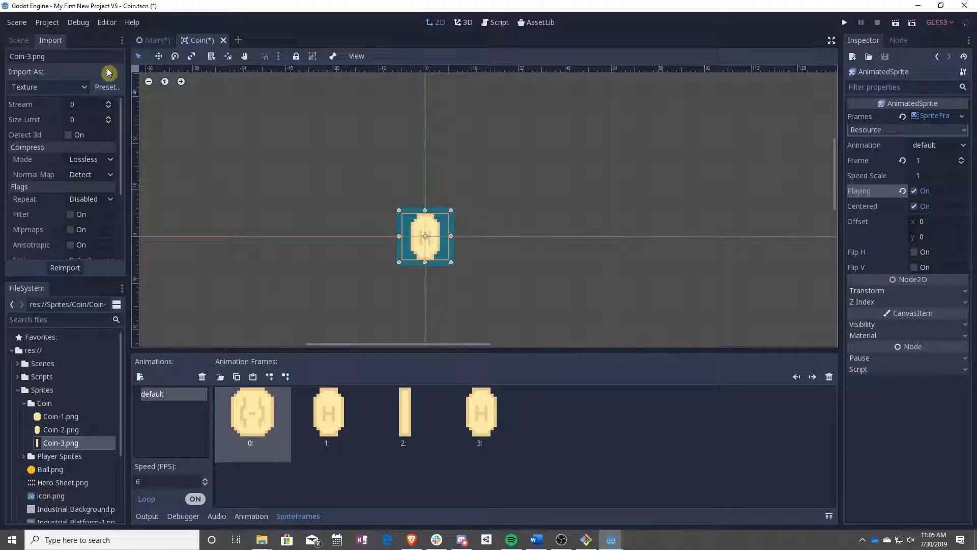
pyautogui.click(18, 40)
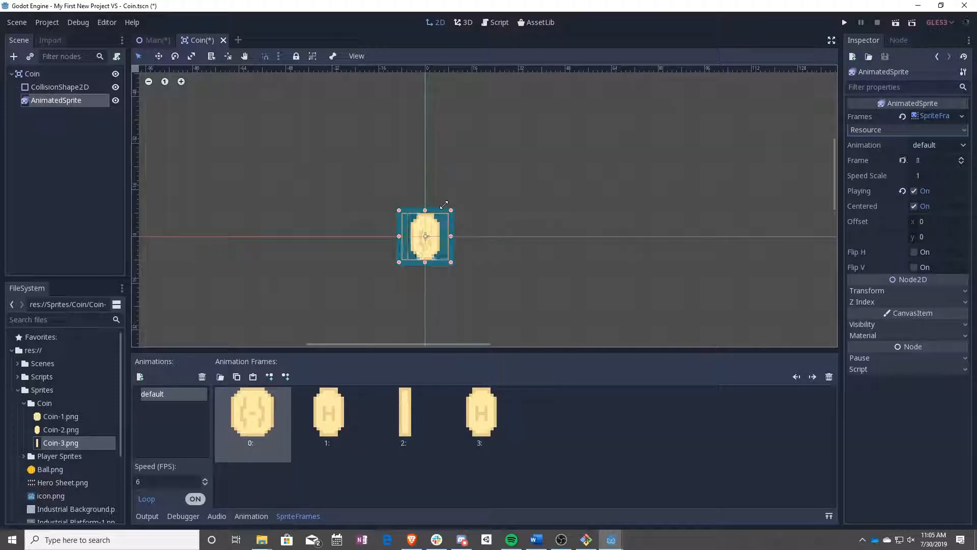
# Select the coin's collision shape, then the animated coin sprite
pyautogui.click(60, 86)
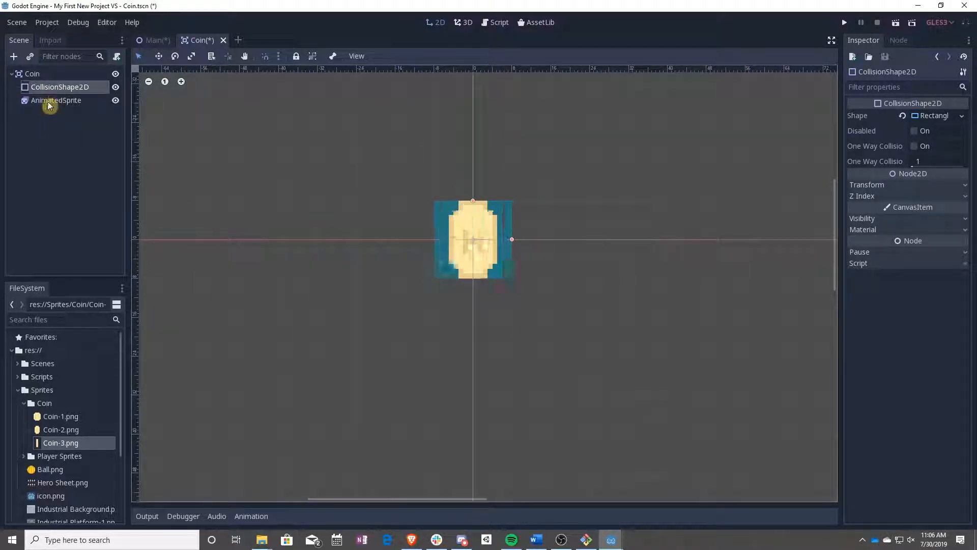
pyautogui.click(55, 101)
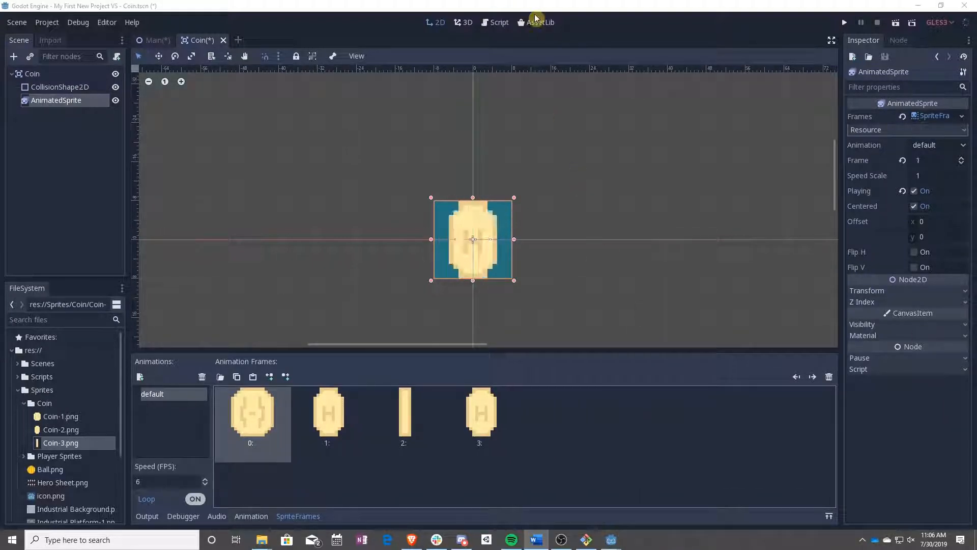
# Attach a new VisualScript saved as res://Scripts/Coin.vs to the Coin area
pyautogui.click(31, 74)
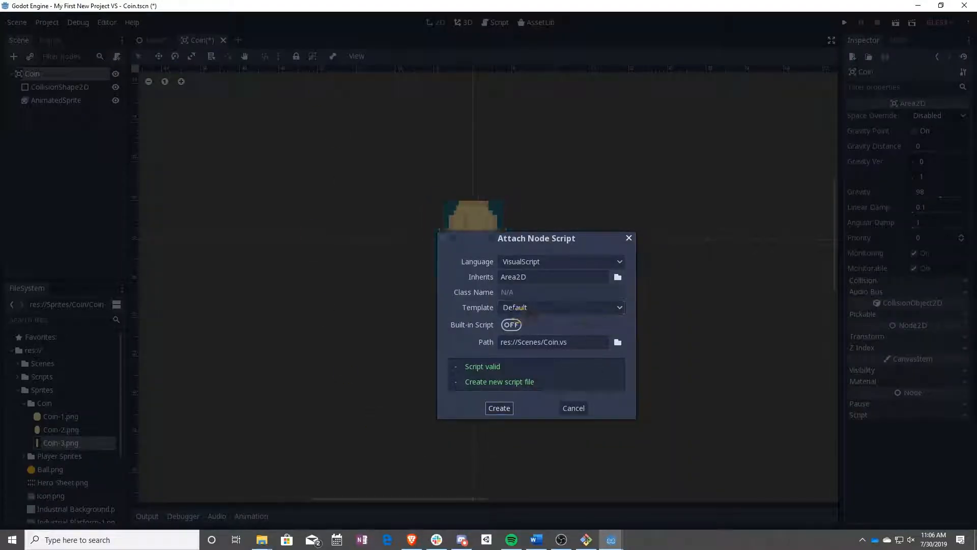
pyautogui.click(618, 342)
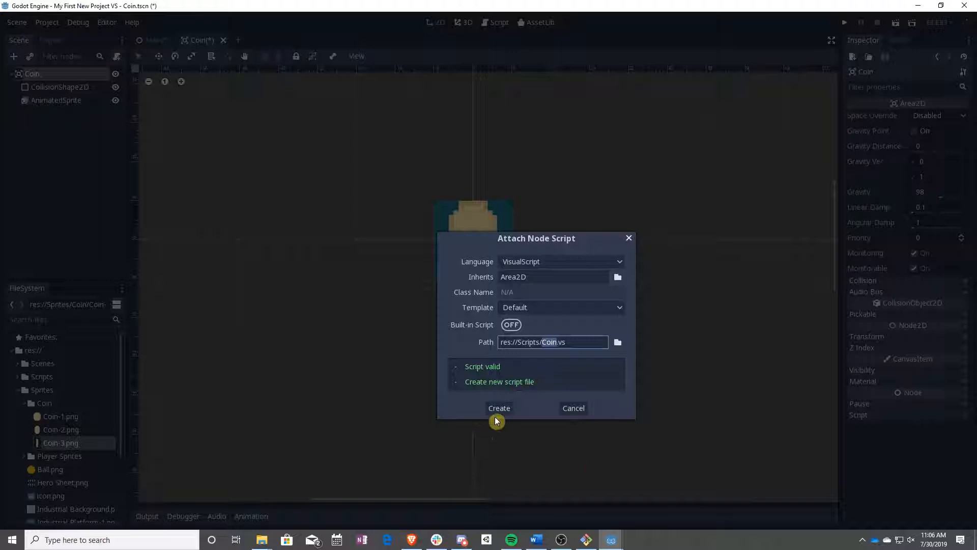
pyautogui.click(499, 408)
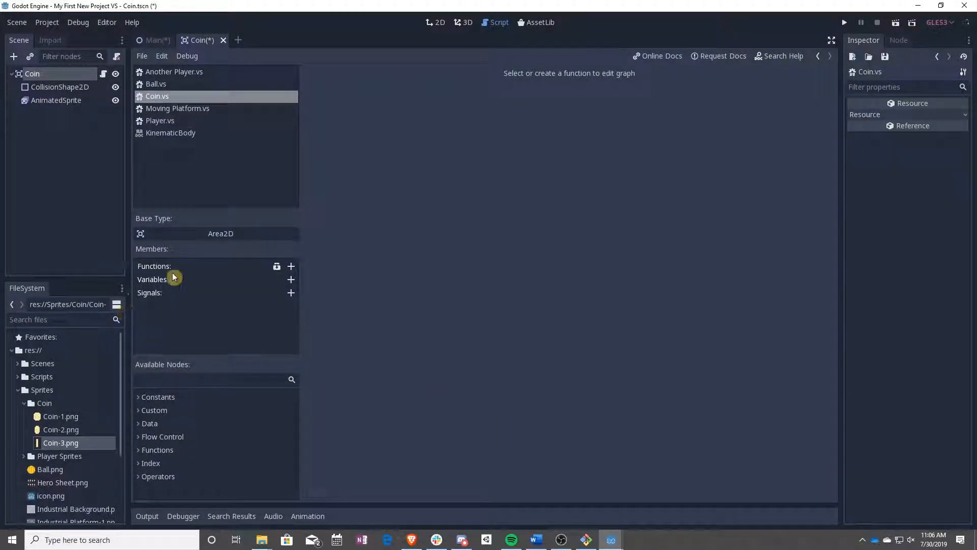
pyautogui.moveTo(233, 194)
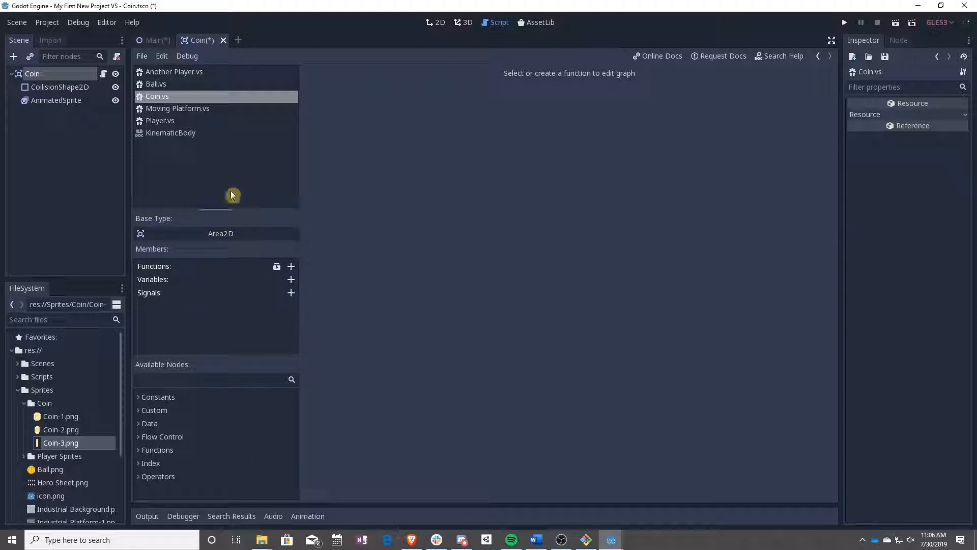
pyautogui.moveTo(95, 101)
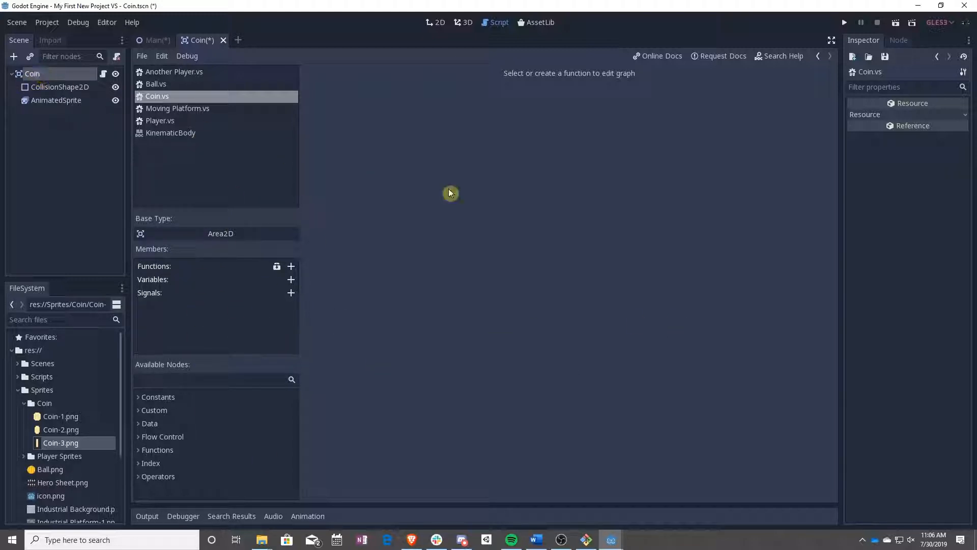
pyautogui.click(31, 73)
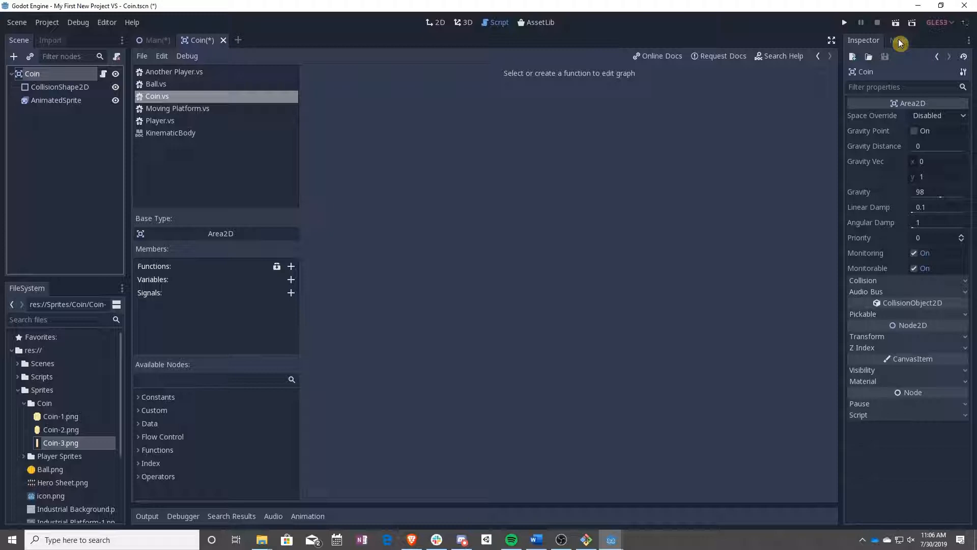
# Connect Coin's body_entered signal to a new _on_Coin_body_entered function
pyautogui.click(907, 39)
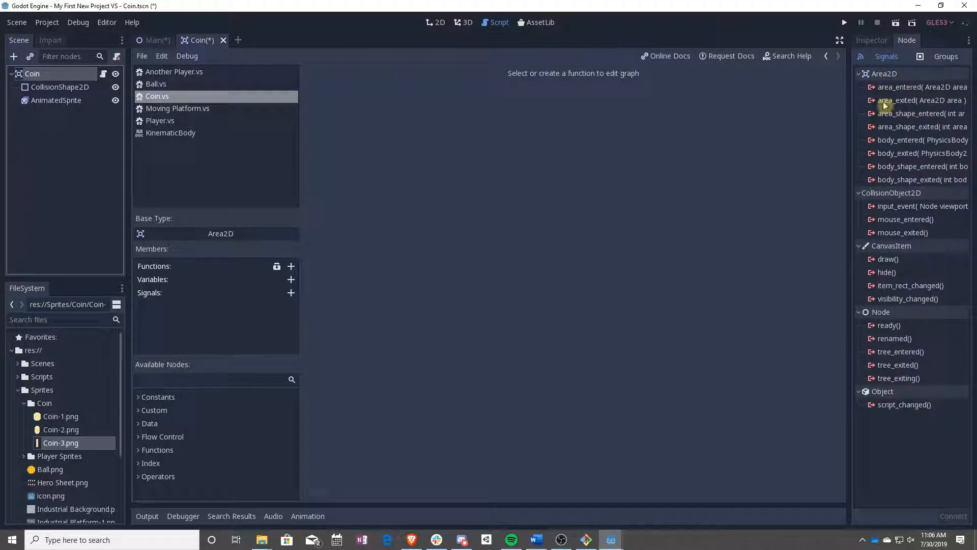
pyautogui.moveTo(901, 232)
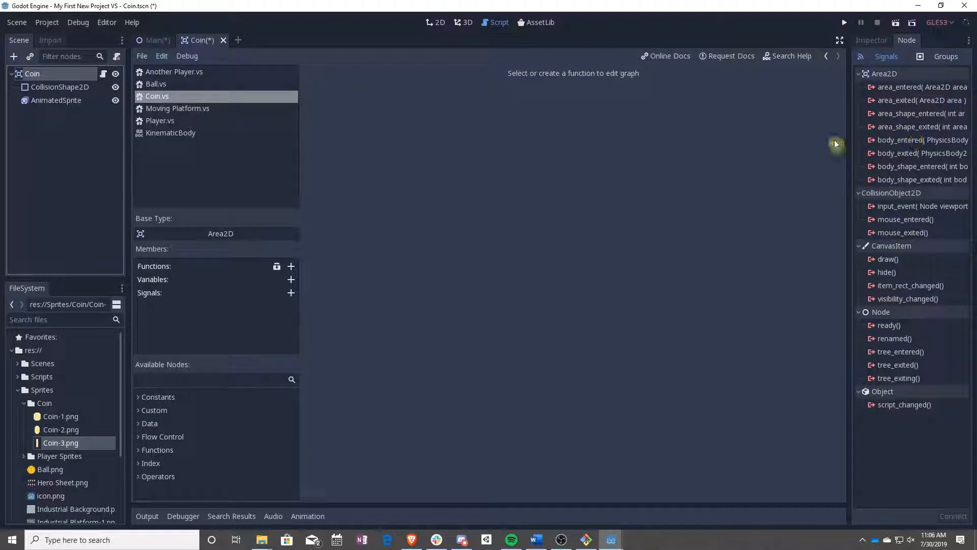
pyautogui.moveTo(677, 219)
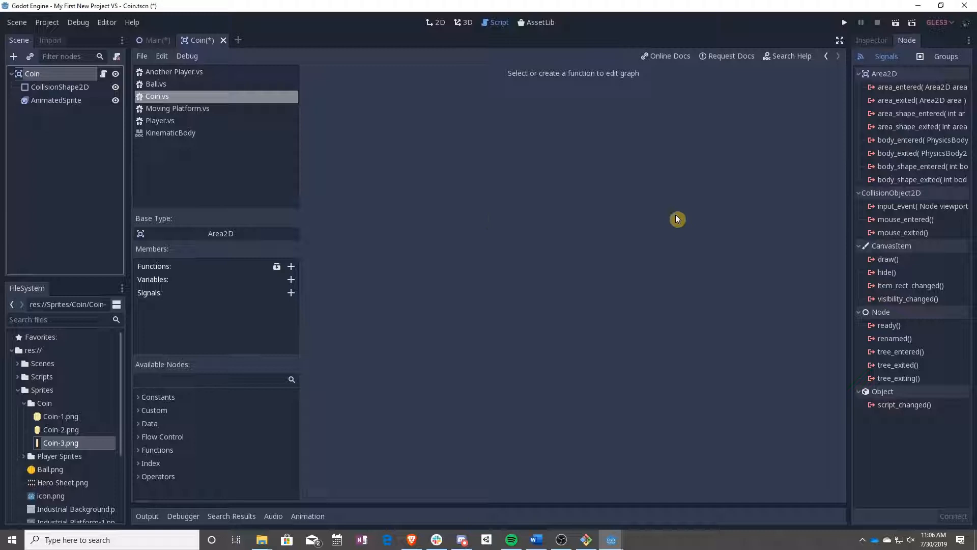
pyautogui.moveTo(878, 154)
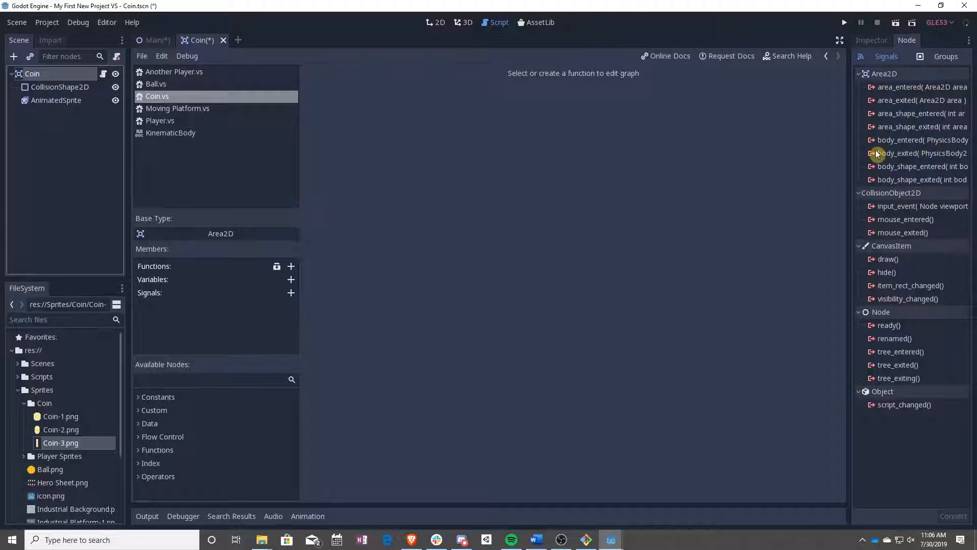
pyautogui.moveTo(580, 243)
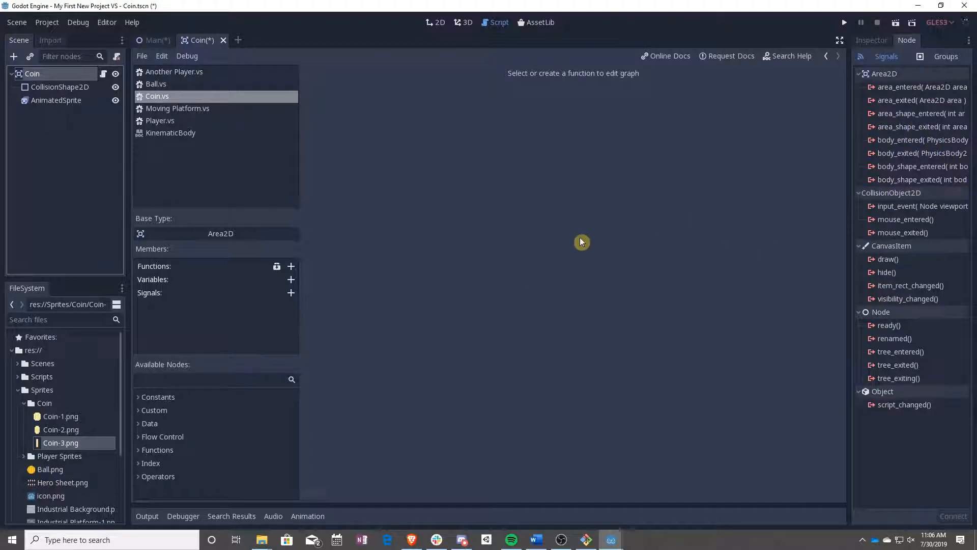
pyautogui.moveTo(439, 168)
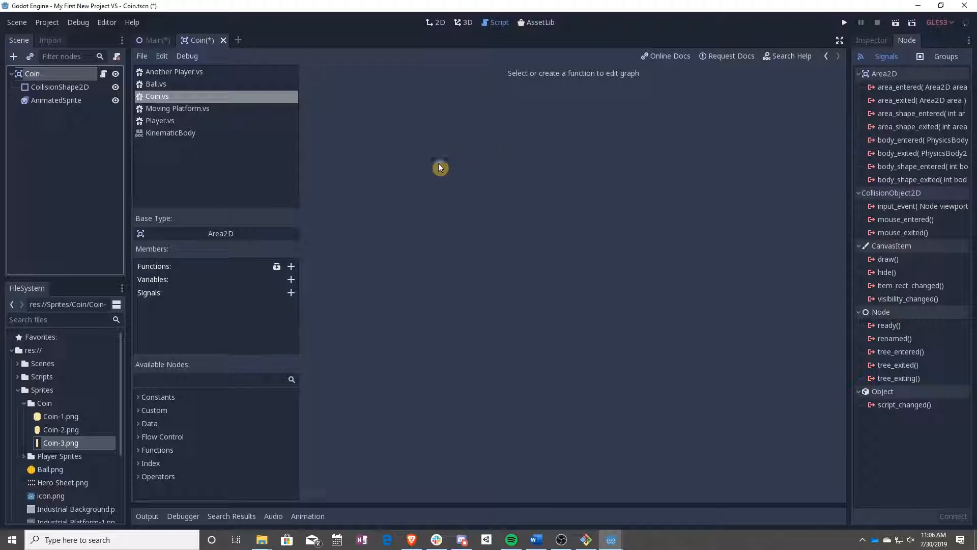
pyautogui.moveTo(436, 238)
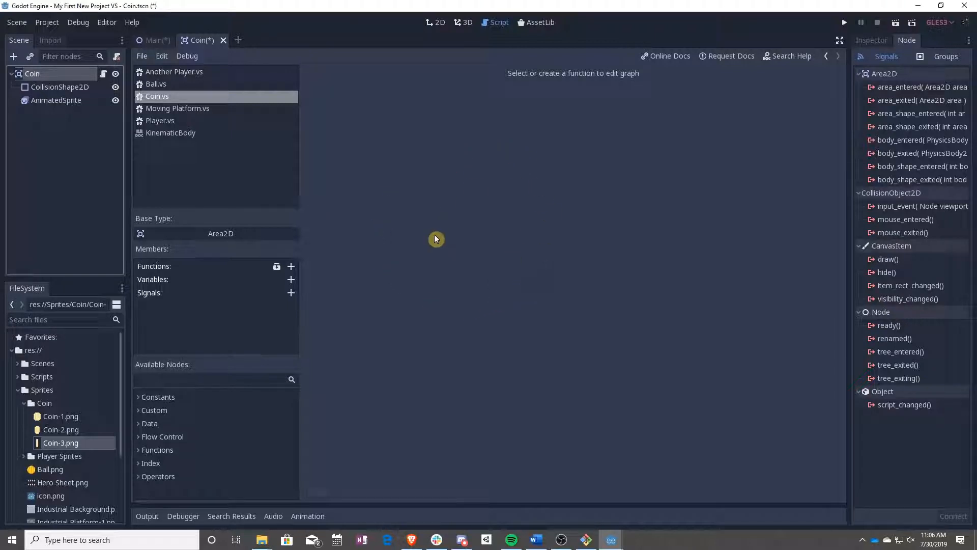
pyautogui.moveTo(668, 218)
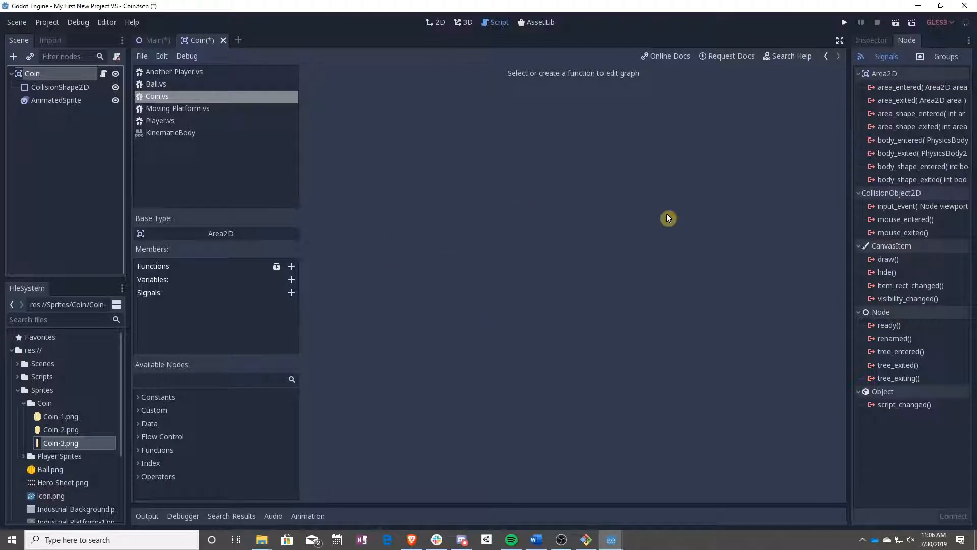
pyautogui.moveTo(554, 262)
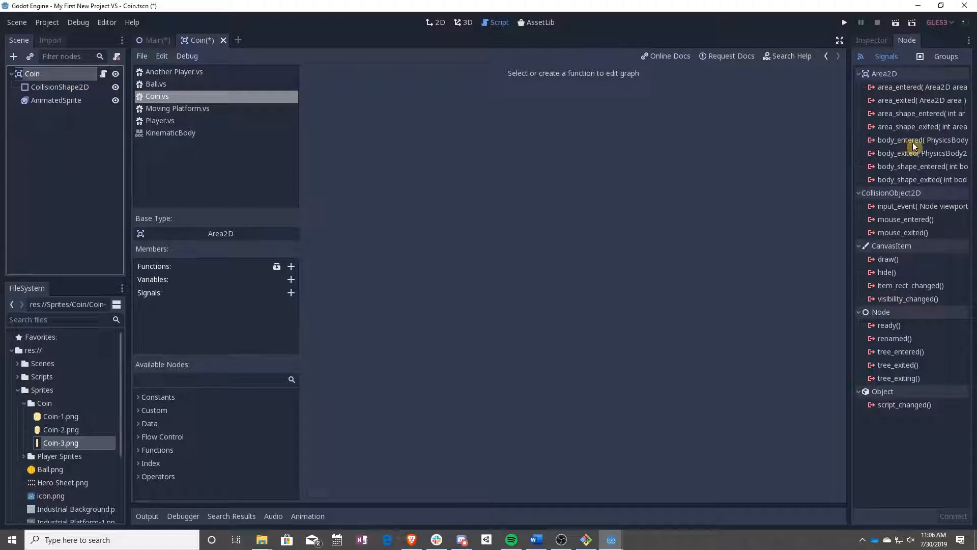
pyautogui.click(922, 139)
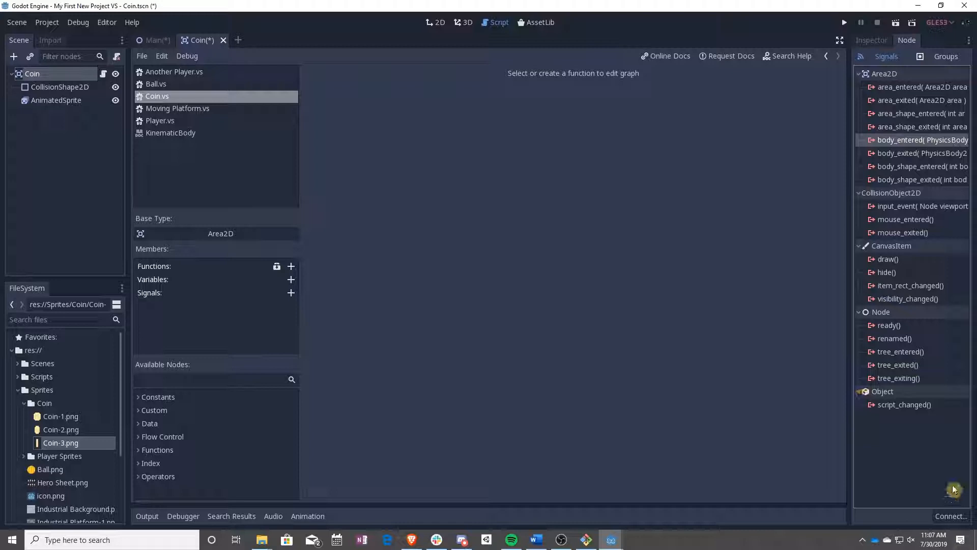
pyautogui.doubleClick(922, 140)
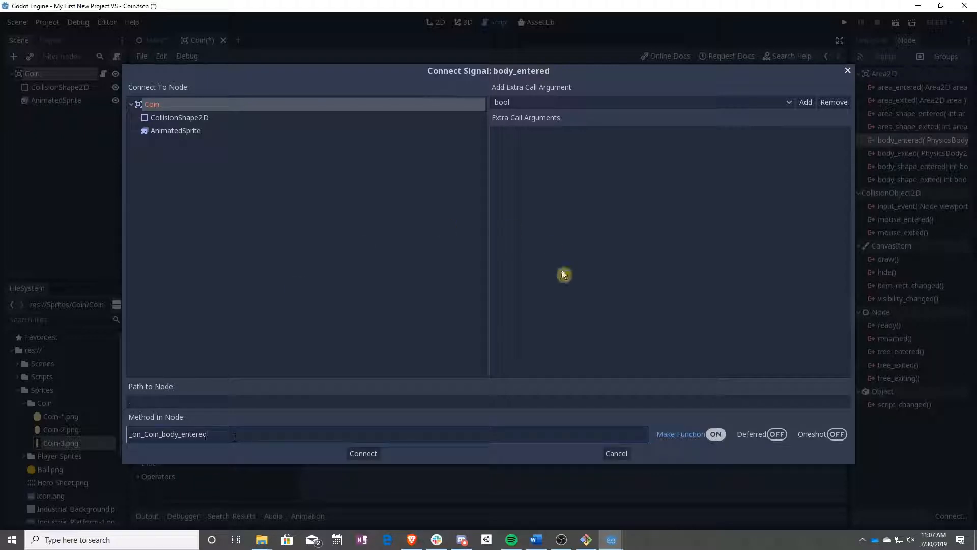
pyautogui.moveTo(926, 142)
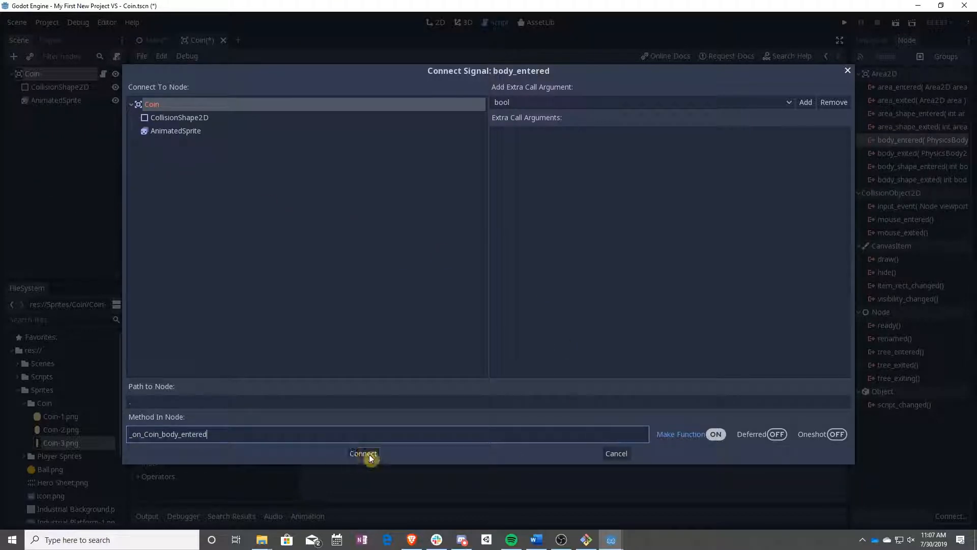
pyautogui.click(364, 453)
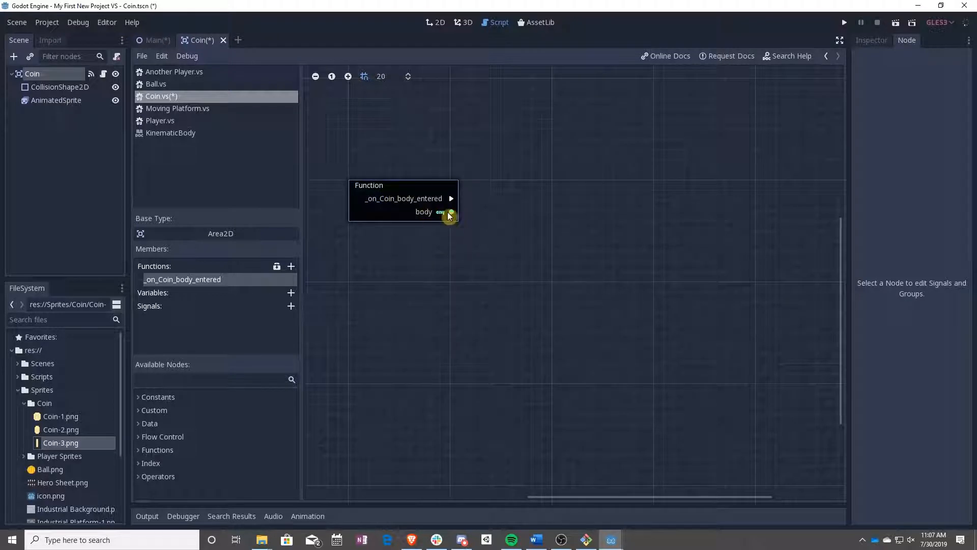
pyautogui.moveTo(574, 299)
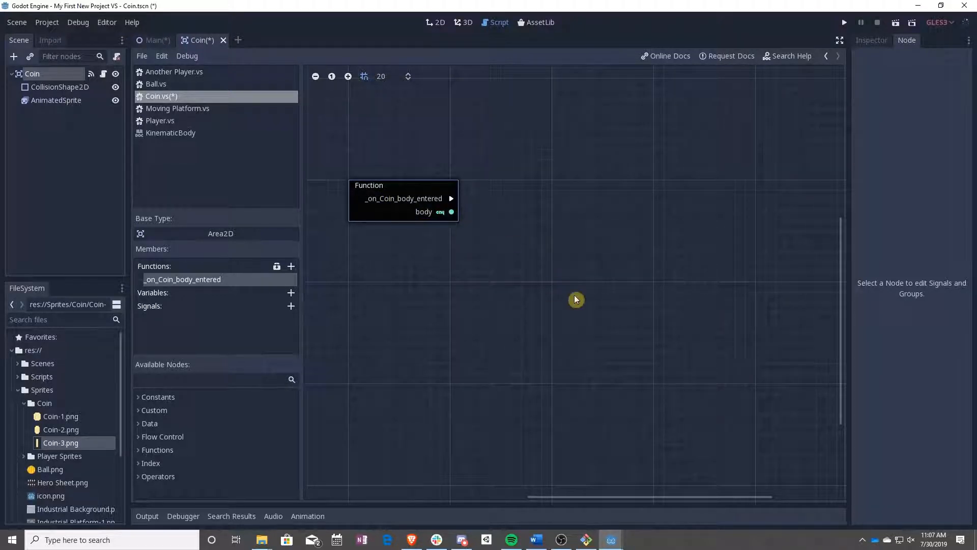
pyautogui.moveTo(385, 171)
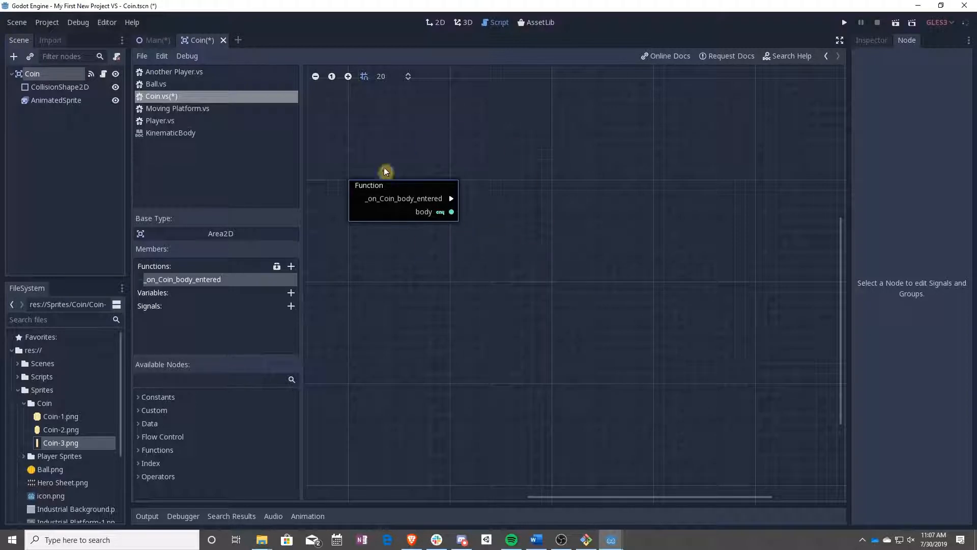
pyautogui.moveTo(499, 293)
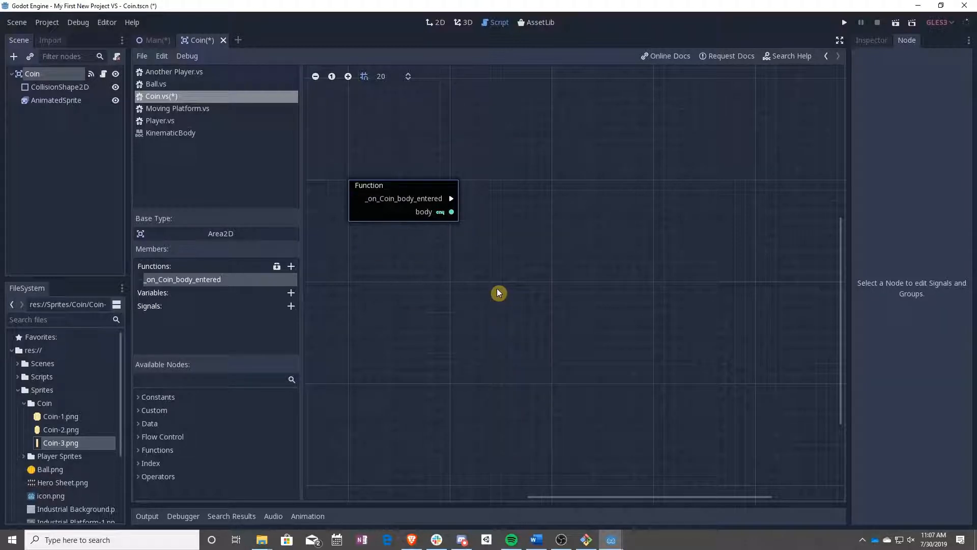
pyautogui.moveTo(536, 273)
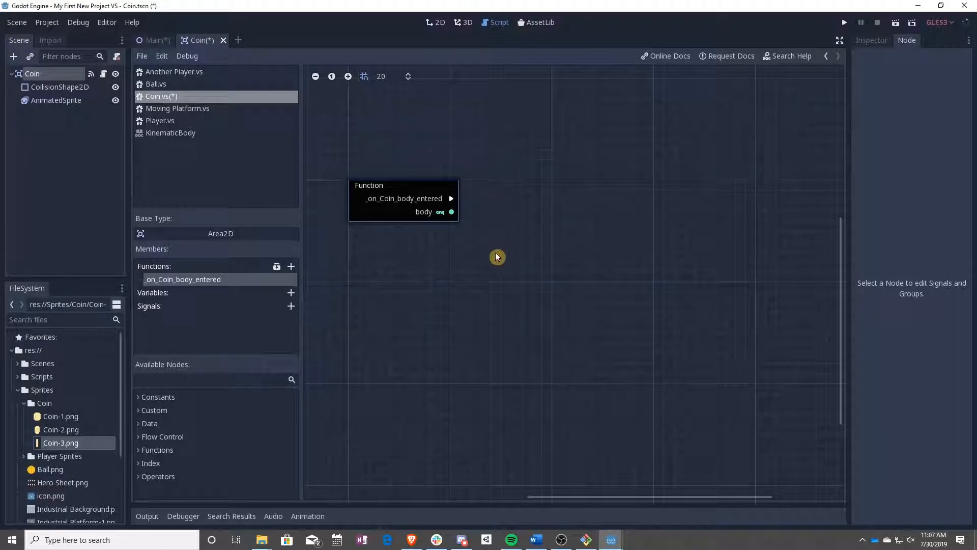
pyautogui.moveTo(490, 280)
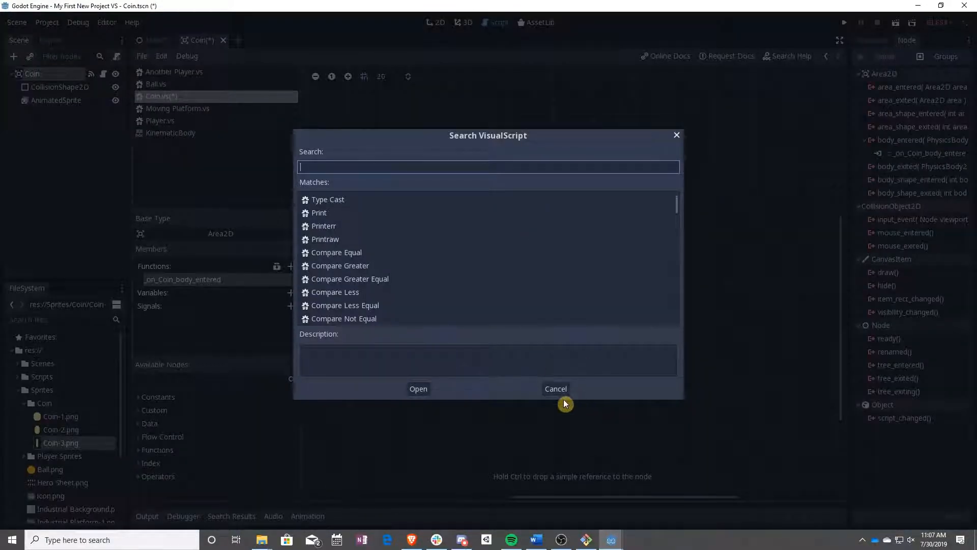
# Target the queue_free call at the coin itself and return to the Coin scene in 2D
pyautogui.click(555, 388)
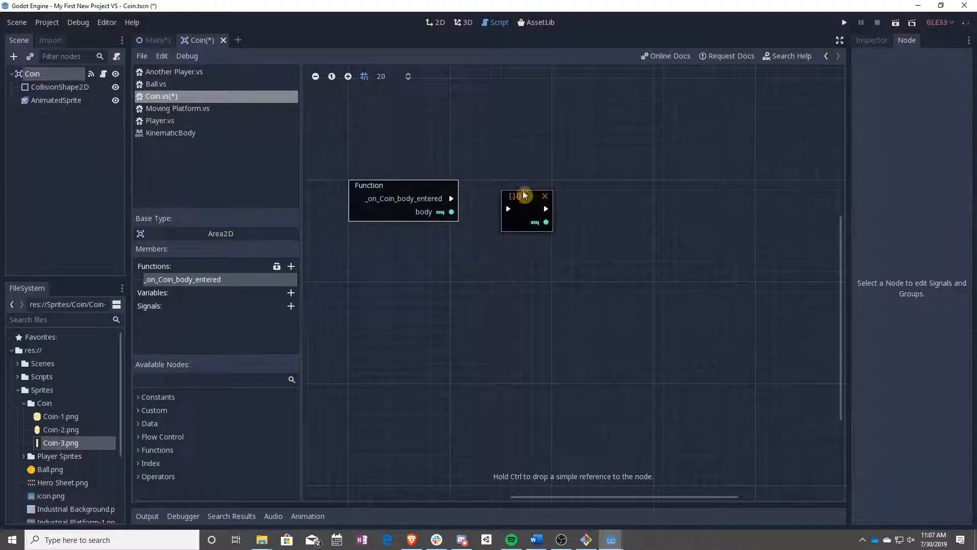
pyautogui.click(527, 200)
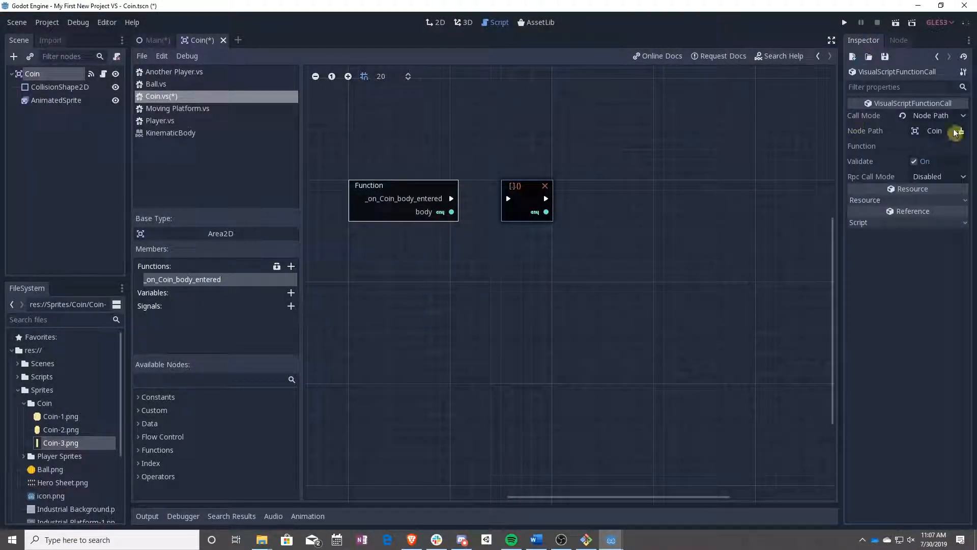
pyautogui.click(935, 115)
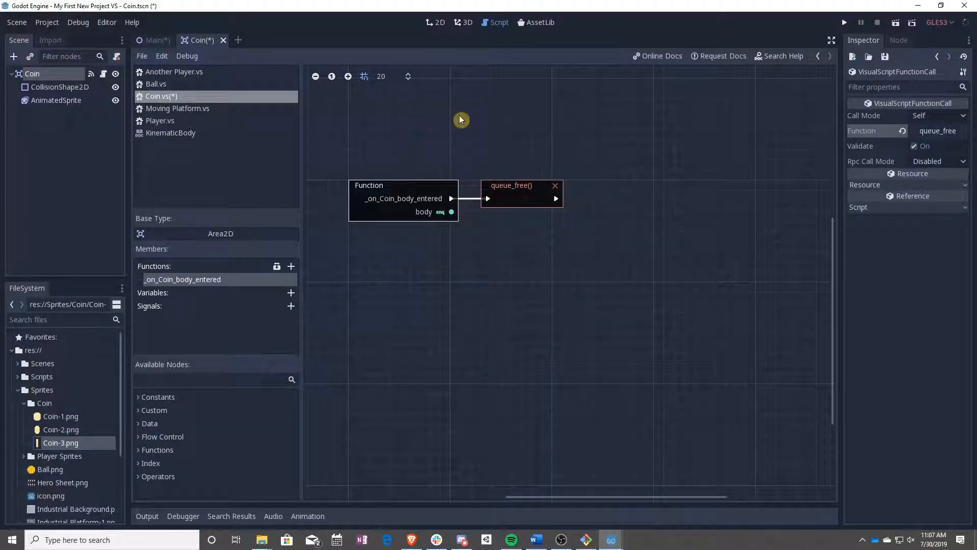
pyautogui.moveTo(446, 284)
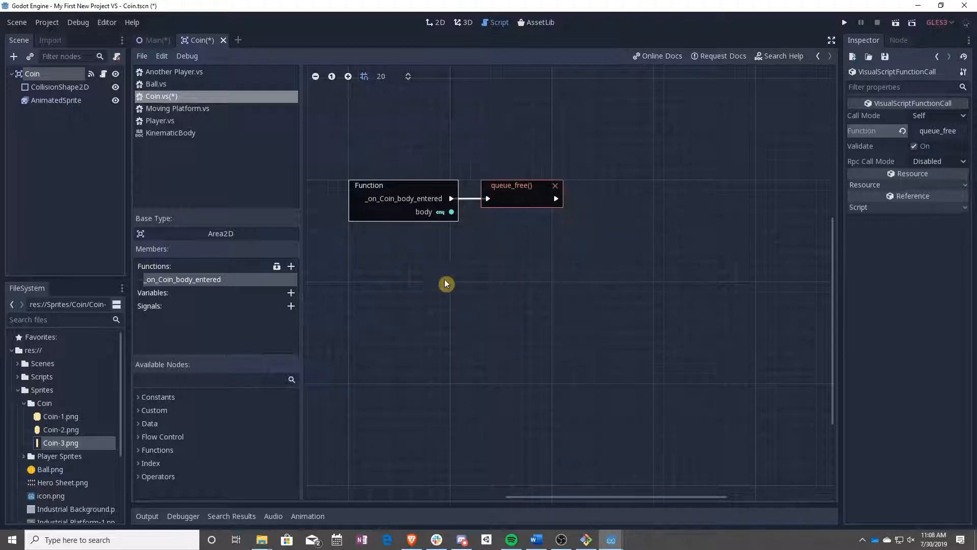
pyautogui.moveTo(498, 167)
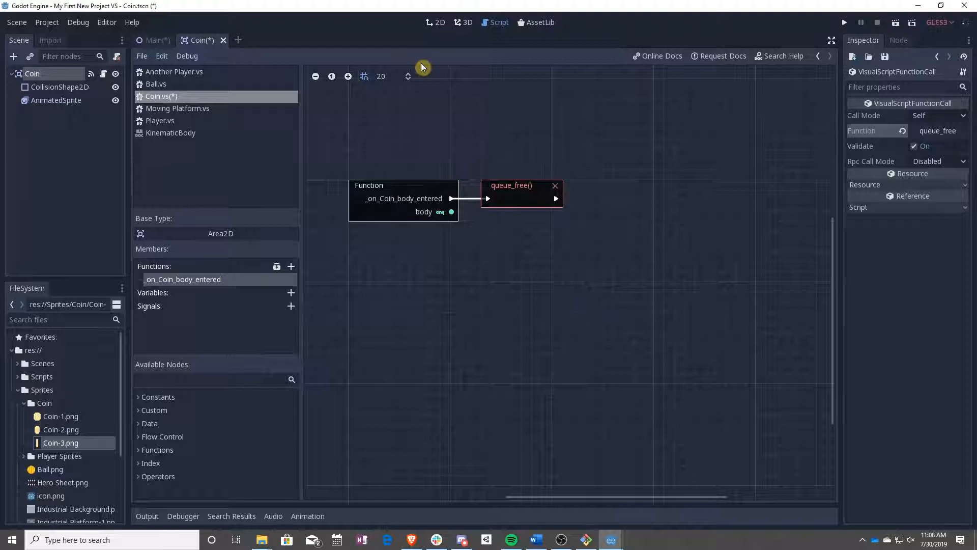
pyautogui.click(439, 22)
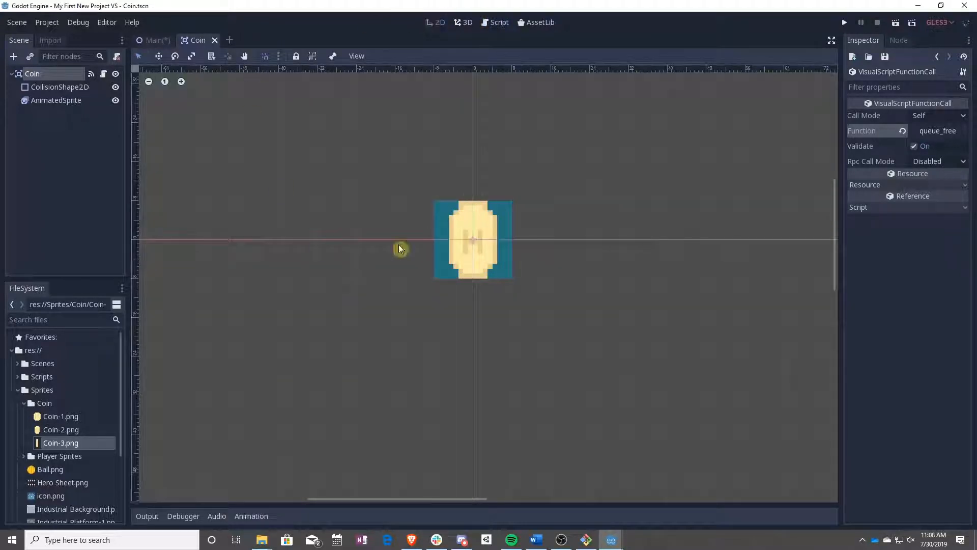
# Playtest the Main level to try coin collecting, then stop the game
pyautogui.click(155, 40)
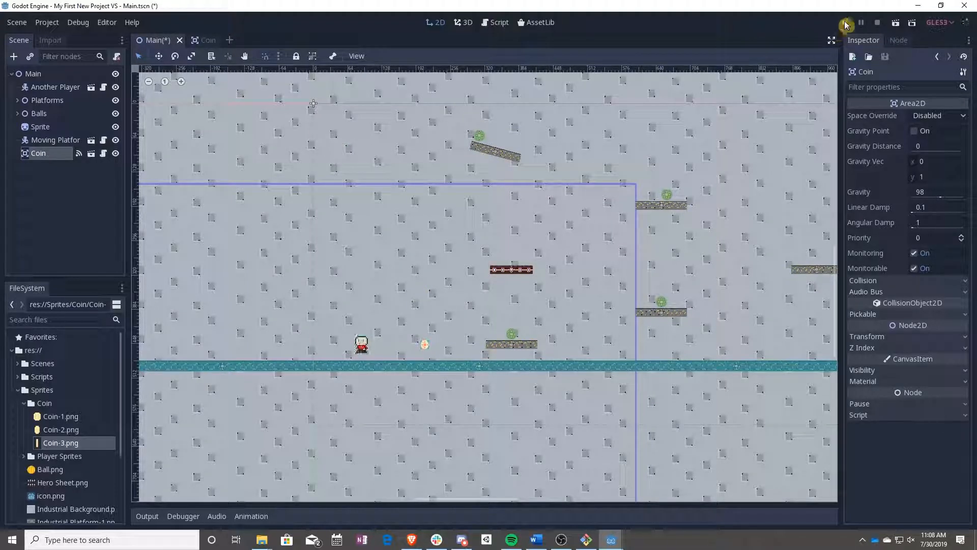
pyautogui.click(846, 23)
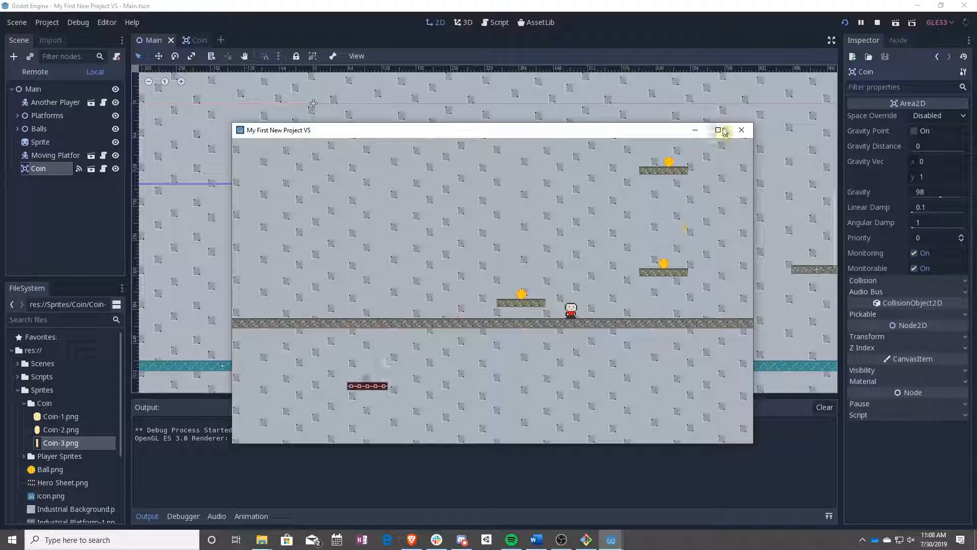
pyautogui.click(741, 130)
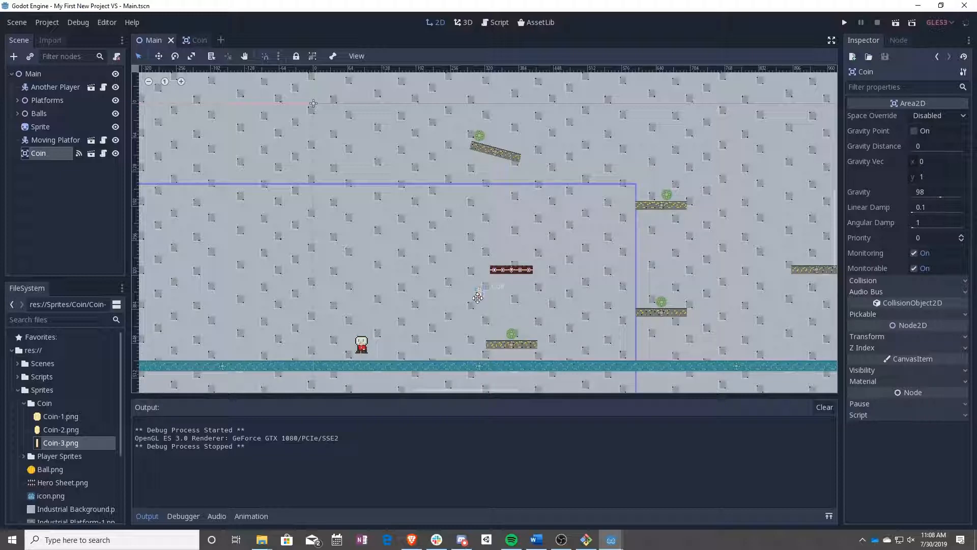
# Move the coin higher above the lower platform, rerun the game, and return to scripts
pyautogui.moveTo(477, 299); pyautogui.dragTo(470, 302)
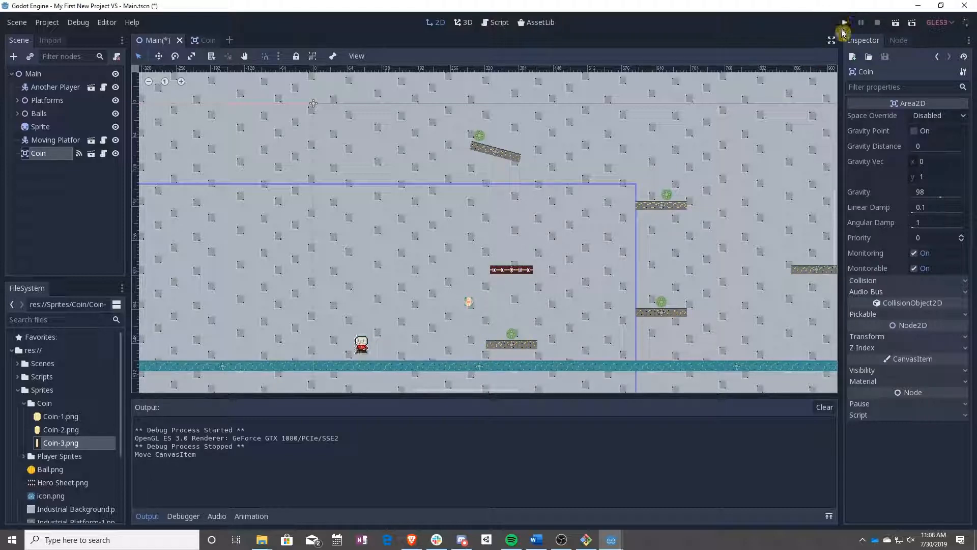
pyautogui.click(845, 22)
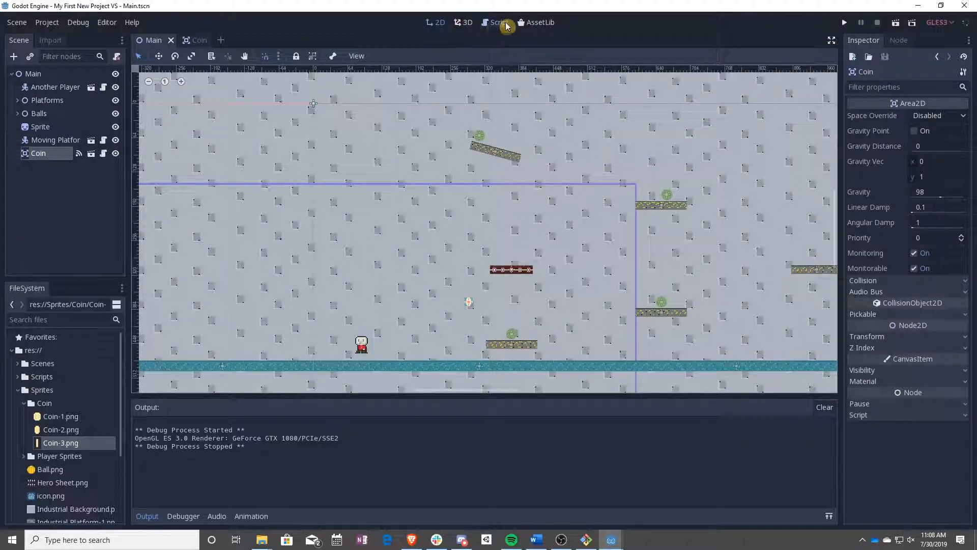
pyautogui.click(499, 22)
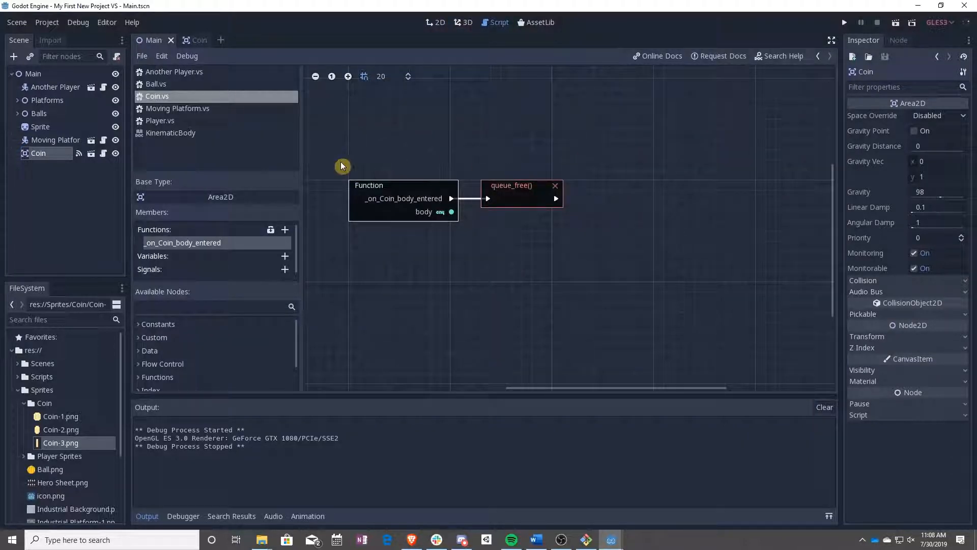
pyautogui.moveTo(402, 258)
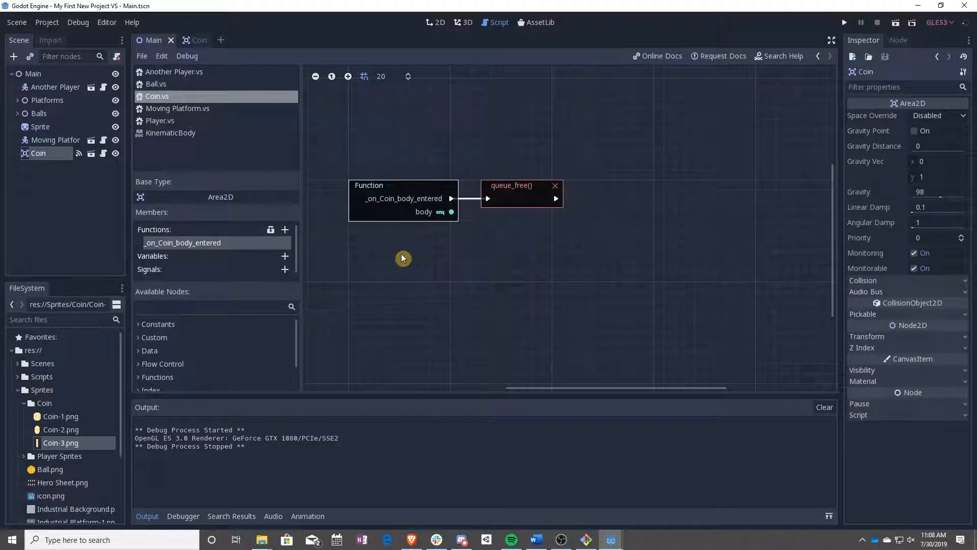
# Switch to the Coin scene tab with Coin.vs in the script editor
pyautogui.click(190, 40)
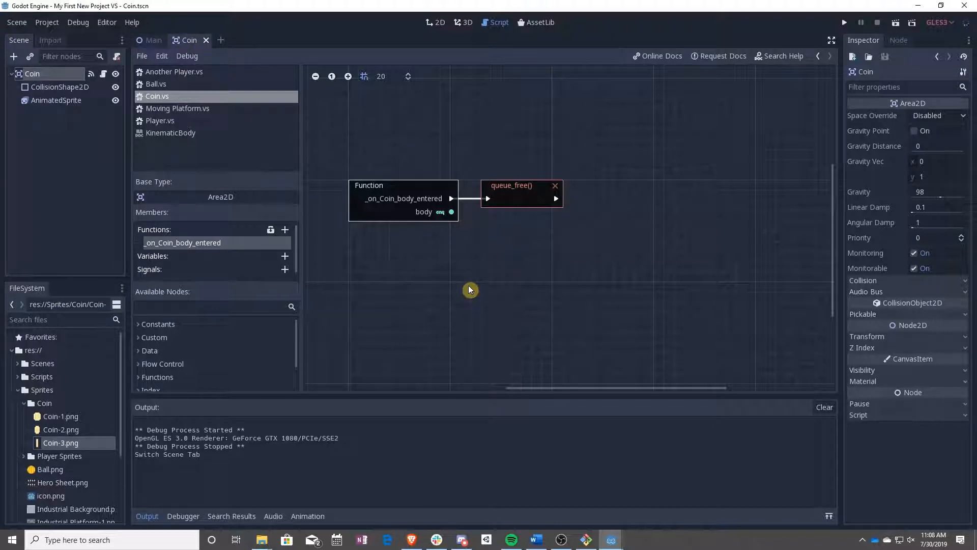
pyautogui.moveTo(660, 269)
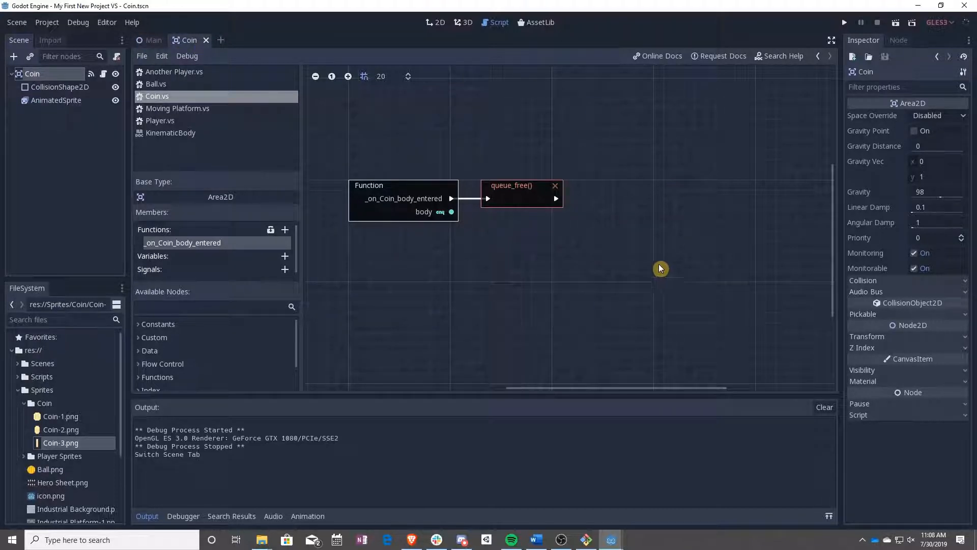
pyautogui.moveTo(628, 224)
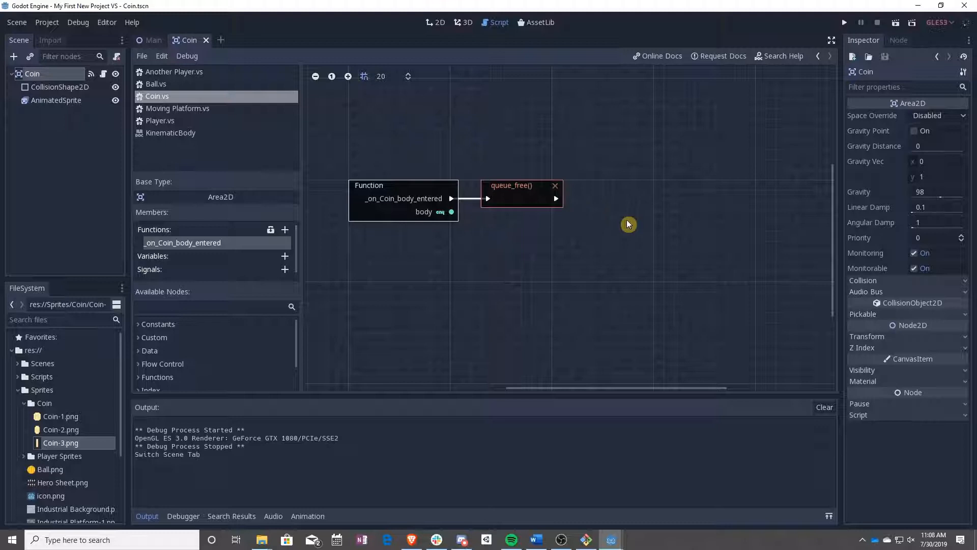
pyautogui.moveTo(630, 222)
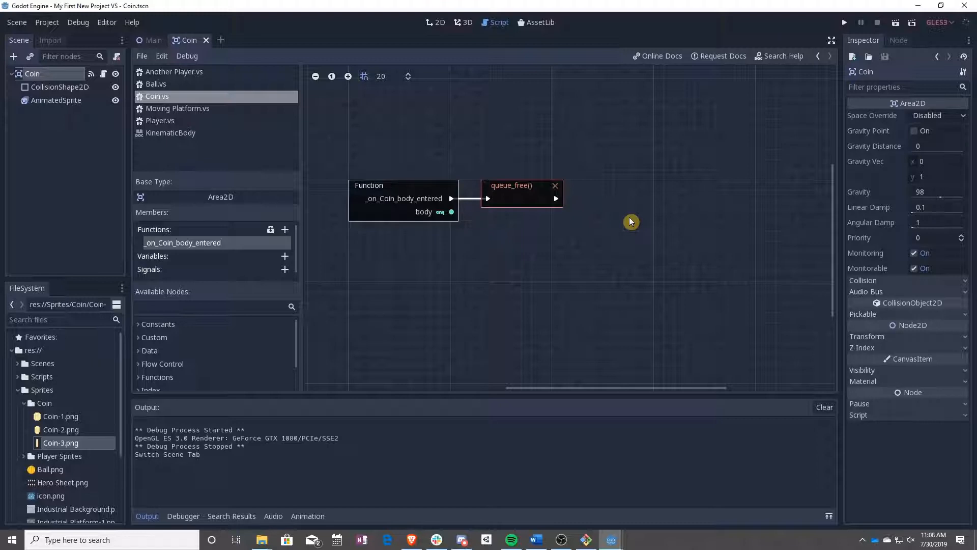
pyautogui.moveTo(674, 210)
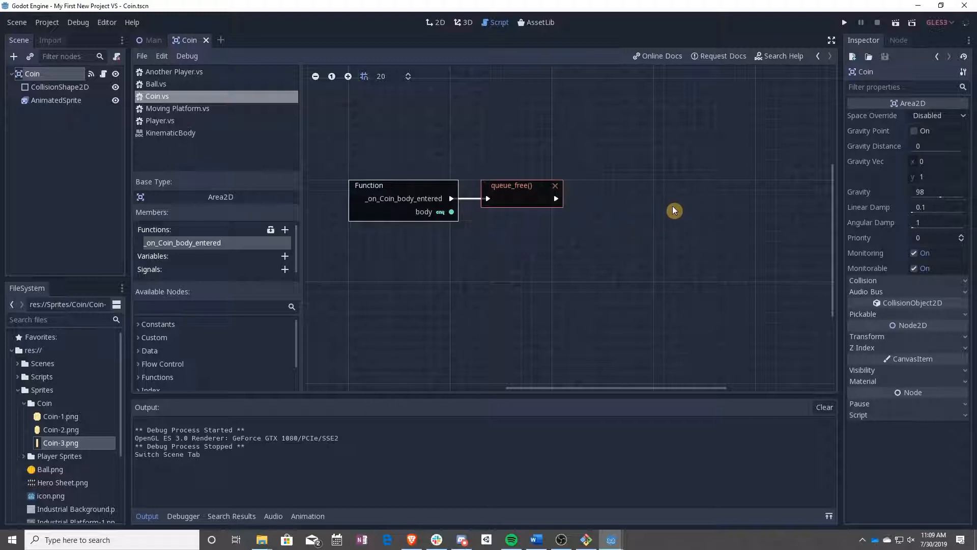
pyautogui.moveTo(37, 427)
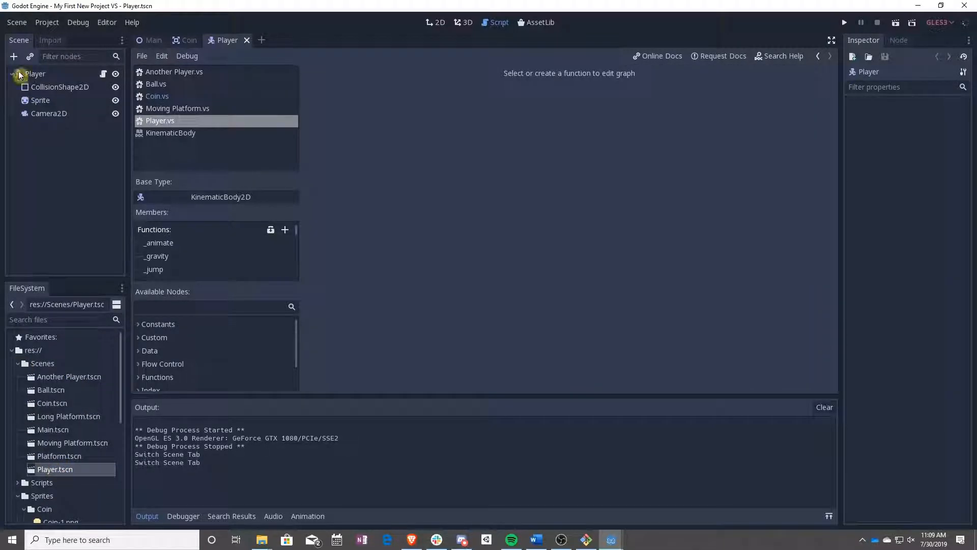
# Add the Player root node to a group named 'player' via the Node dock, then return to the Coin scene
pyautogui.click(34, 73)
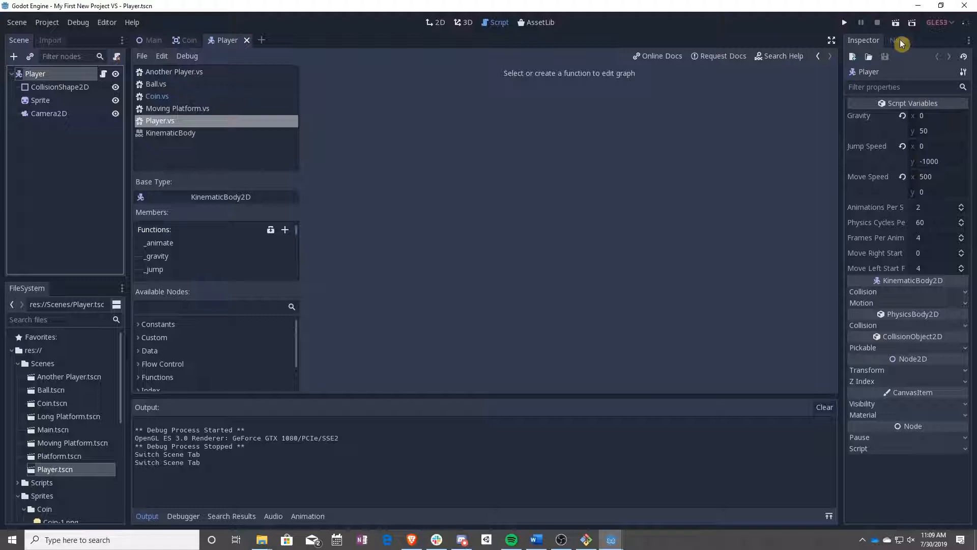
pyautogui.click(907, 40)
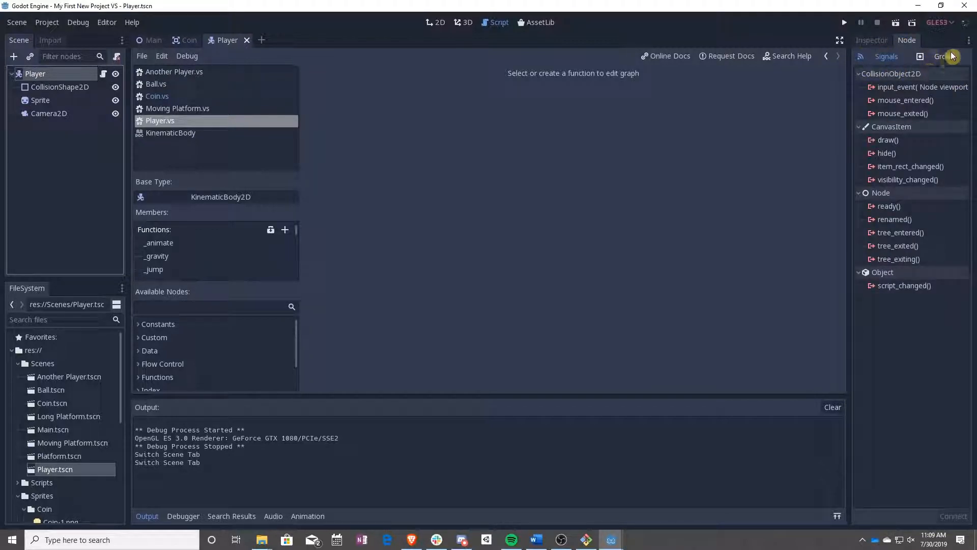
pyautogui.click(945, 56)
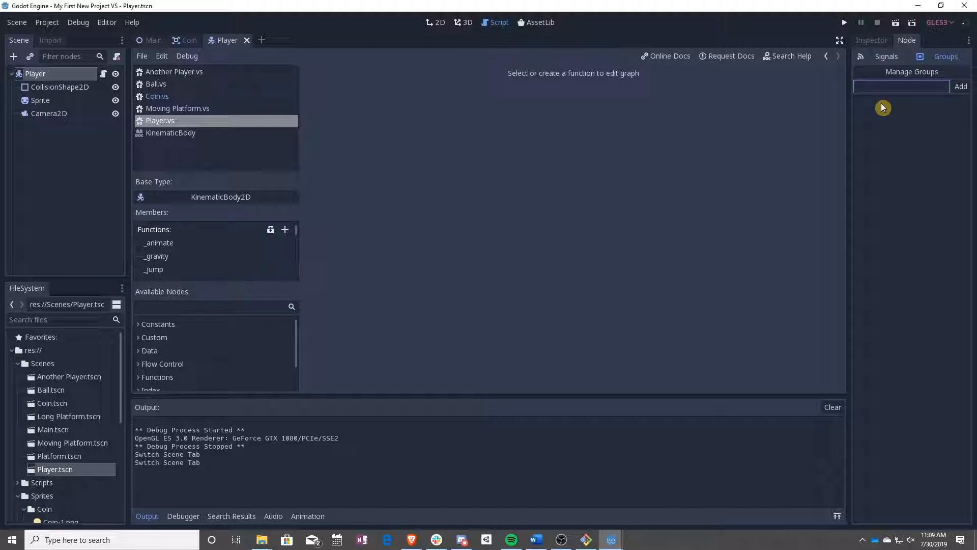
pyautogui.click(961, 86)
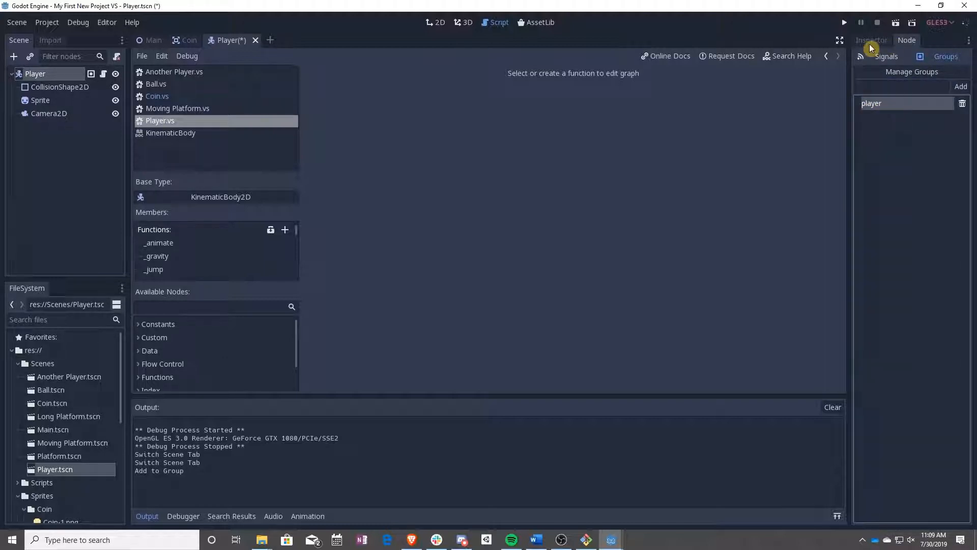
pyautogui.click(872, 40)
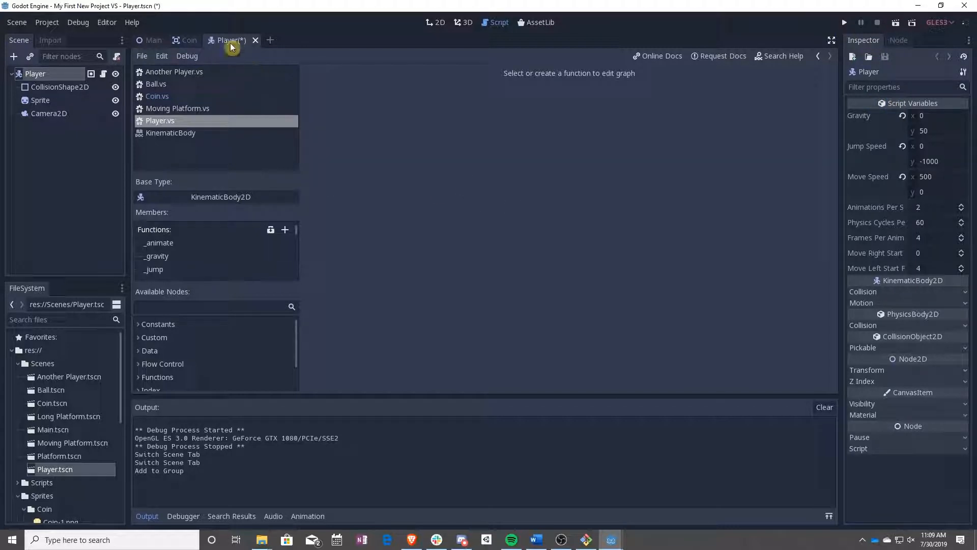
pyautogui.click(188, 40)
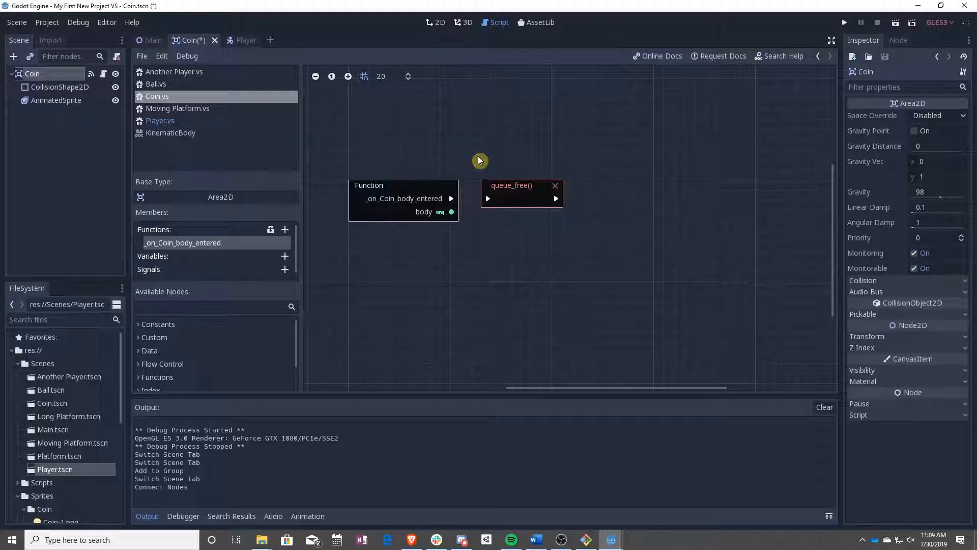
# Add a function call node on a Node instance and search its methods for 'group' to find is_in_group
pyautogui.moveTo(511, 186); pyautogui.dragTo(379, 287)
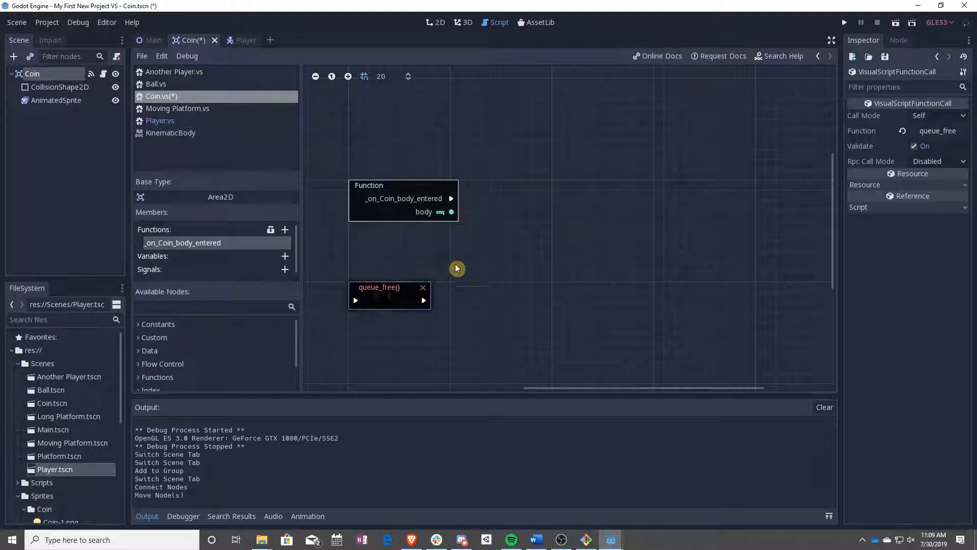
pyautogui.moveTo(558, 281)
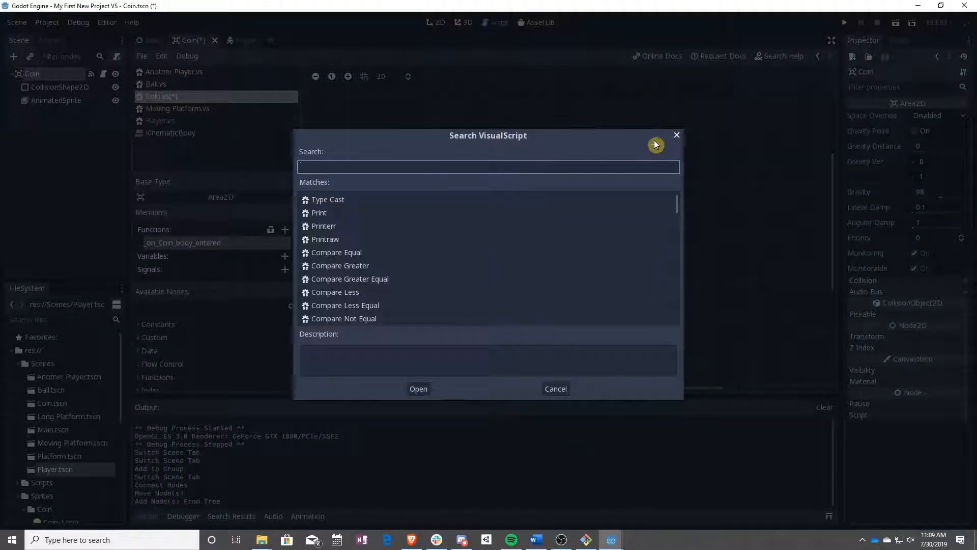
pyautogui.click(677, 136)
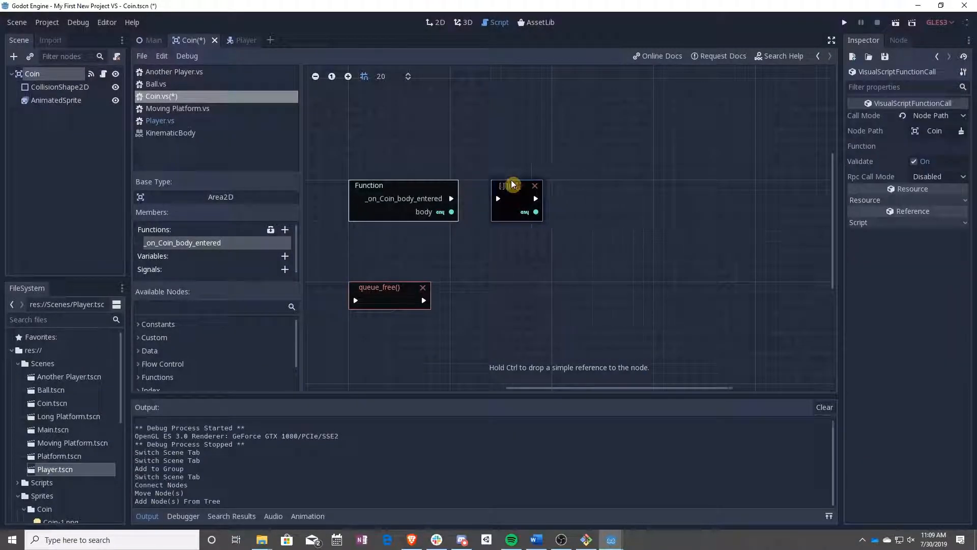
pyautogui.click(935, 116)
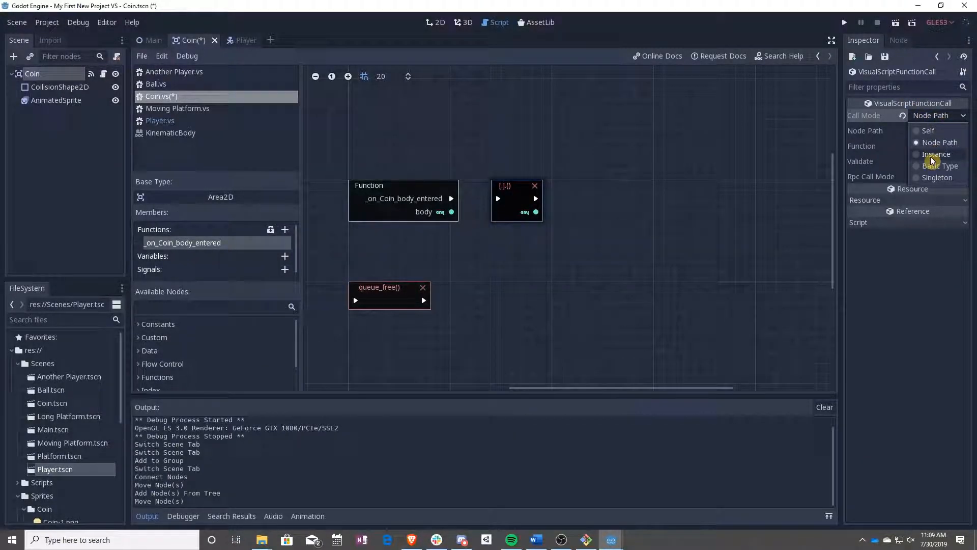
pyautogui.click(935, 154)
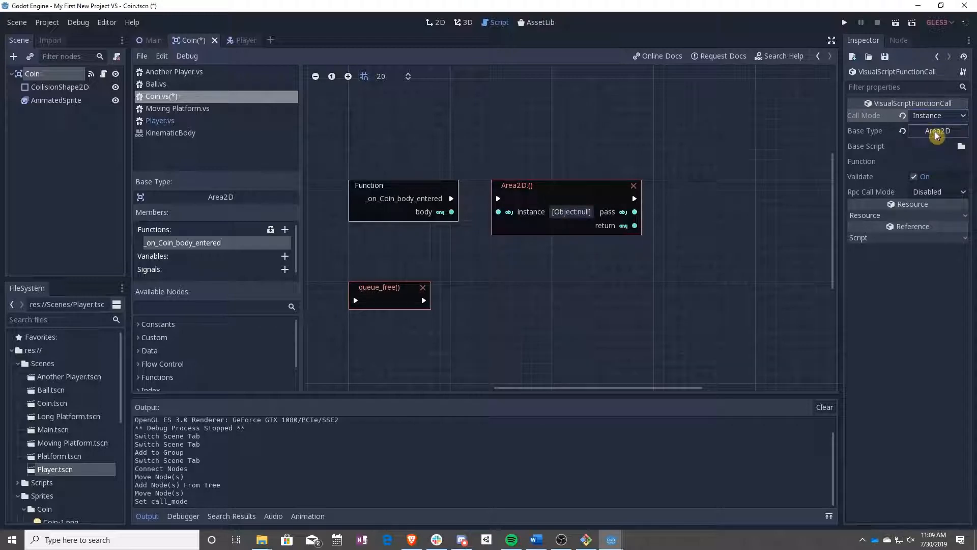
pyautogui.click(936, 130)
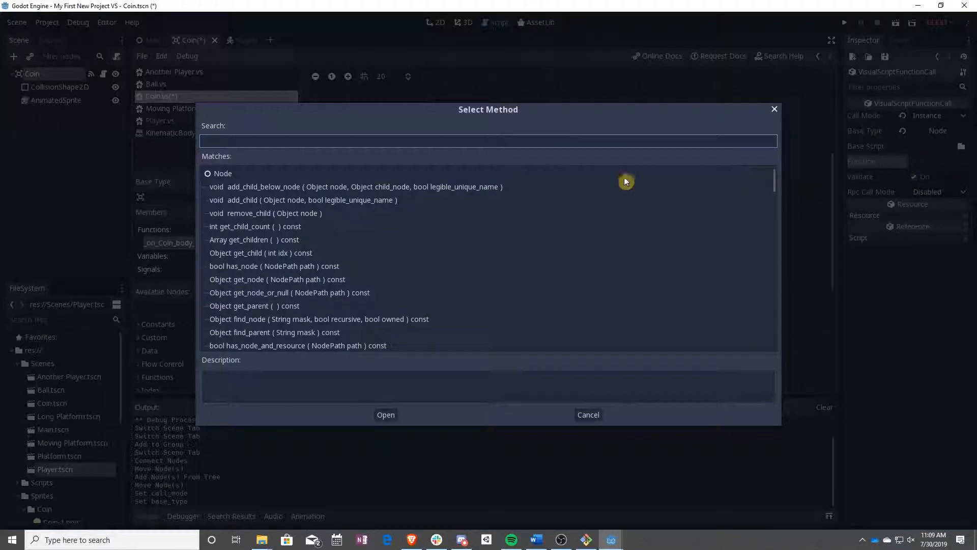
pyautogui.write('group')
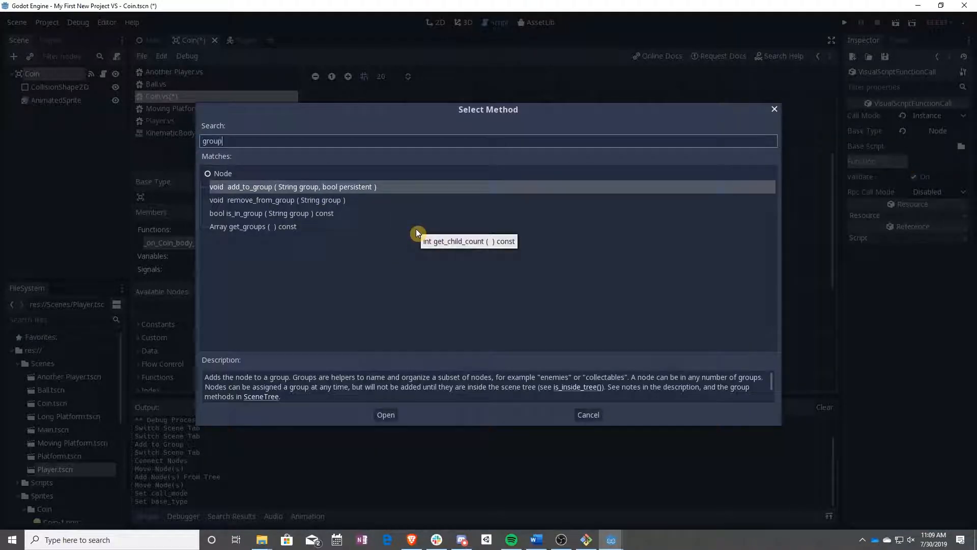
pyautogui.moveTo(318, 216)
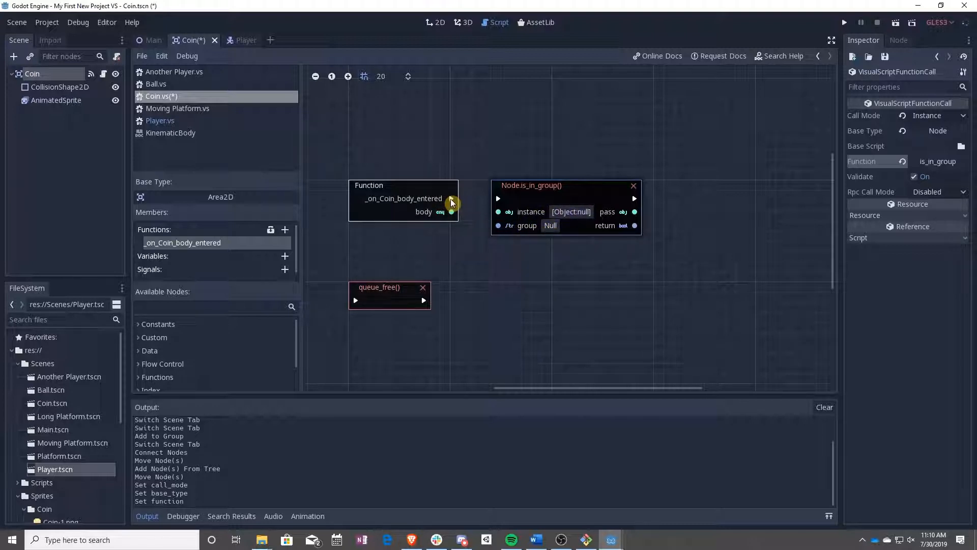
# Wire _on_Coin_body_entered into is_in_group with group argument 'player', and start a new script variable
pyautogui.moveTo(451, 212); pyautogui.dragTo(498, 198)
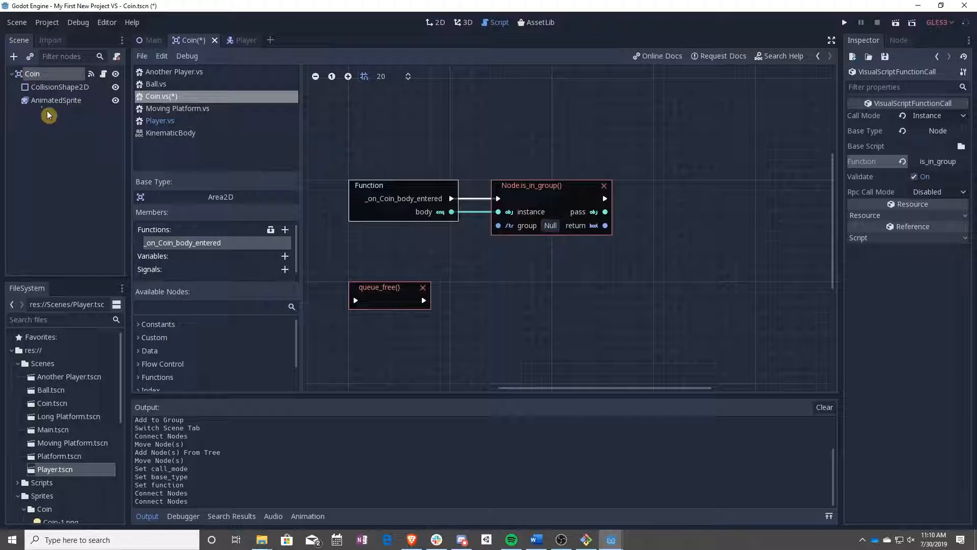
pyautogui.click(549, 225)
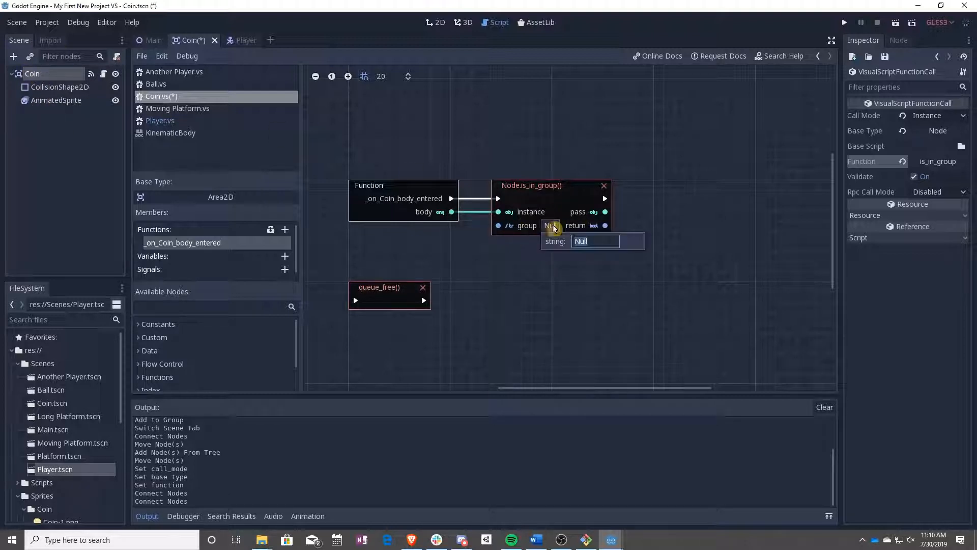
pyautogui.write('player')
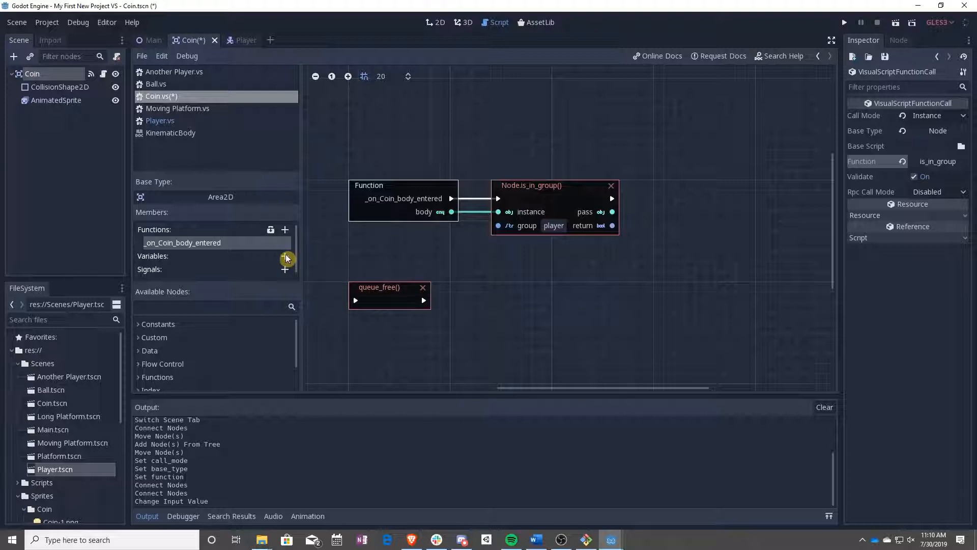
pyautogui.click(285, 256)
pyautogui.write('player_group')
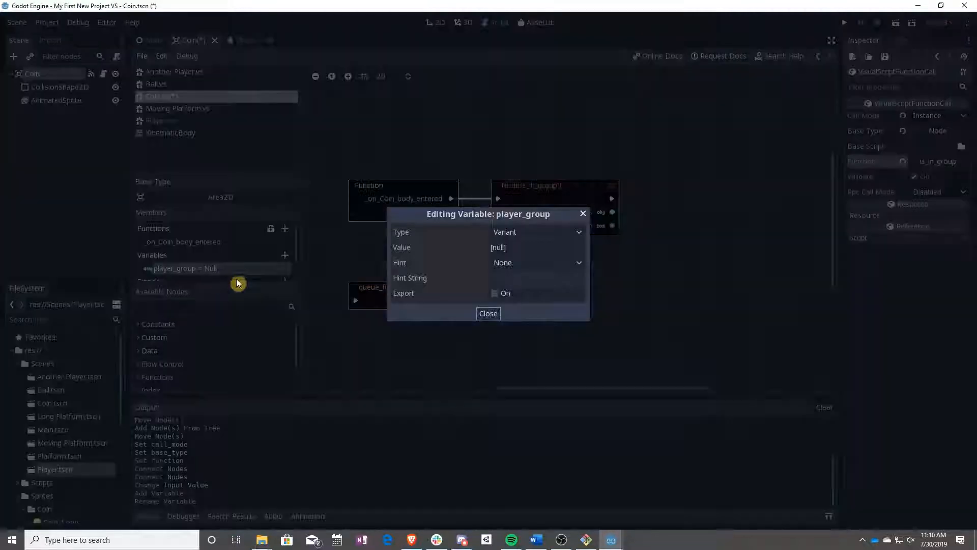
# Make player_group a String variable with value 'player'
pyautogui.click(538, 231)
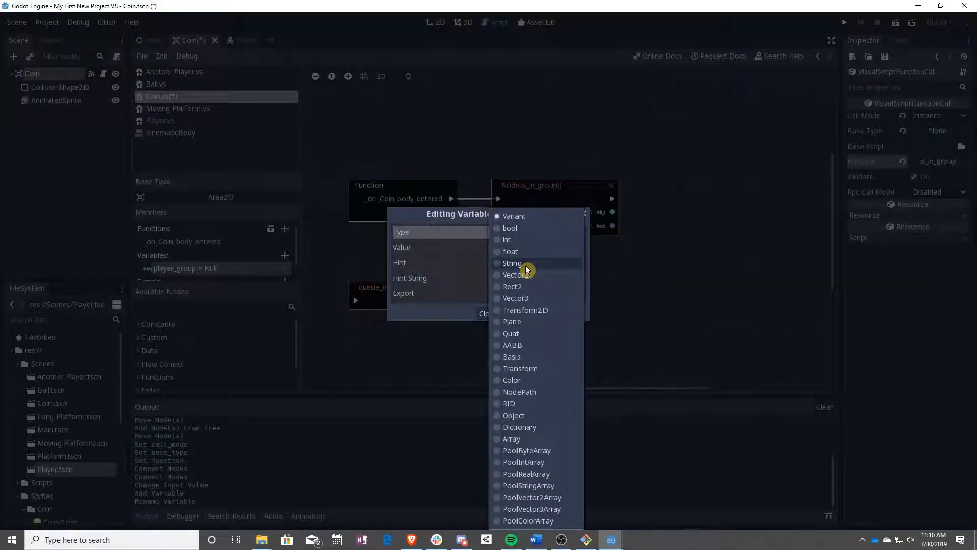
pyautogui.click(512, 262)
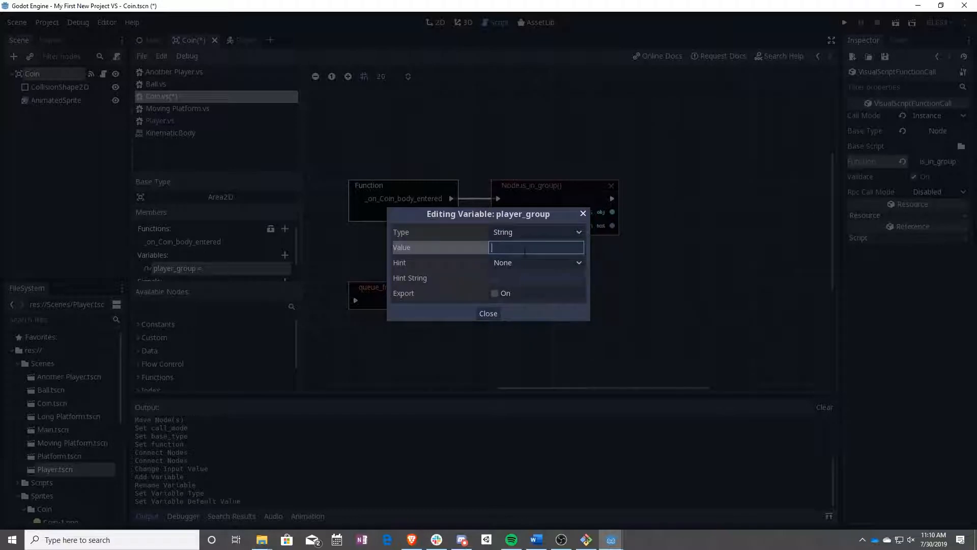
pyautogui.write('player')
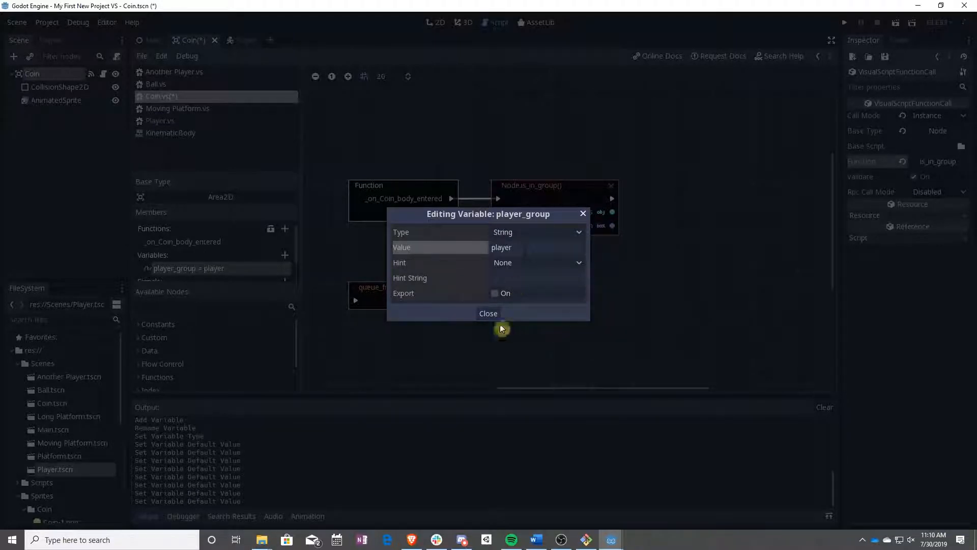
pyautogui.click(488, 312)
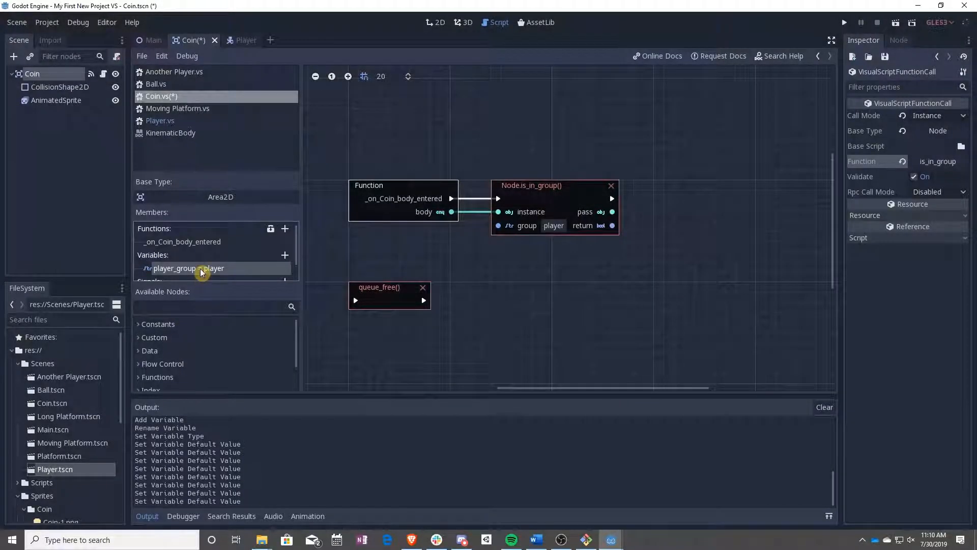
# Place a player_group getter in the graph and feed its value into is_in_group's group input
pyautogui.moveTo(187, 267); pyautogui.dragTo(394, 243)
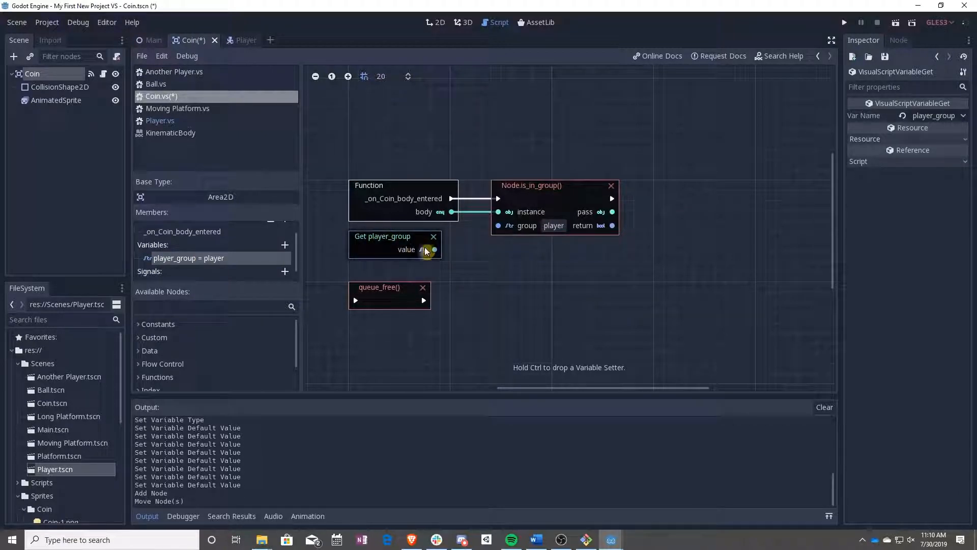
pyautogui.moveTo(435, 249); pyautogui.dragTo(499, 225)
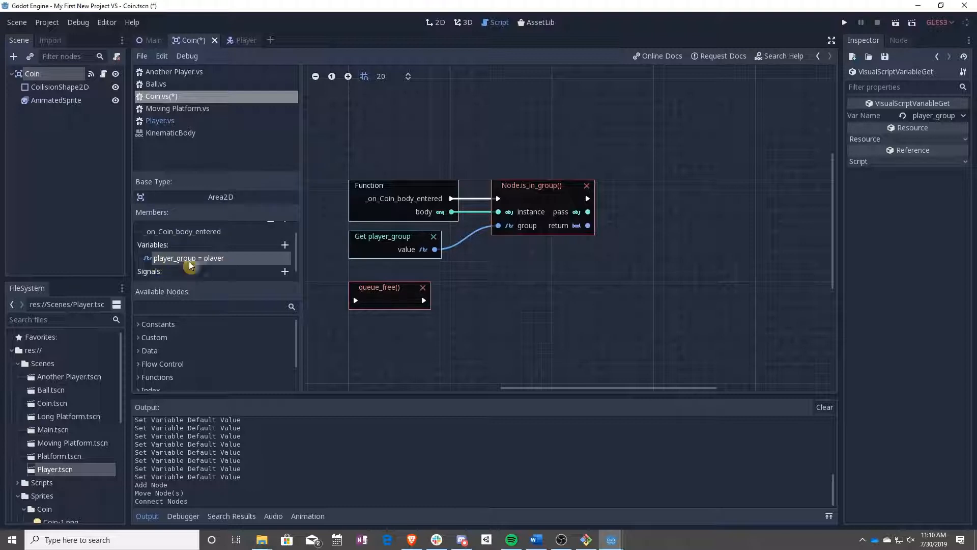
pyautogui.moveTo(417, 218)
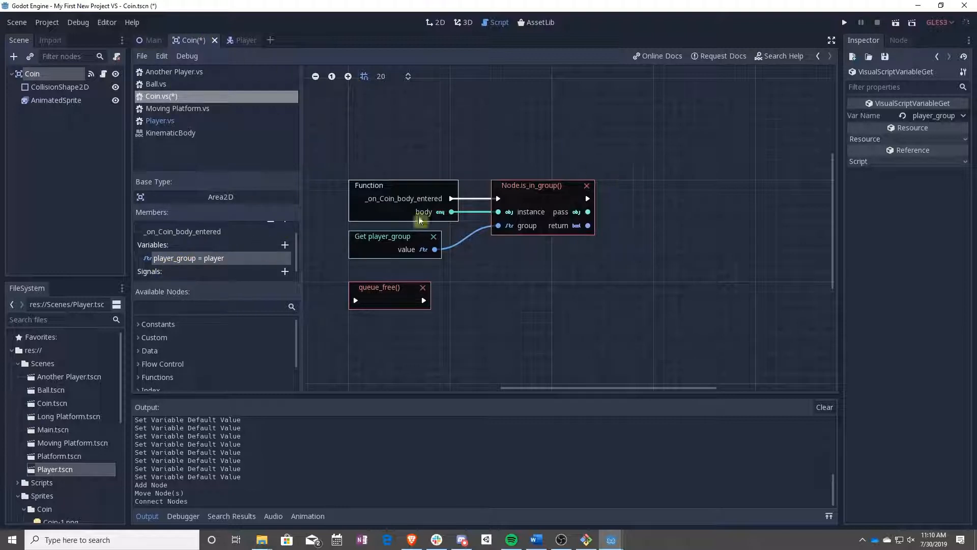
pyautogui.moveTo(265, 267)
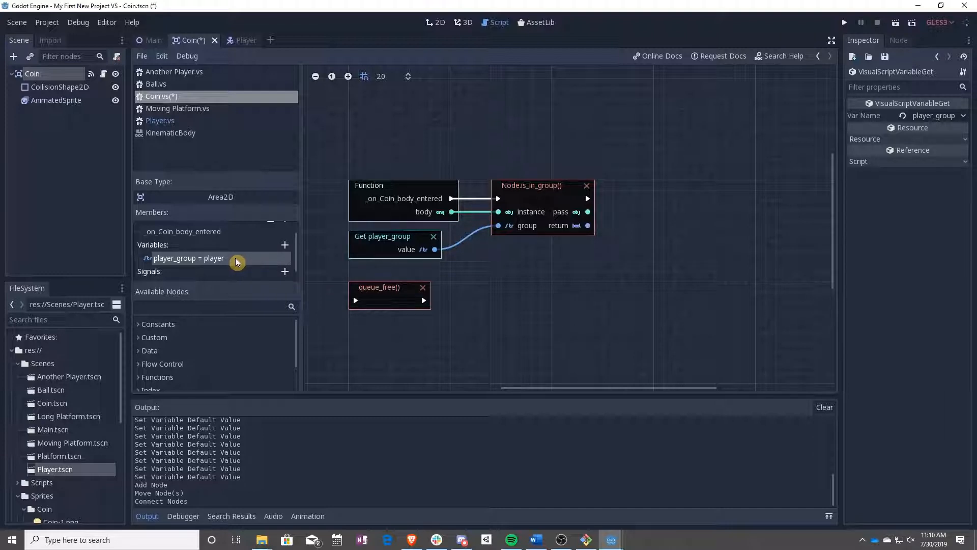
pyautogui.moveTo(196, 260)
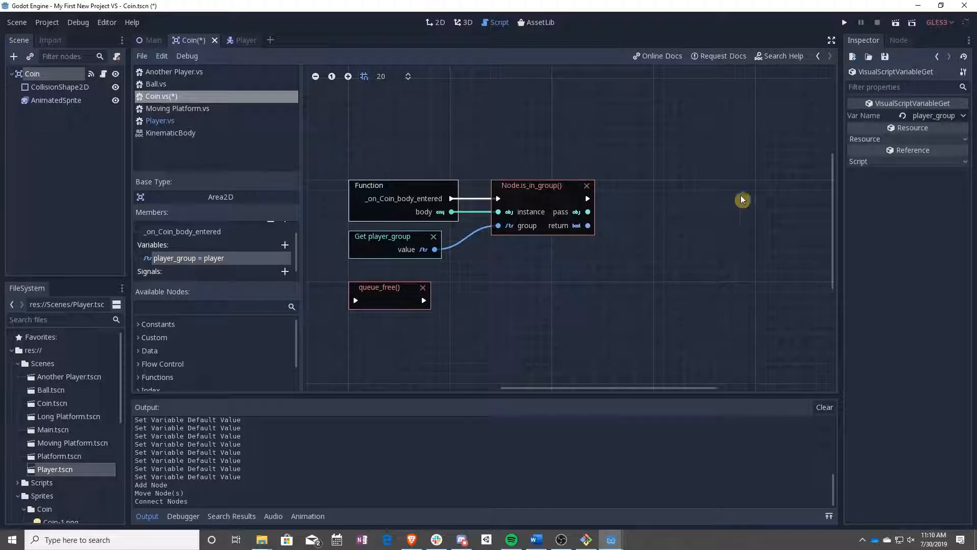
pyautogui.moveTo(614, 255)
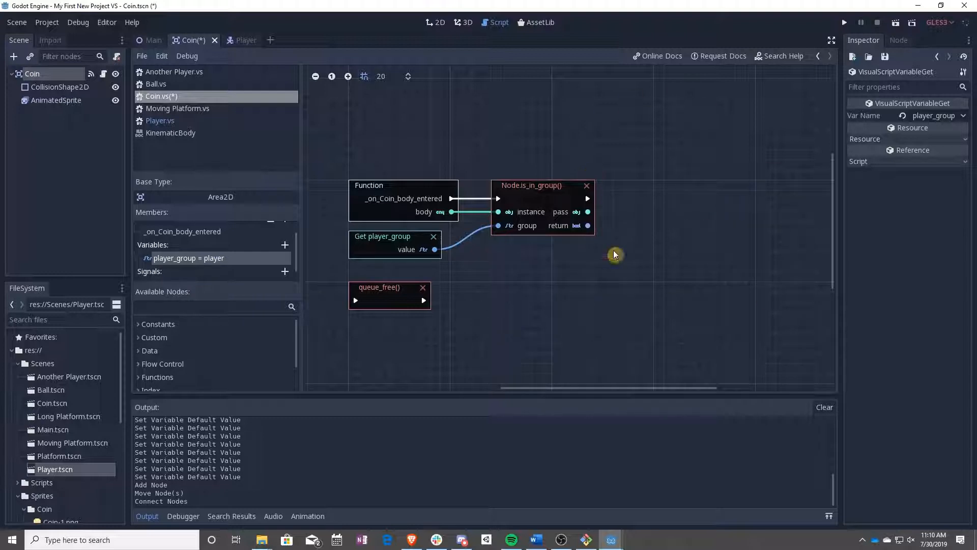
pyautogui.moveTo(534, 303)
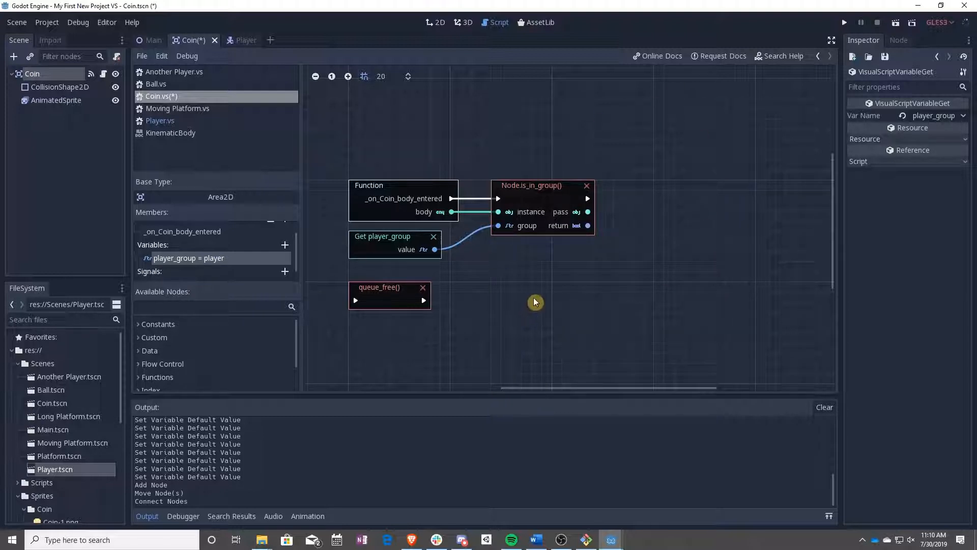
pyautogui.moveTo(666, 245)
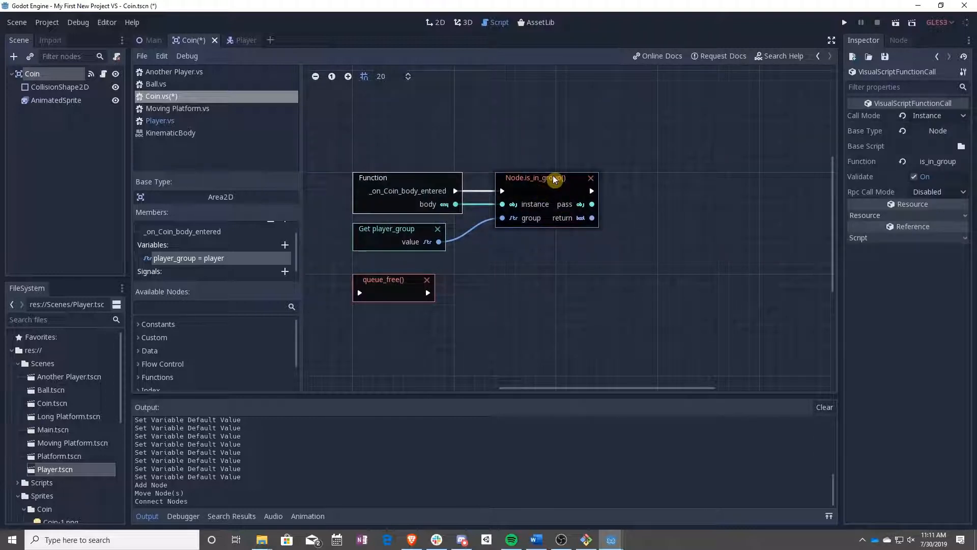
# Add a Condition node after is_in_group, driven by its return value, so true runs queue_free
pyautogui.click(405, 190)
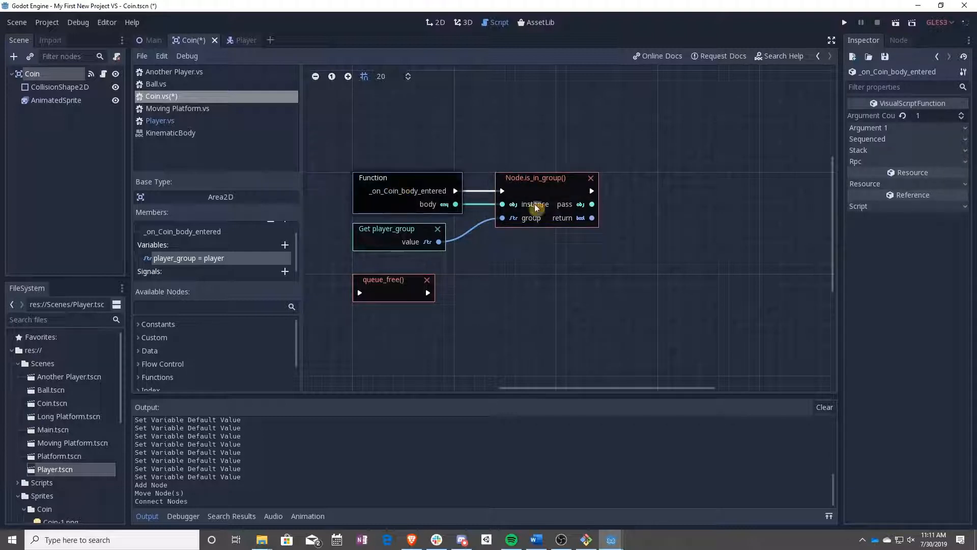
pyautogui.click(396, 233)
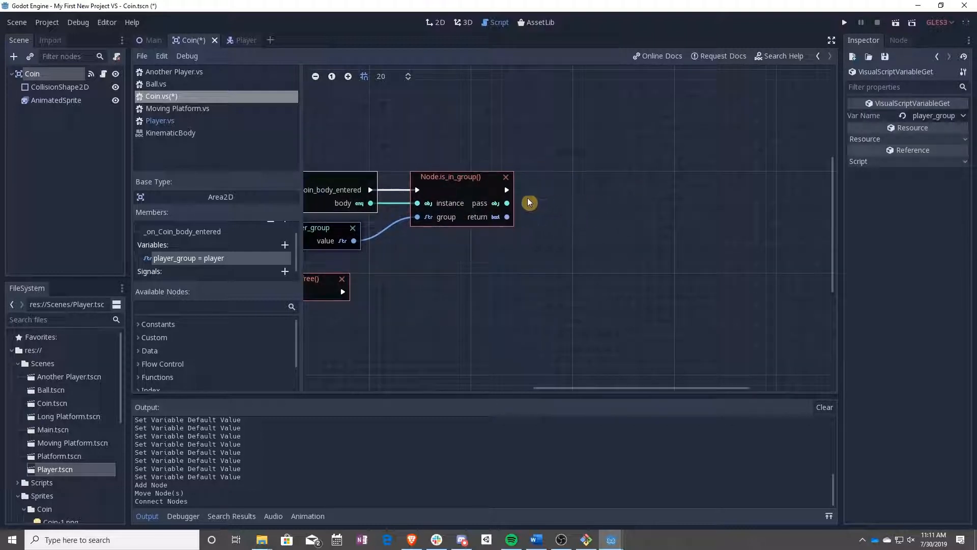
pyautogui.click(528, 203)
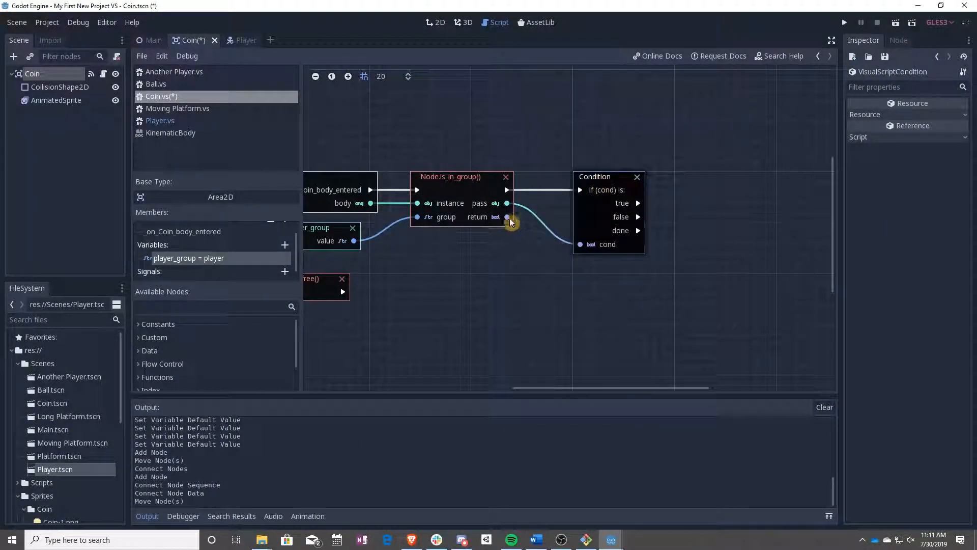
pyautogui.moveTo(507, 216); pyautogui.dragTo(581, 243)
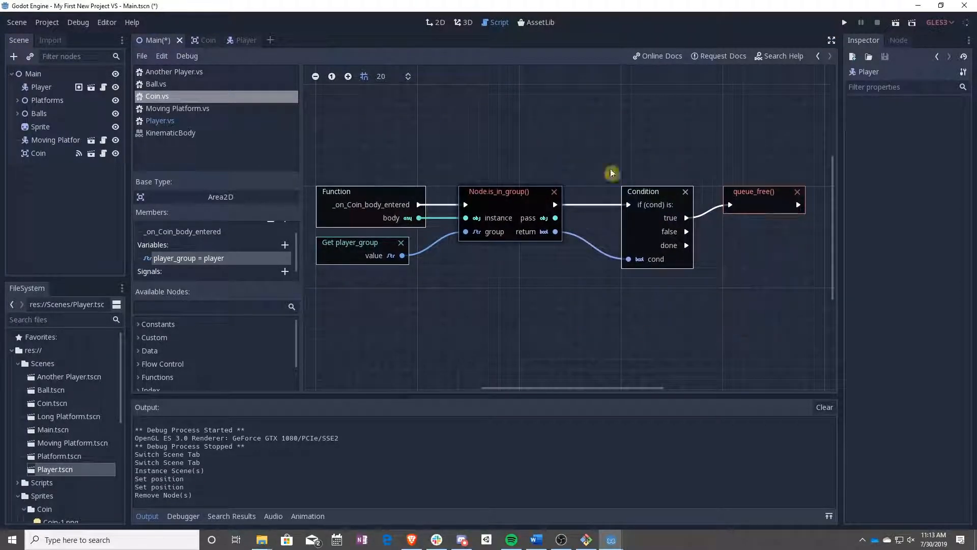
# Select the Player node in the Main scene and save with Ctrl+S
pyautogui.click(42, 86)
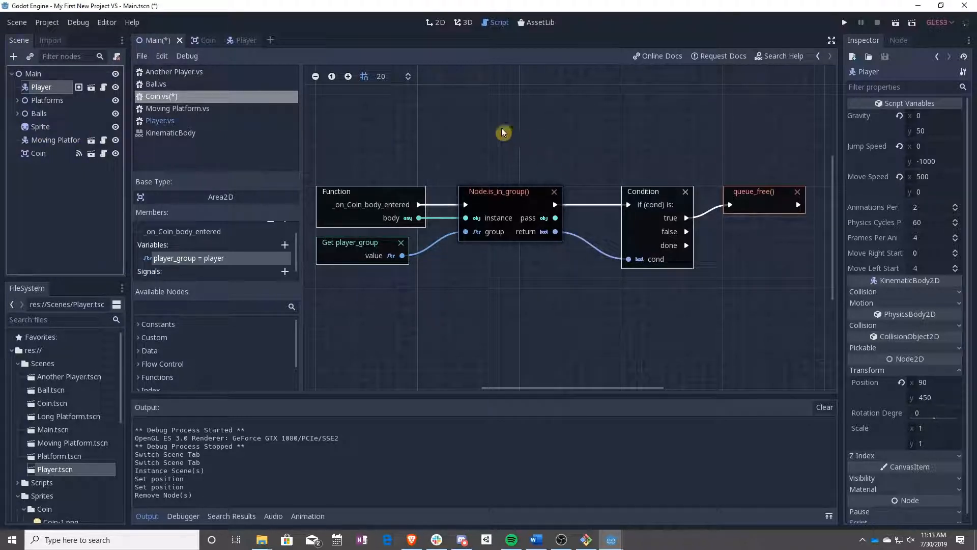
pyautogui.press('ctrl+s')
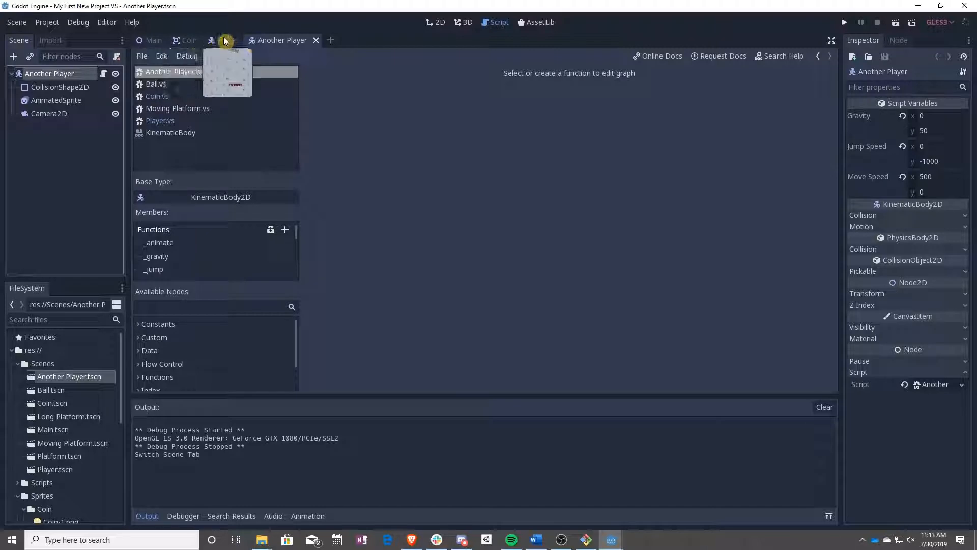
# Put the Another Player root in the 'player' group and return to the Main scene to instance it
pyautogui.click(226, 39)
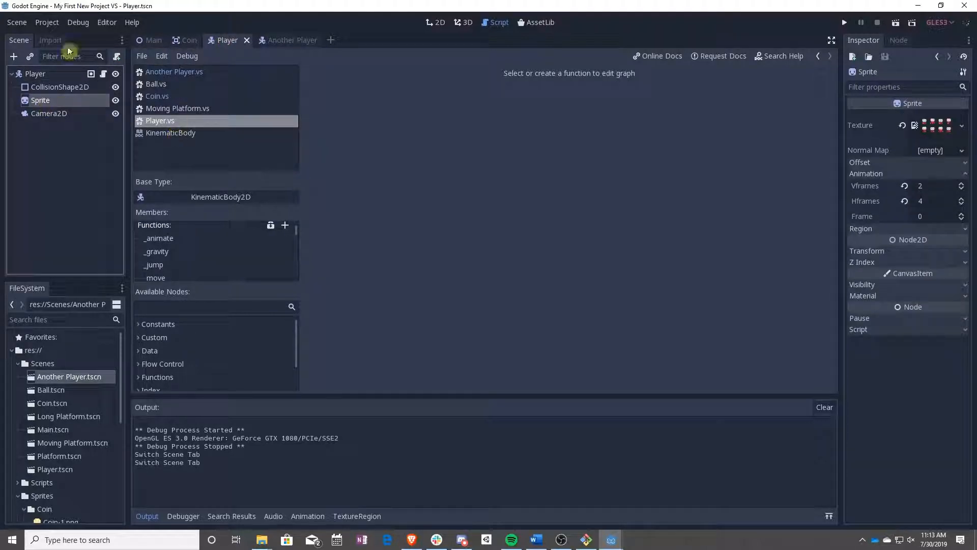
pyautogui.moveTo(359, 189)
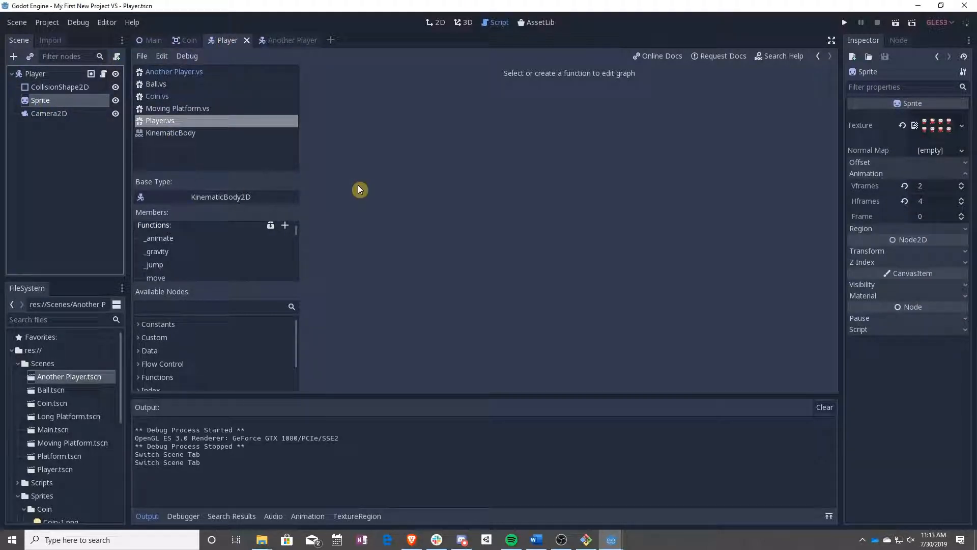
pyautogui.click(292, 40)
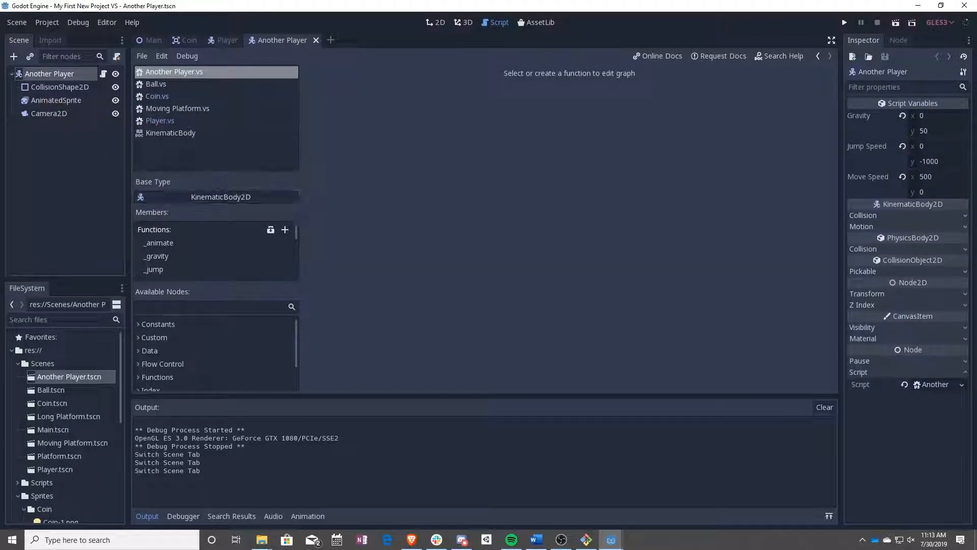
pyautogui.moveTo(66, 104)
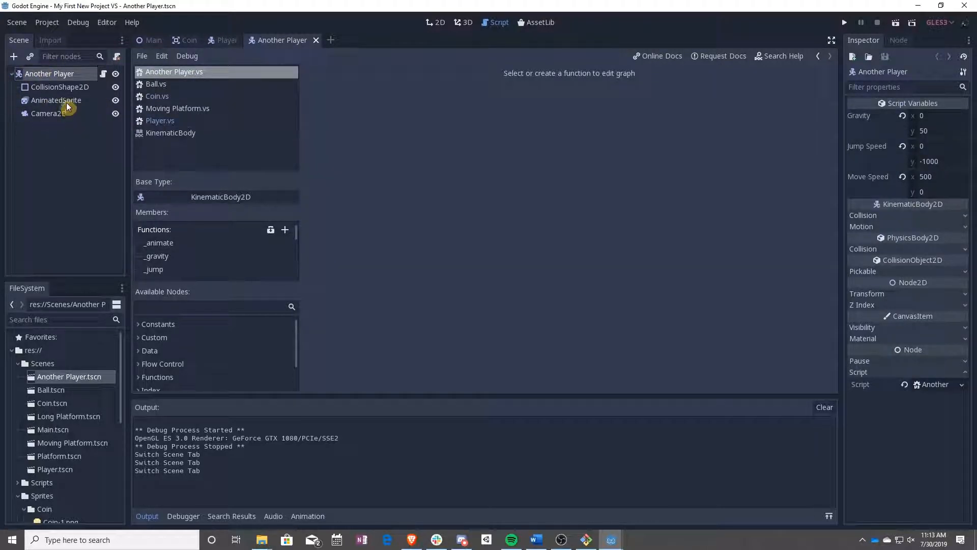
pyautogui.click(899, 40)
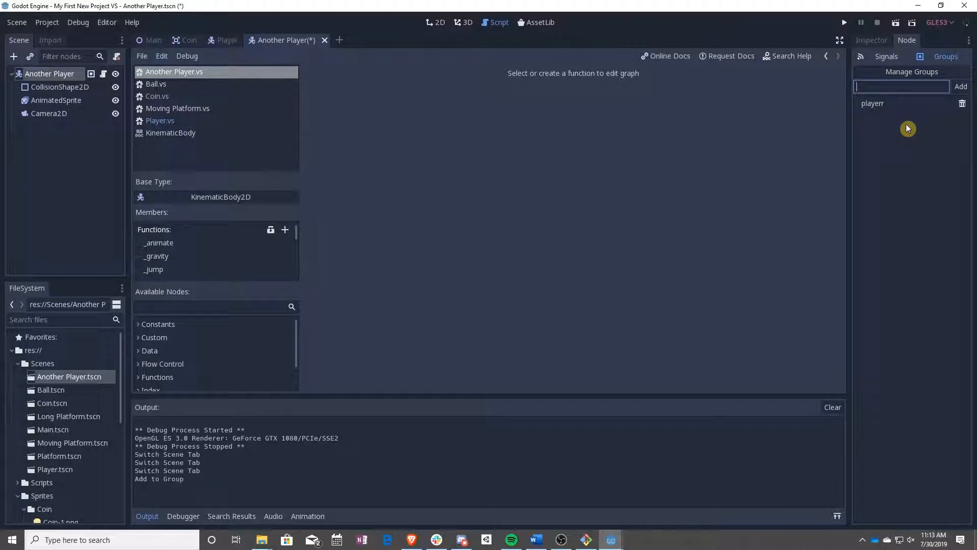
pyautogui.click(873, 103)
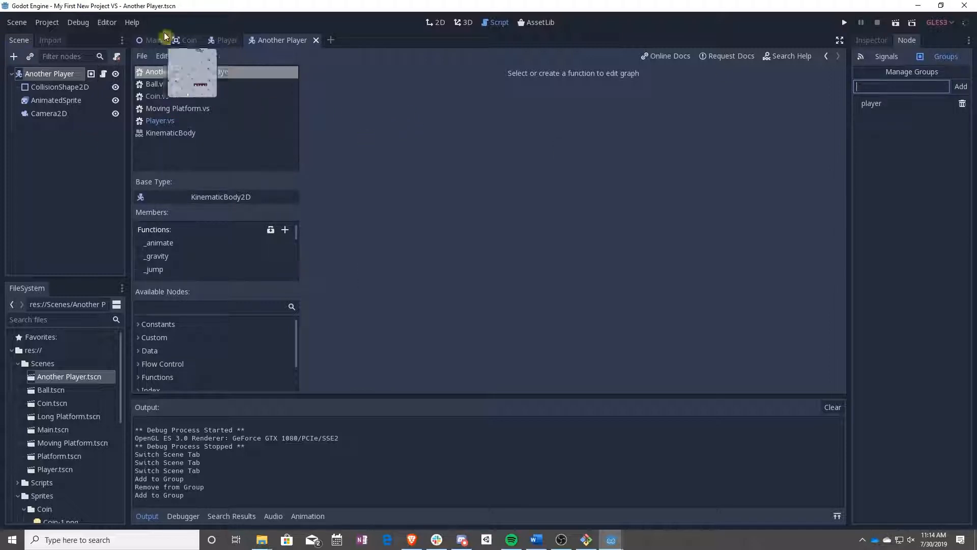
pyautogui.click(152, 39)
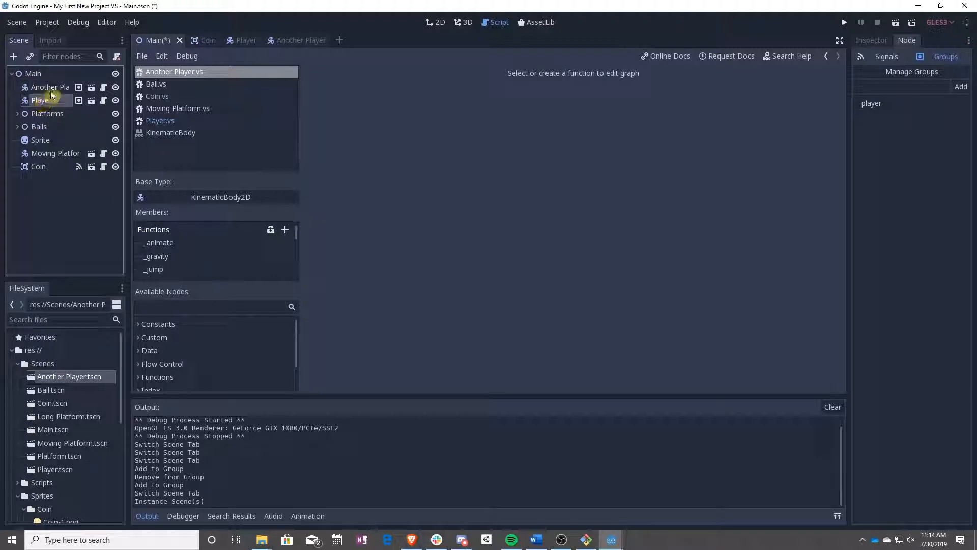
# Set Another Player's position to (90, 450) matching the old Player, then select the old Player for removal
pyautogui.click(50, 86)
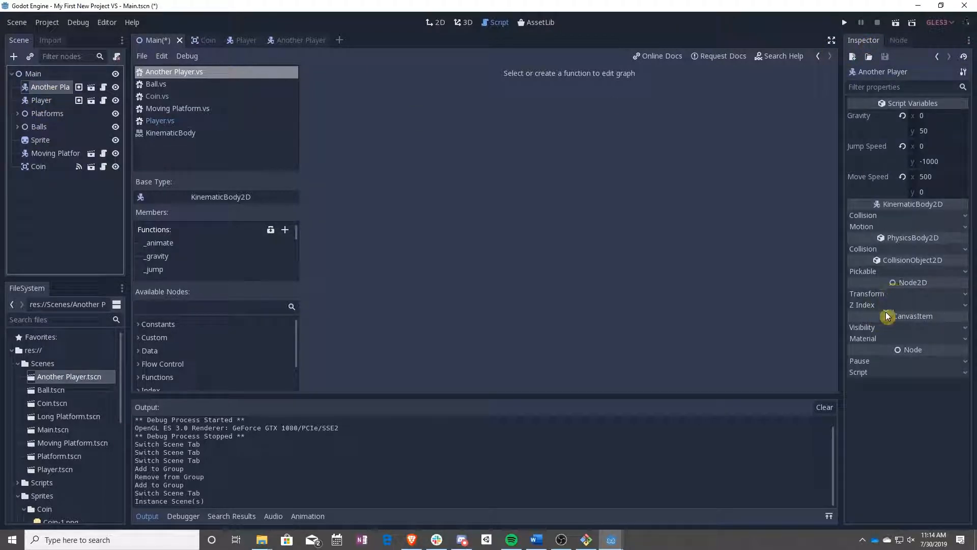
pyautogui.click(41, 100)
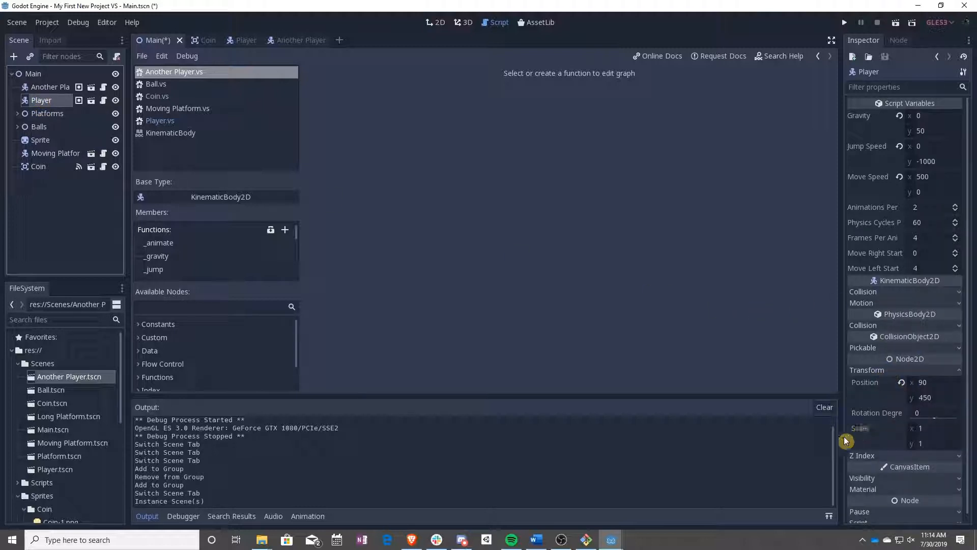
pyautogui.click(50, 86)
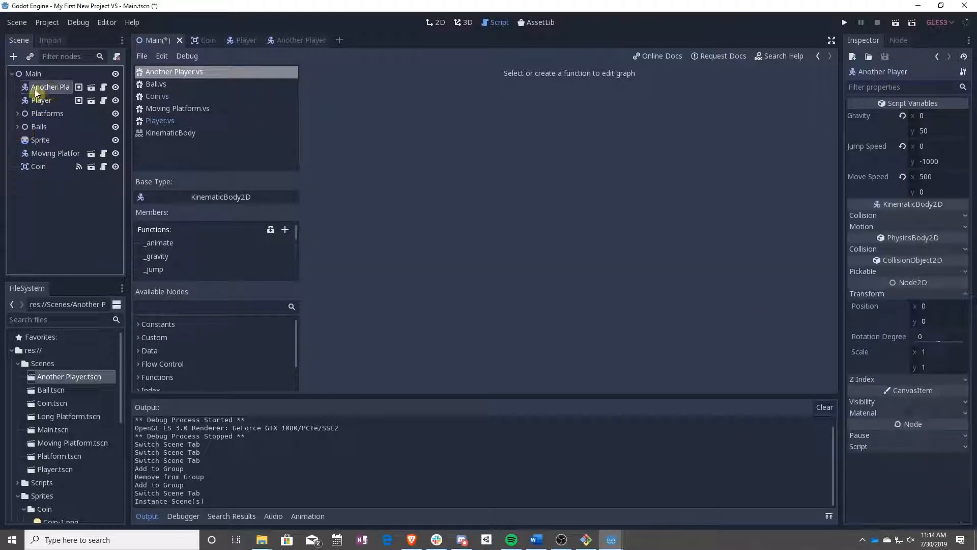
pyautogui.write('45')
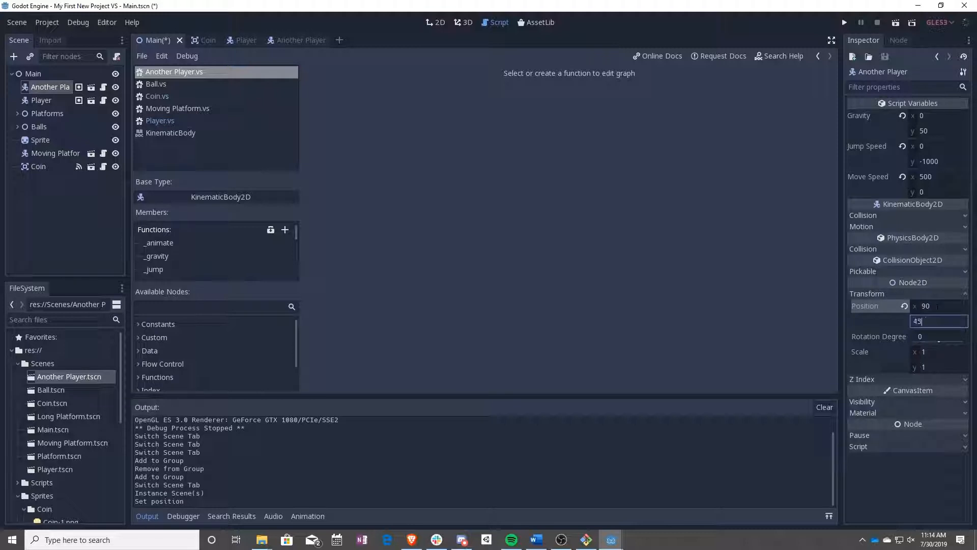
pyautogui.click(437, 21)
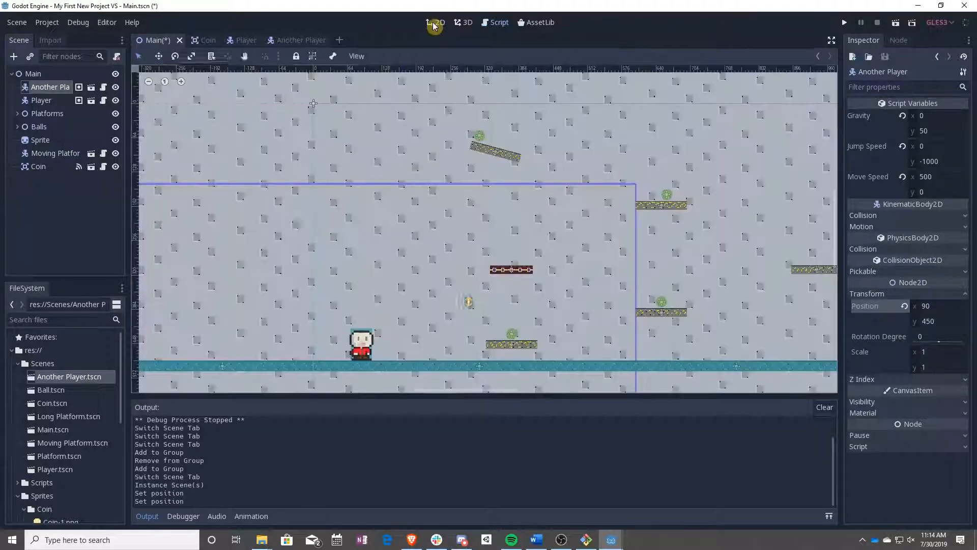
pyautogui.click(42, 100)
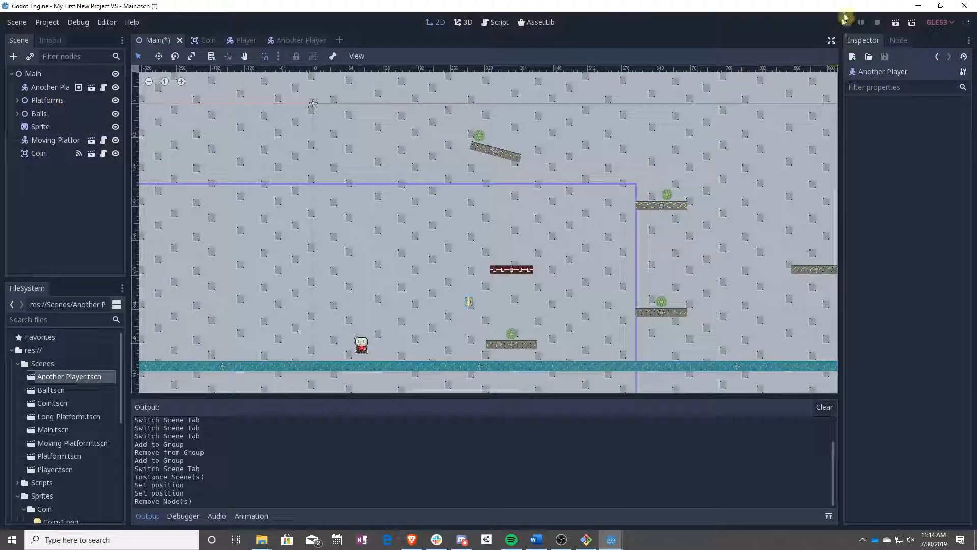
# Run the game to test Another Player collecting coins, stop it, and run it again
pyautogui.click(846, 21)
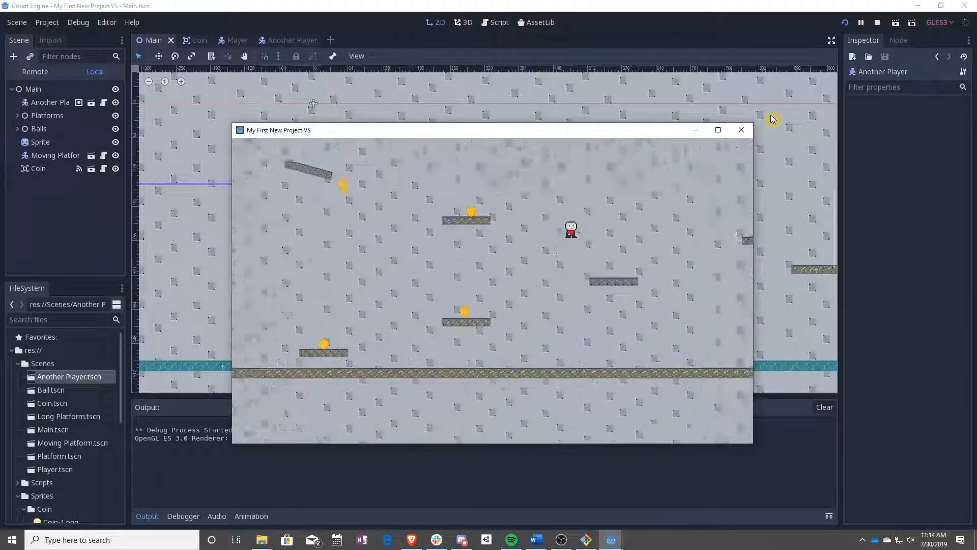
pyautogui.click(878, 22)
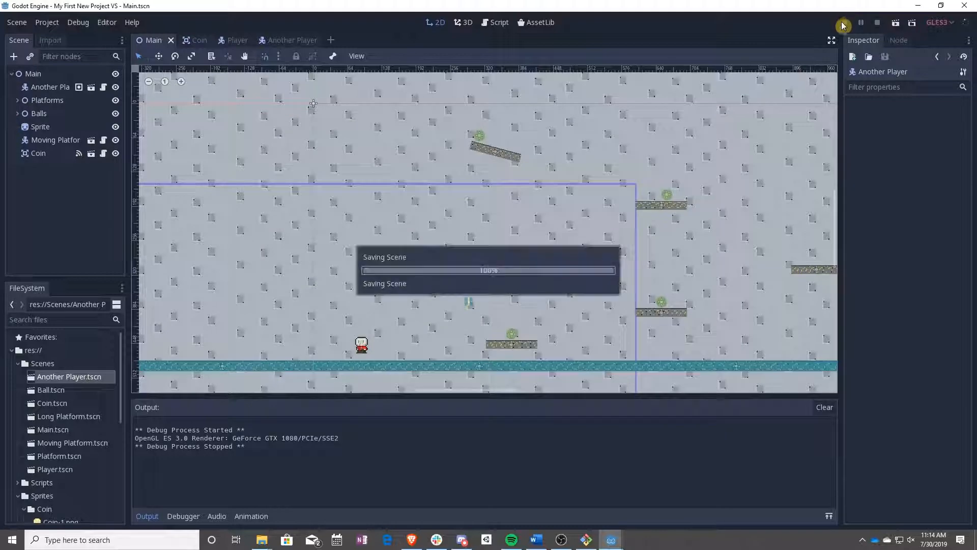
pyautogui.click(843, 23)
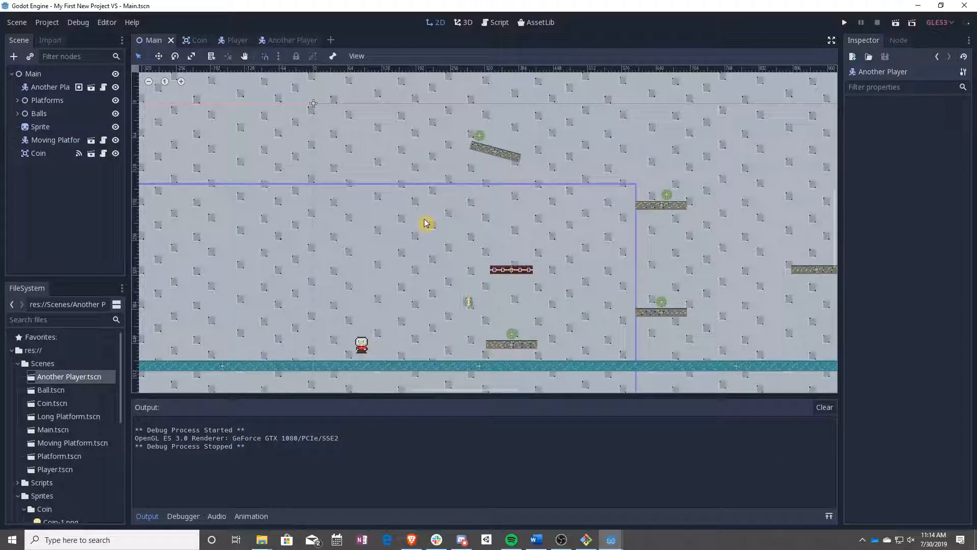
pyautogui.moveTo(491, 34)
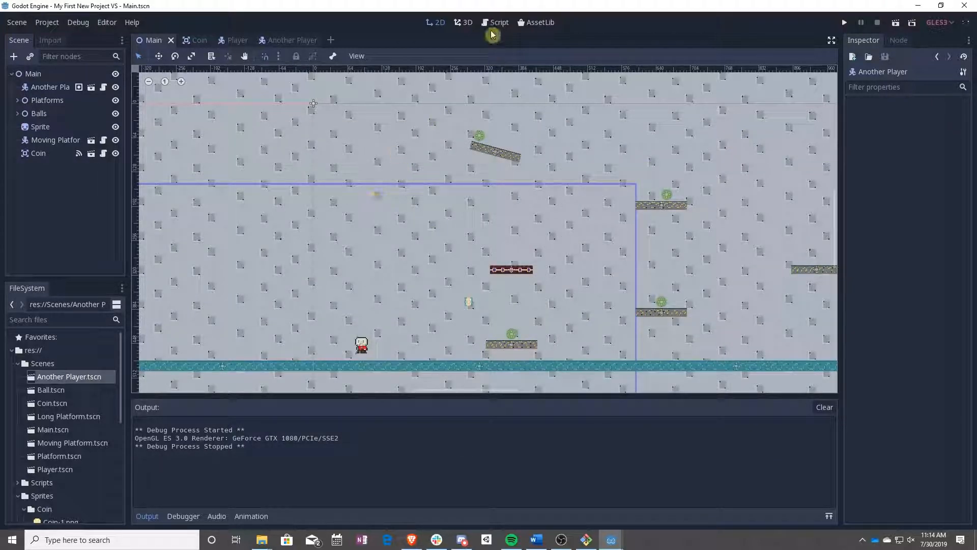
# Reopen Coin.vs in the script editor under the Coin scene and view the Coin node's signals and groups
pyautogui.click(499, 21)
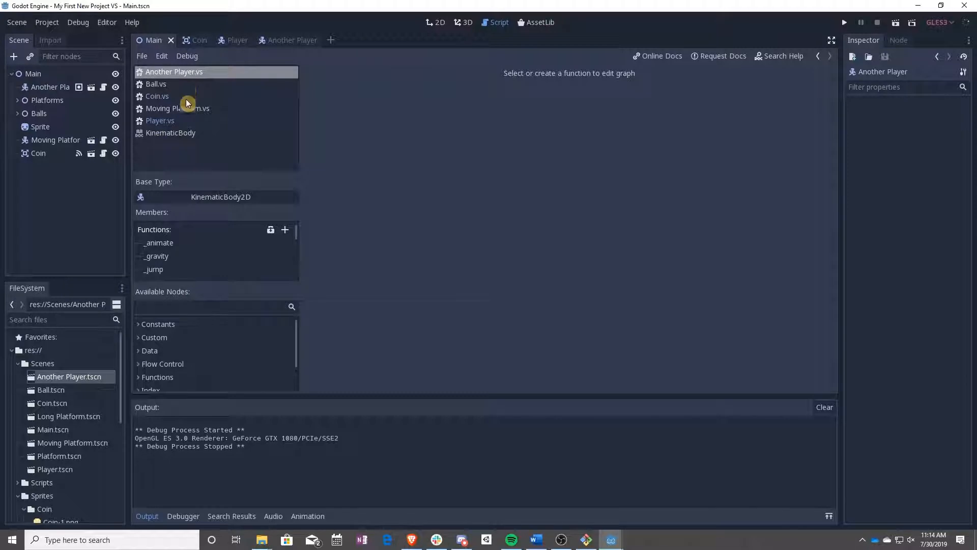
pyautogui.click(157, 95)
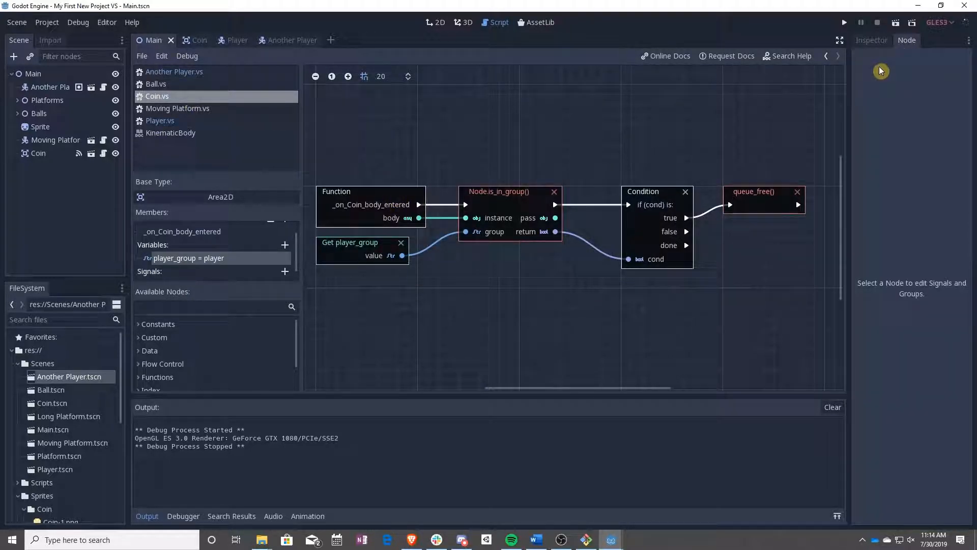
pyautogui.click(190, 40)
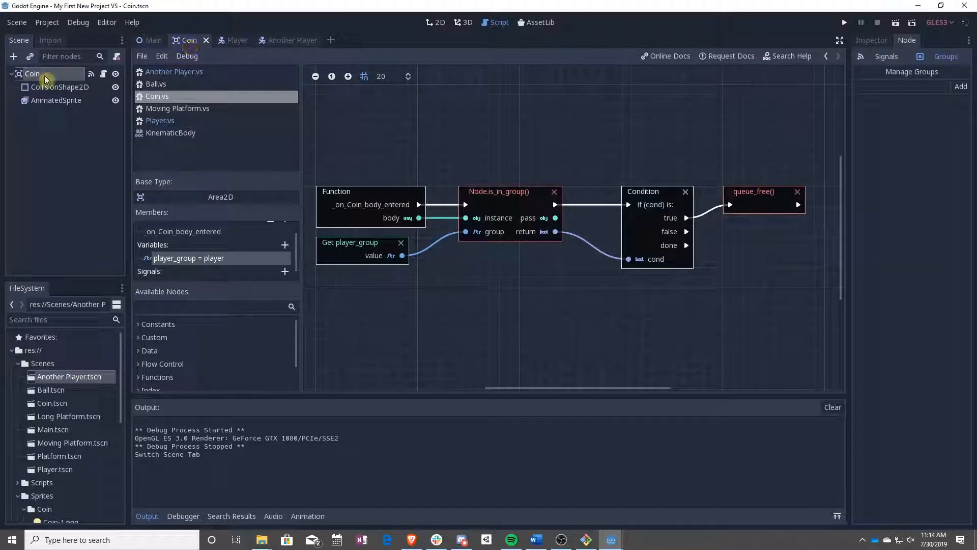
pyautogui.click(886, 57)
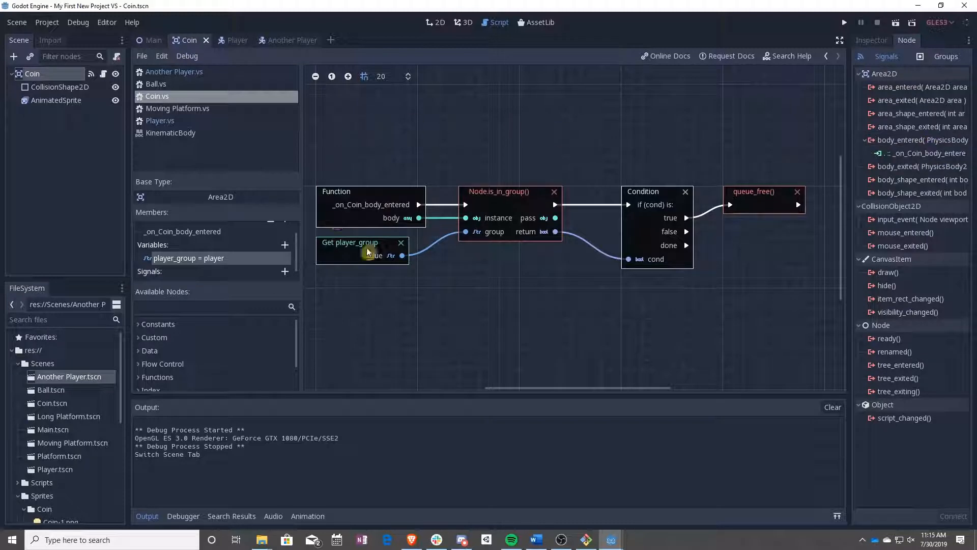
pyautogui.click(946, 56)
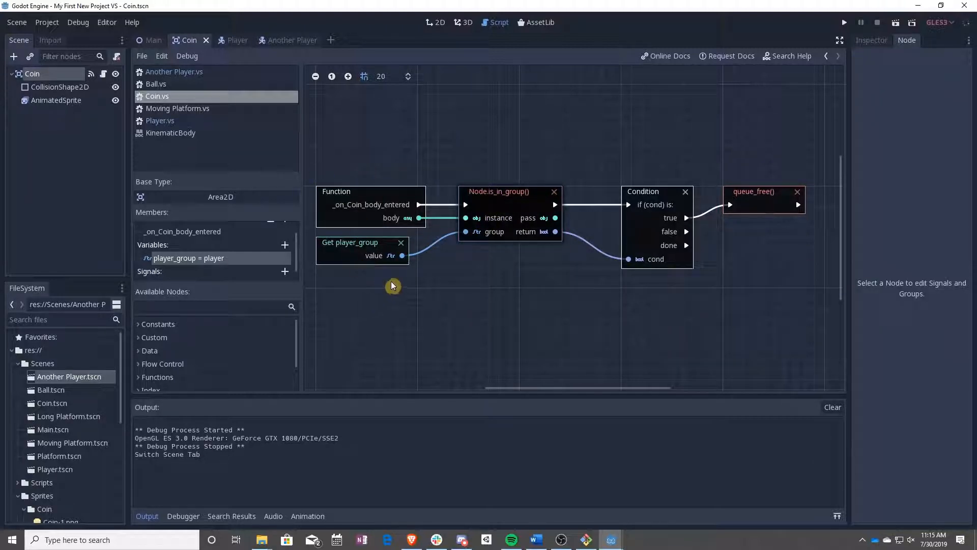
pyautogui.moveTo(498, 248)
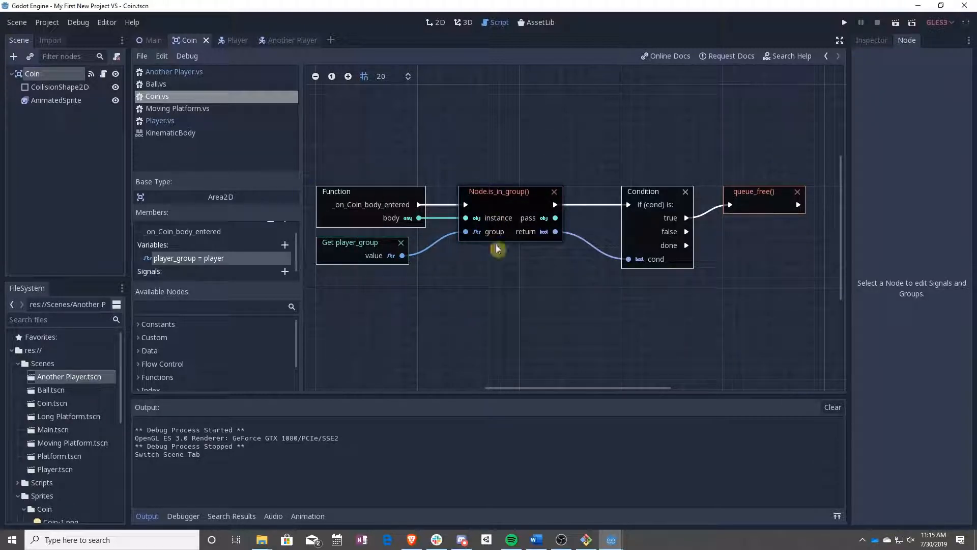
pyautogui.moveTo(787, 172)
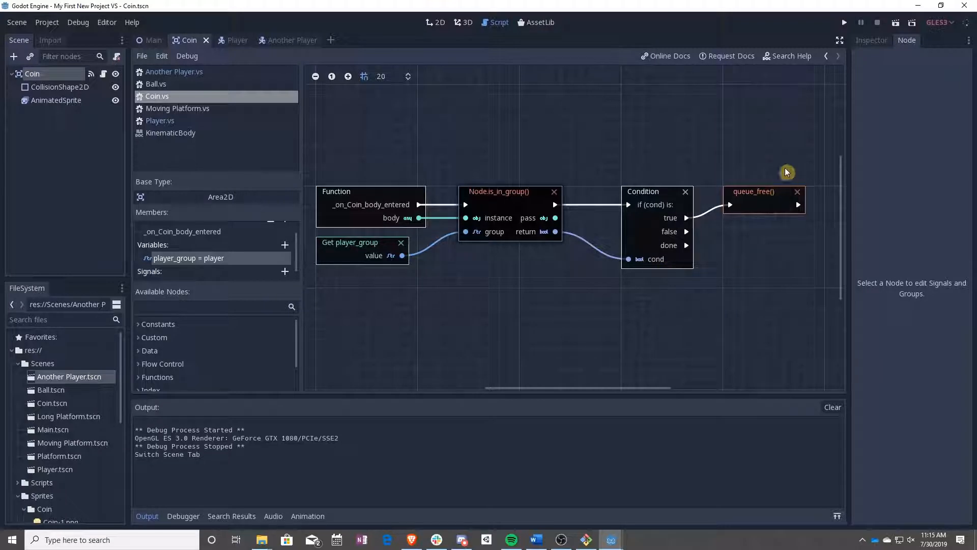
pyautogui.moveTo(783, 258)
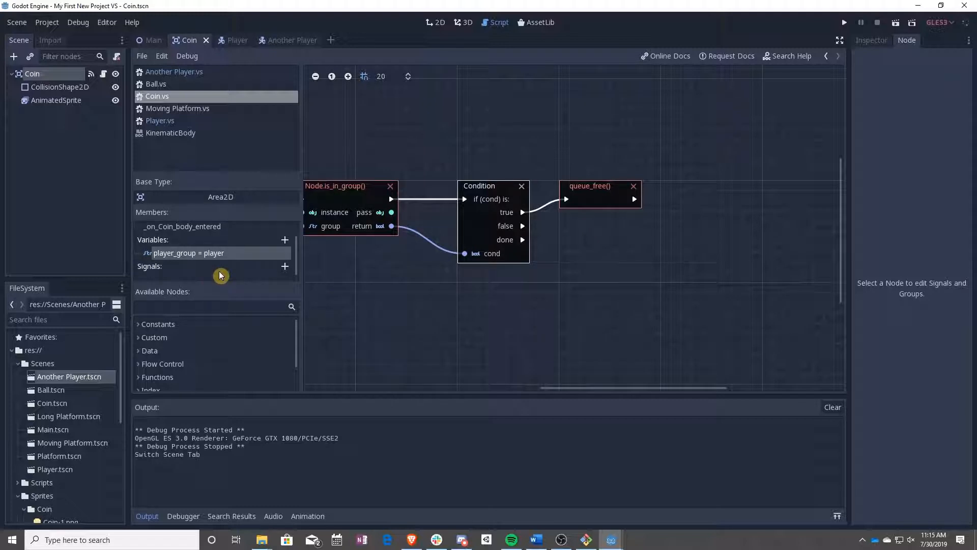
# Declare a coin_collected signal in Coin.vs and emit it on the Condition's true branch before queue_free()
pyautogui.click(285, 266)
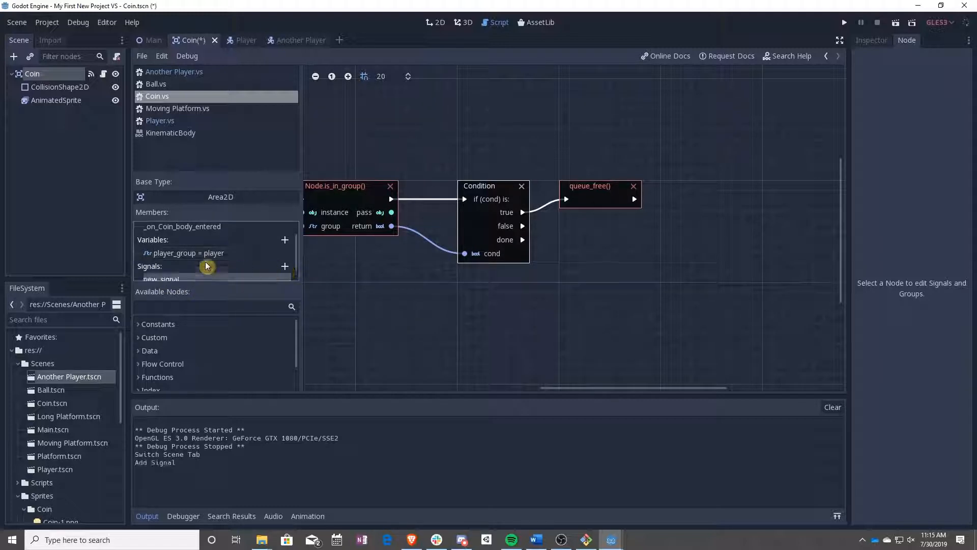
pyautogui.click(286, 253)
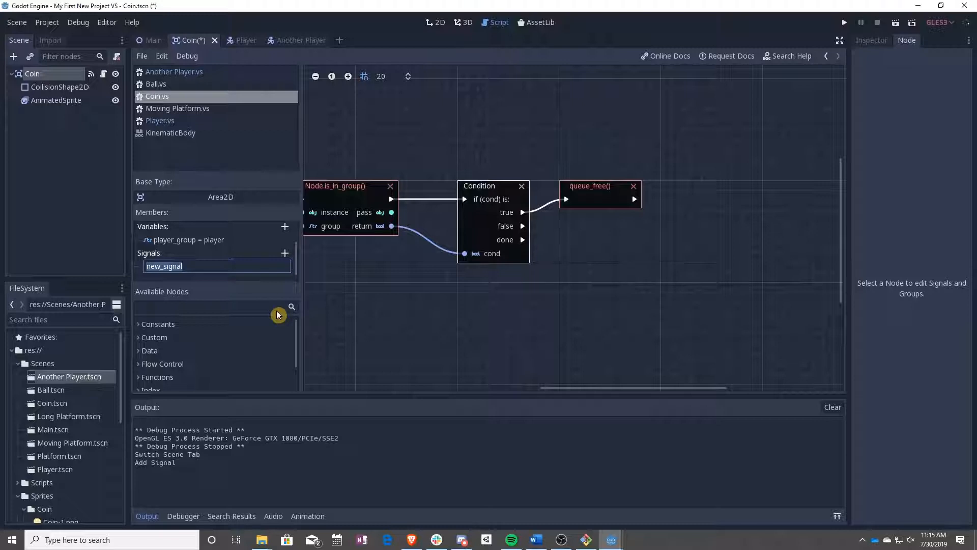
pyautogui.write('coin_collected')
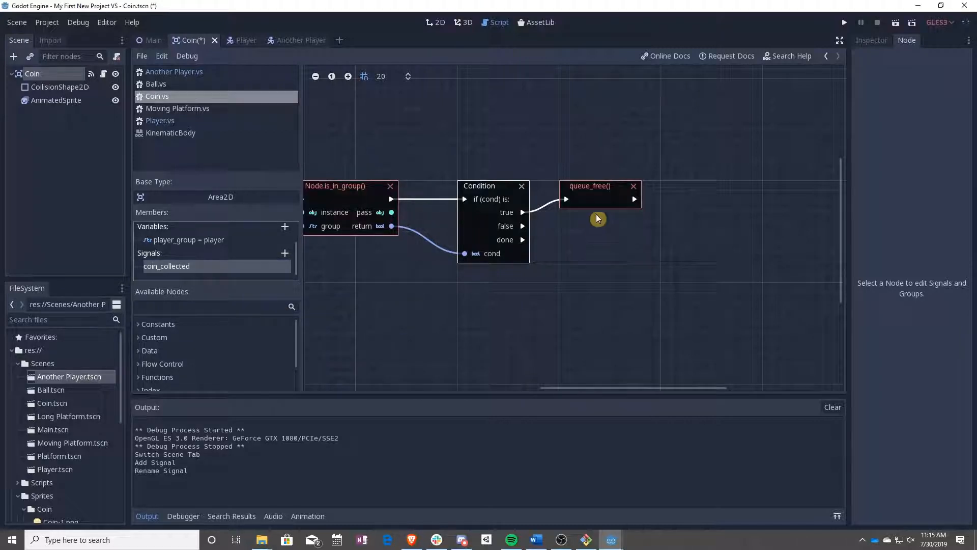
pyautogui.moveTo(598, 219); pyautogui.dragTo(626, 263)
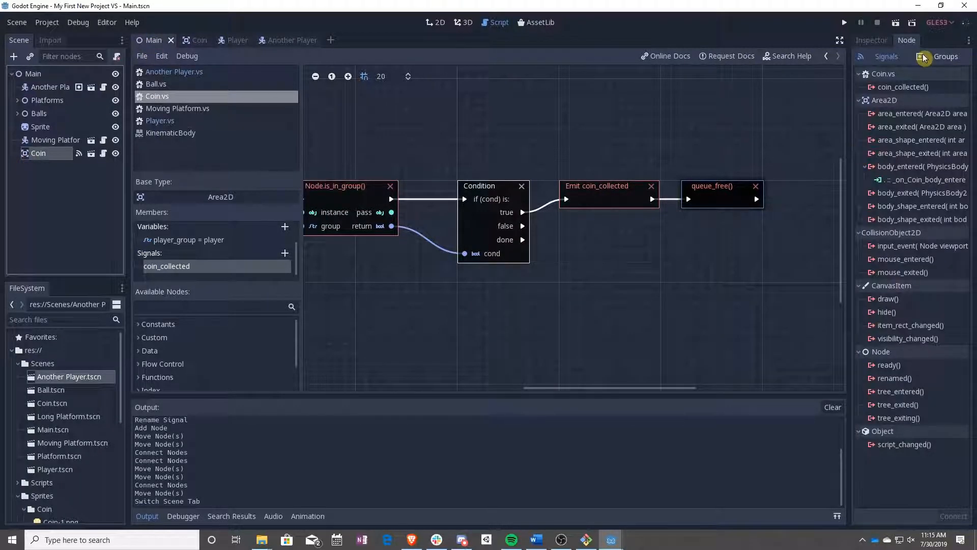
pyautogui.click(903, 86)
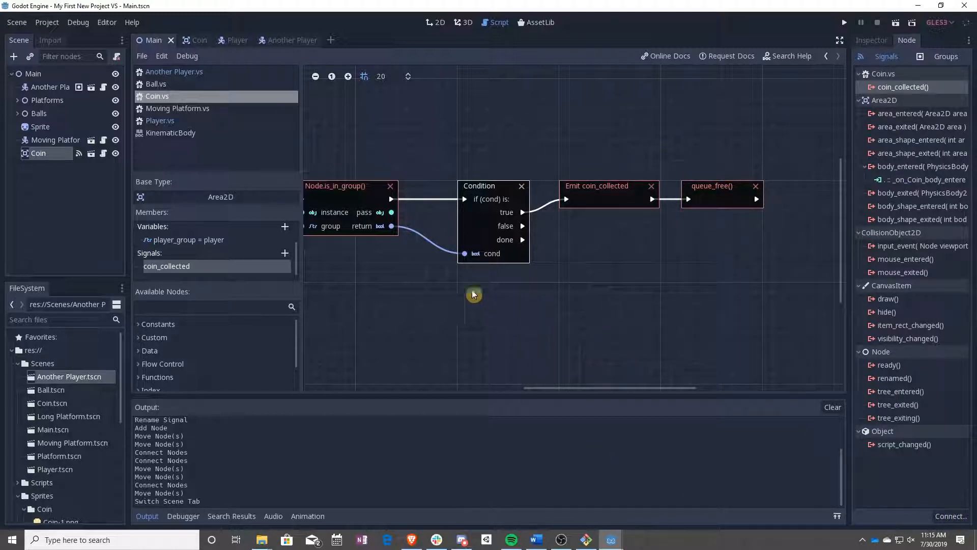
pyautogui.moveTo(496, 332)
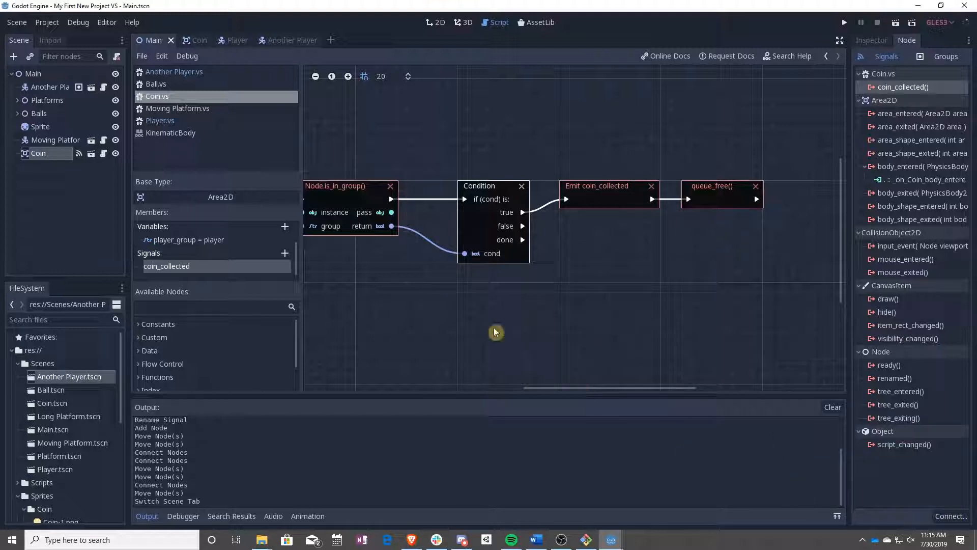
pyautogui.moveTo(464, 295)
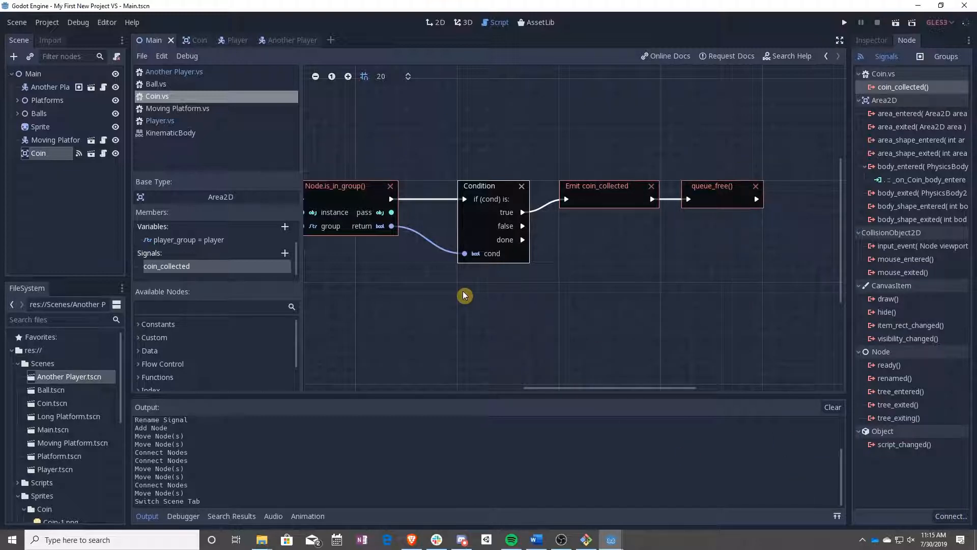